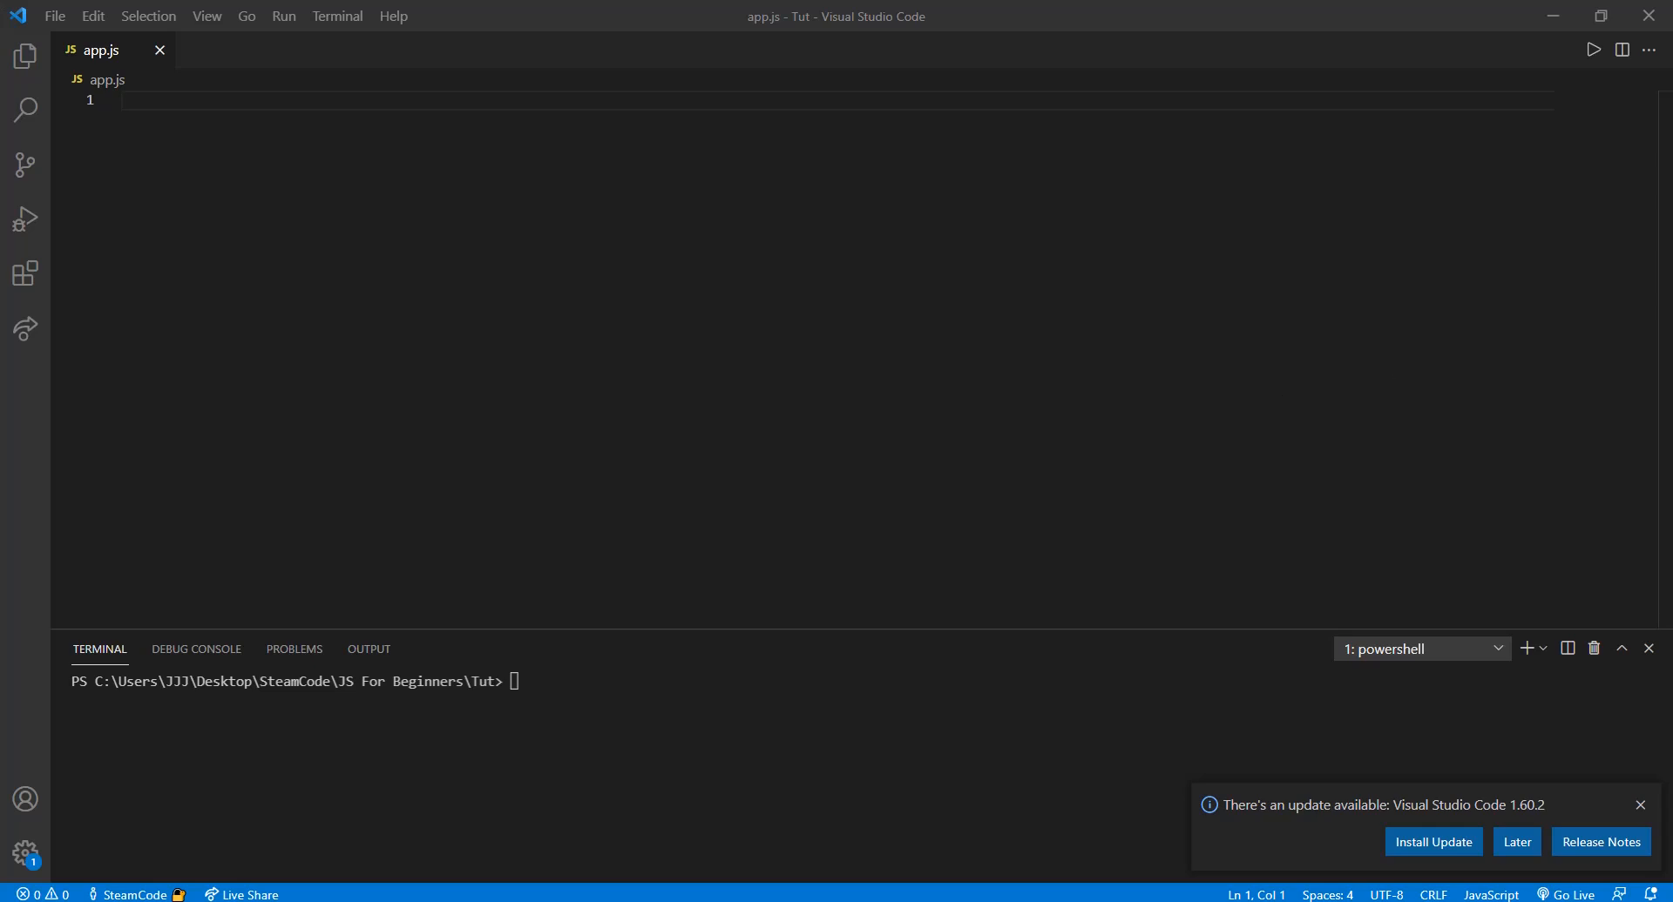
pyautogui.moveTo(1019, 101)
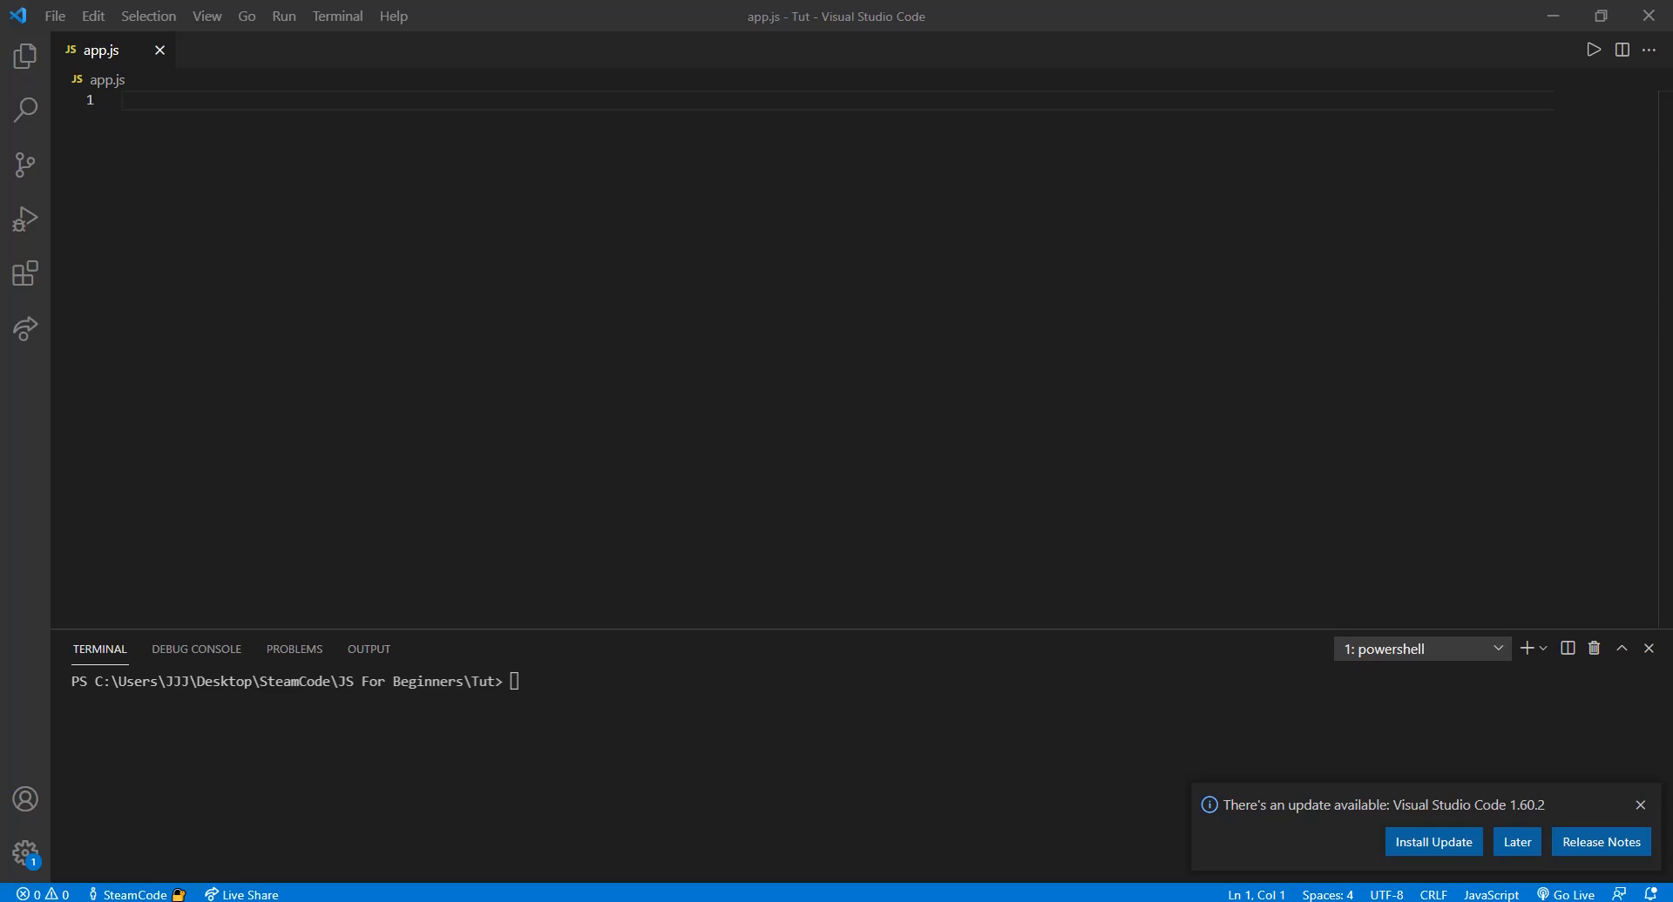
pyautogui.moveTo(1118, 129)
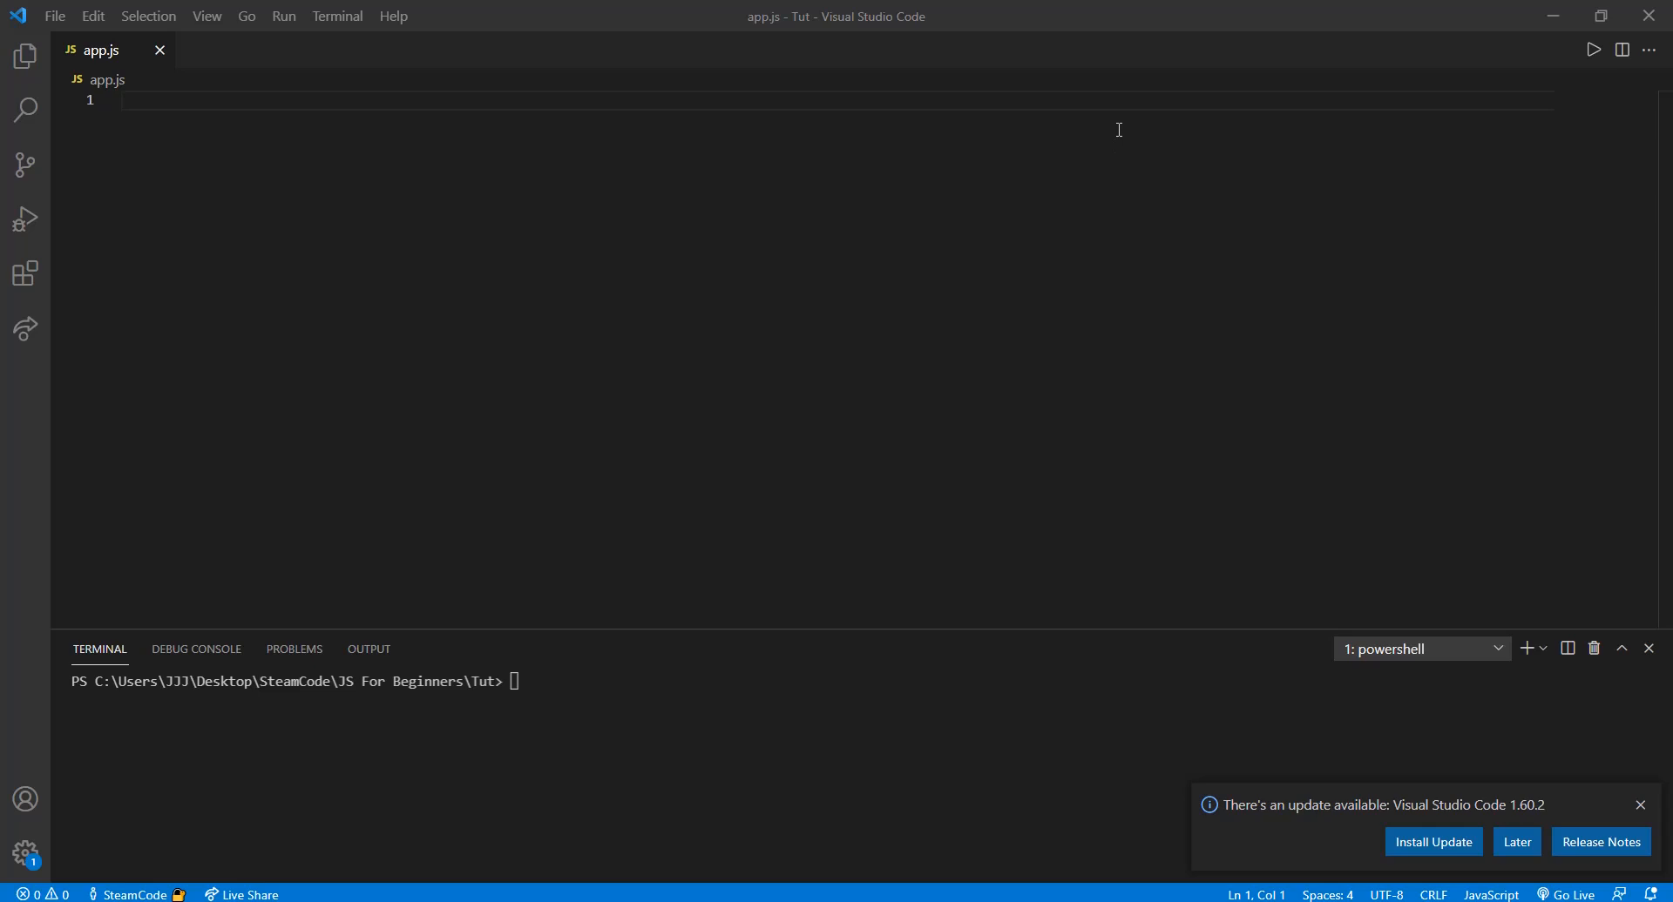
pyautogui.moveTo(1082, 108)
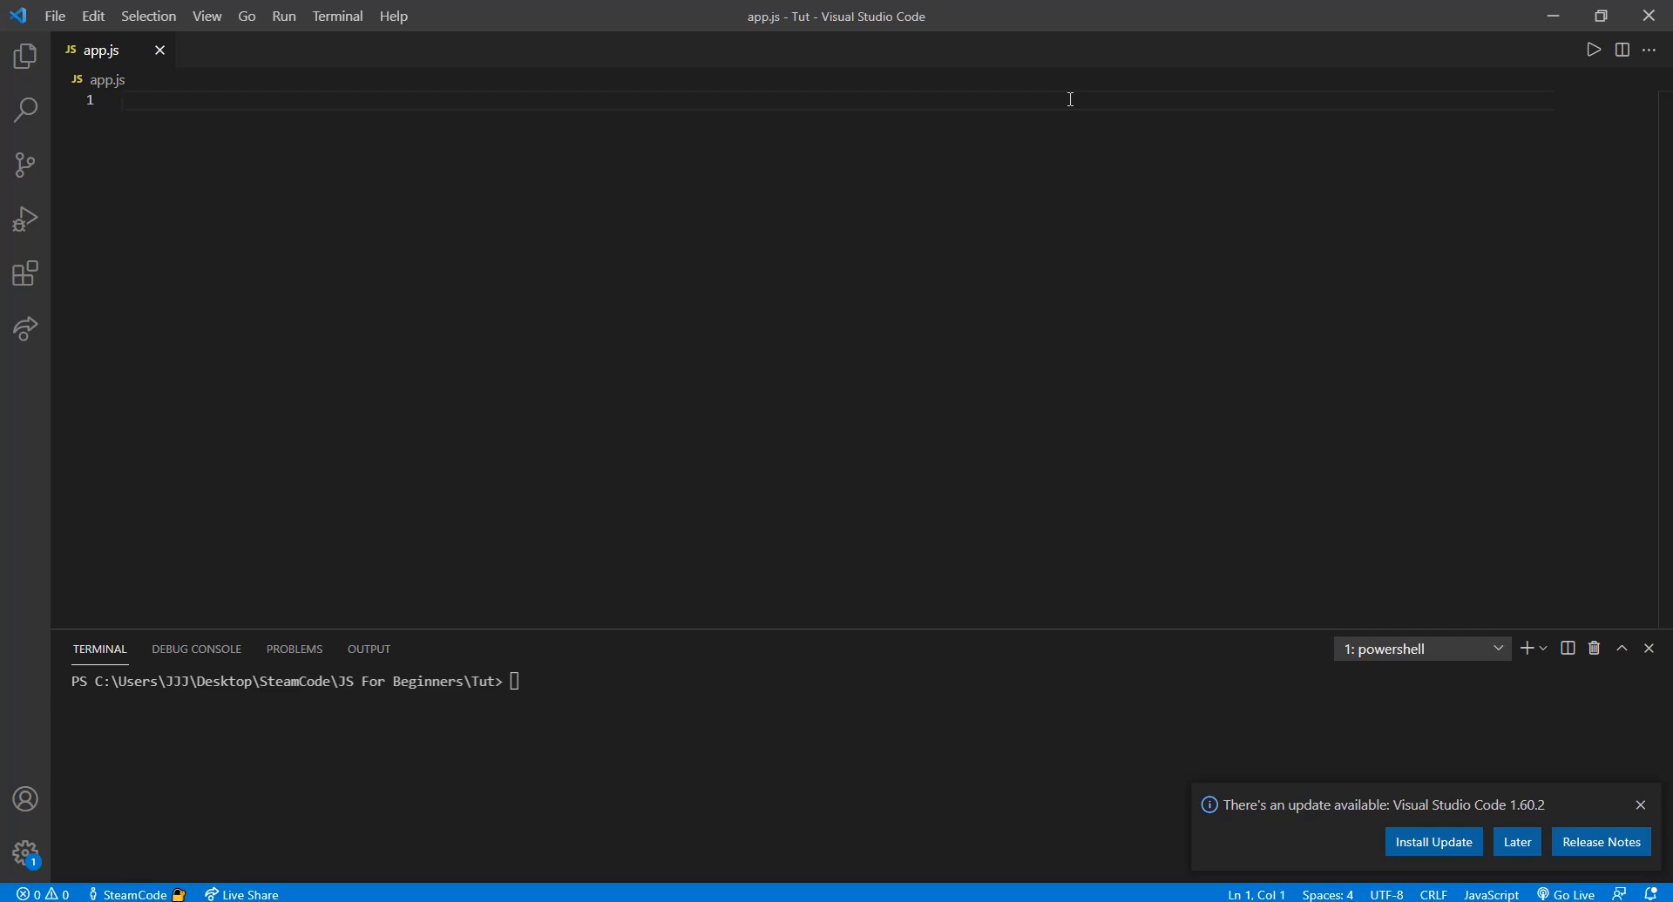
# Step: Begin app.js with the keyword 'function'
pyautogui.write('function')
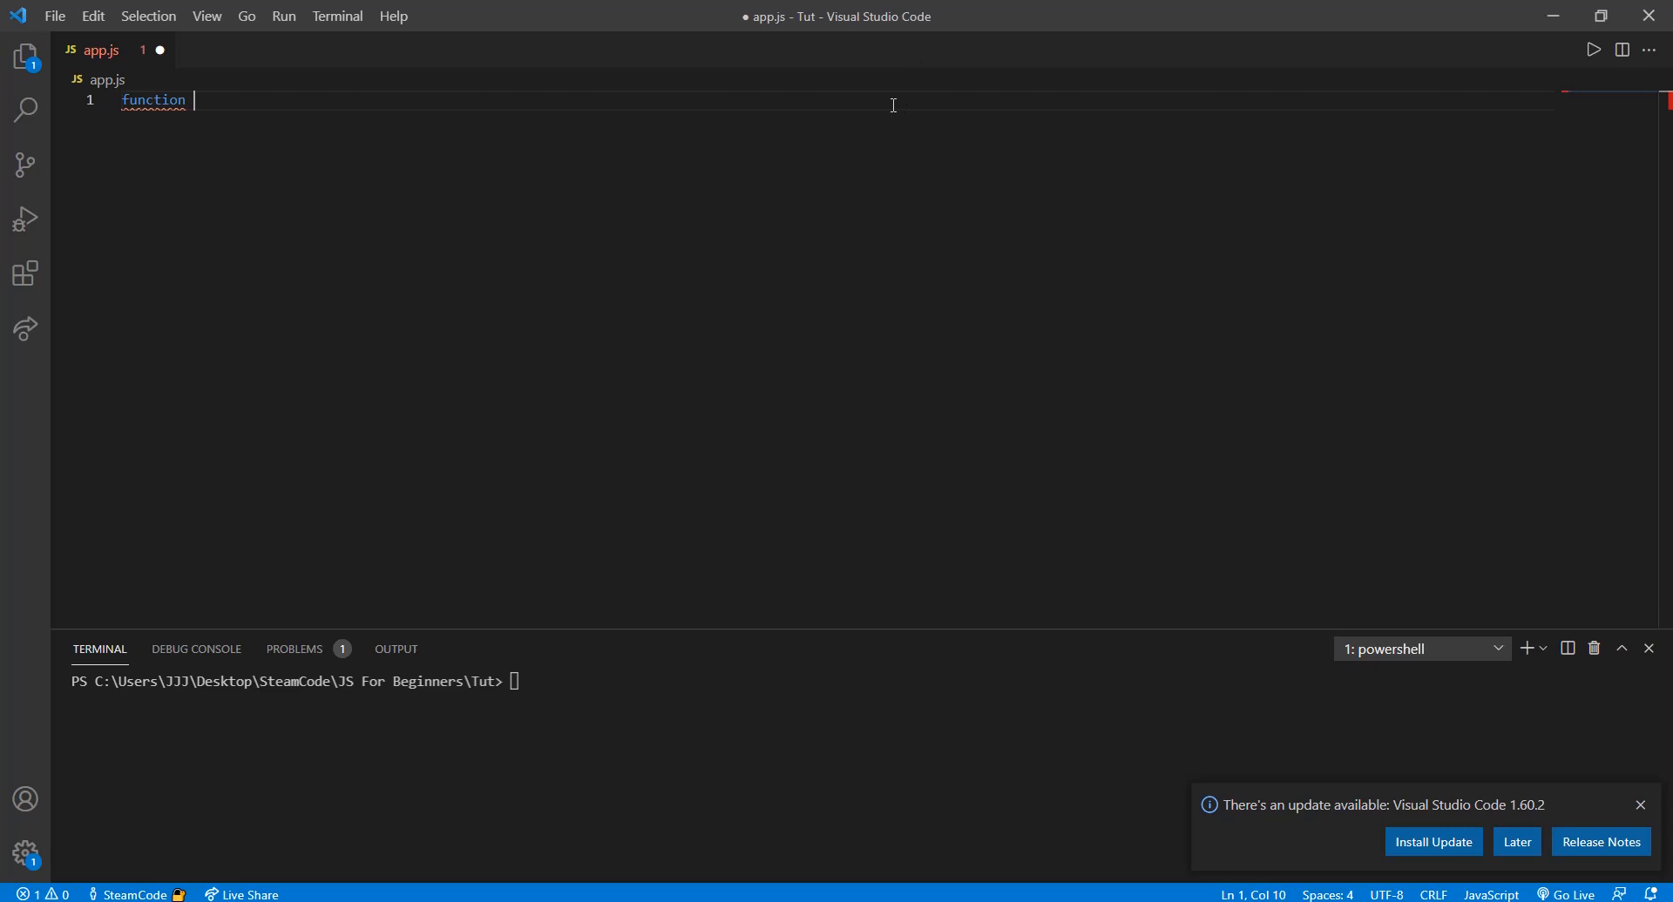
# Step: Declare function car with this.type = "Toyota";
pyautogui.write('Car')
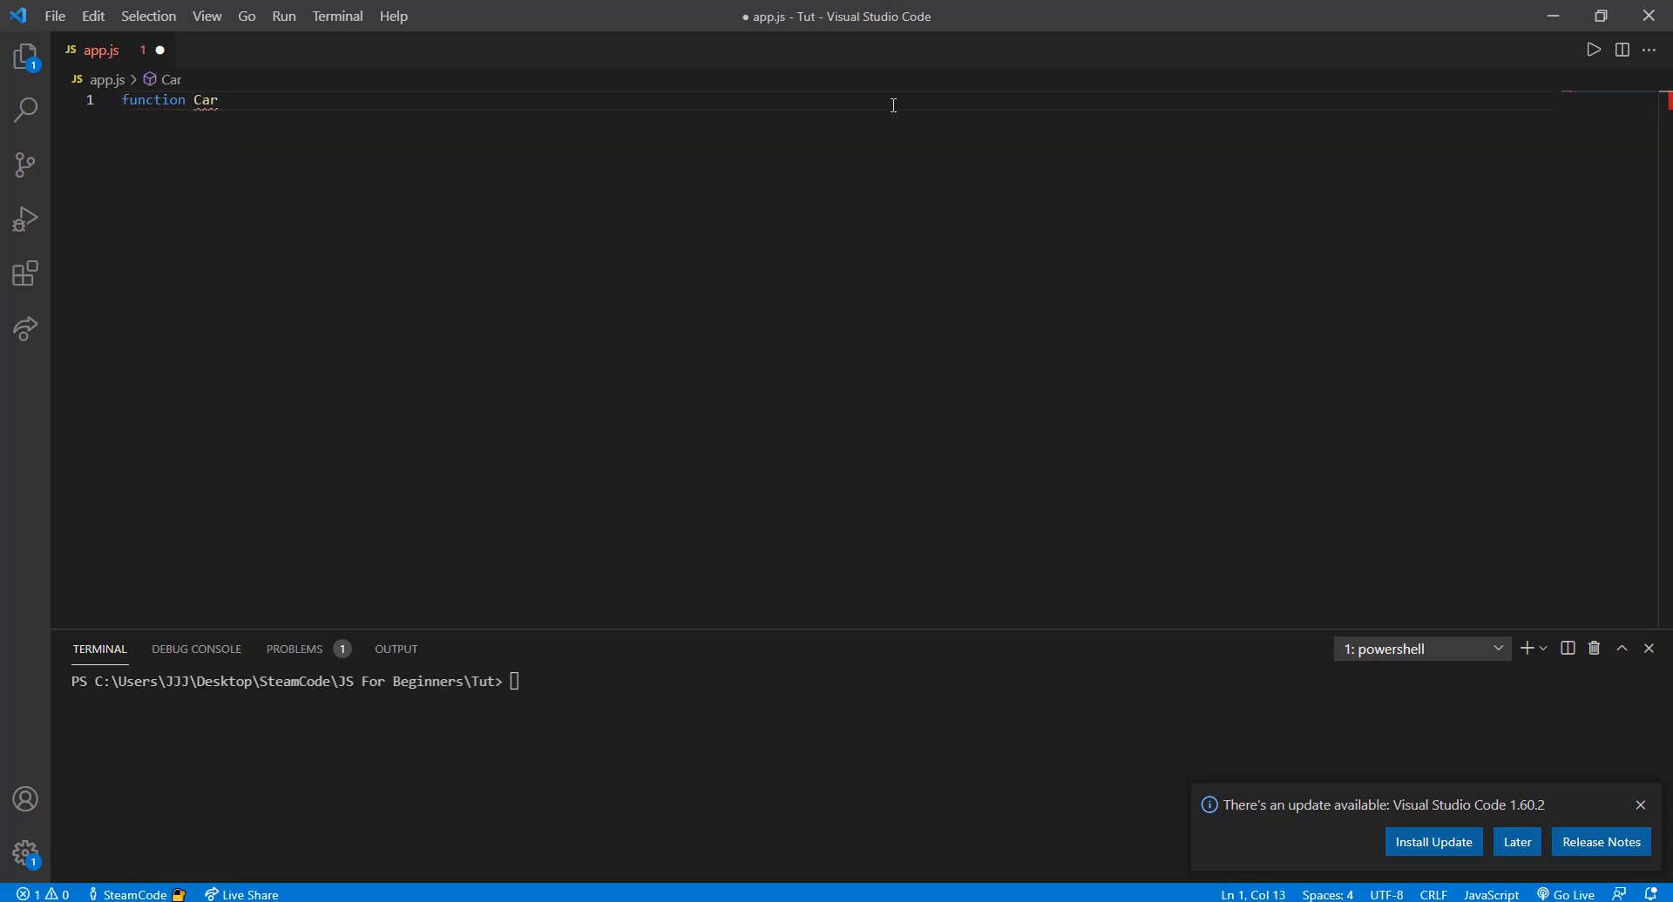
pyautogui.write('car(){')
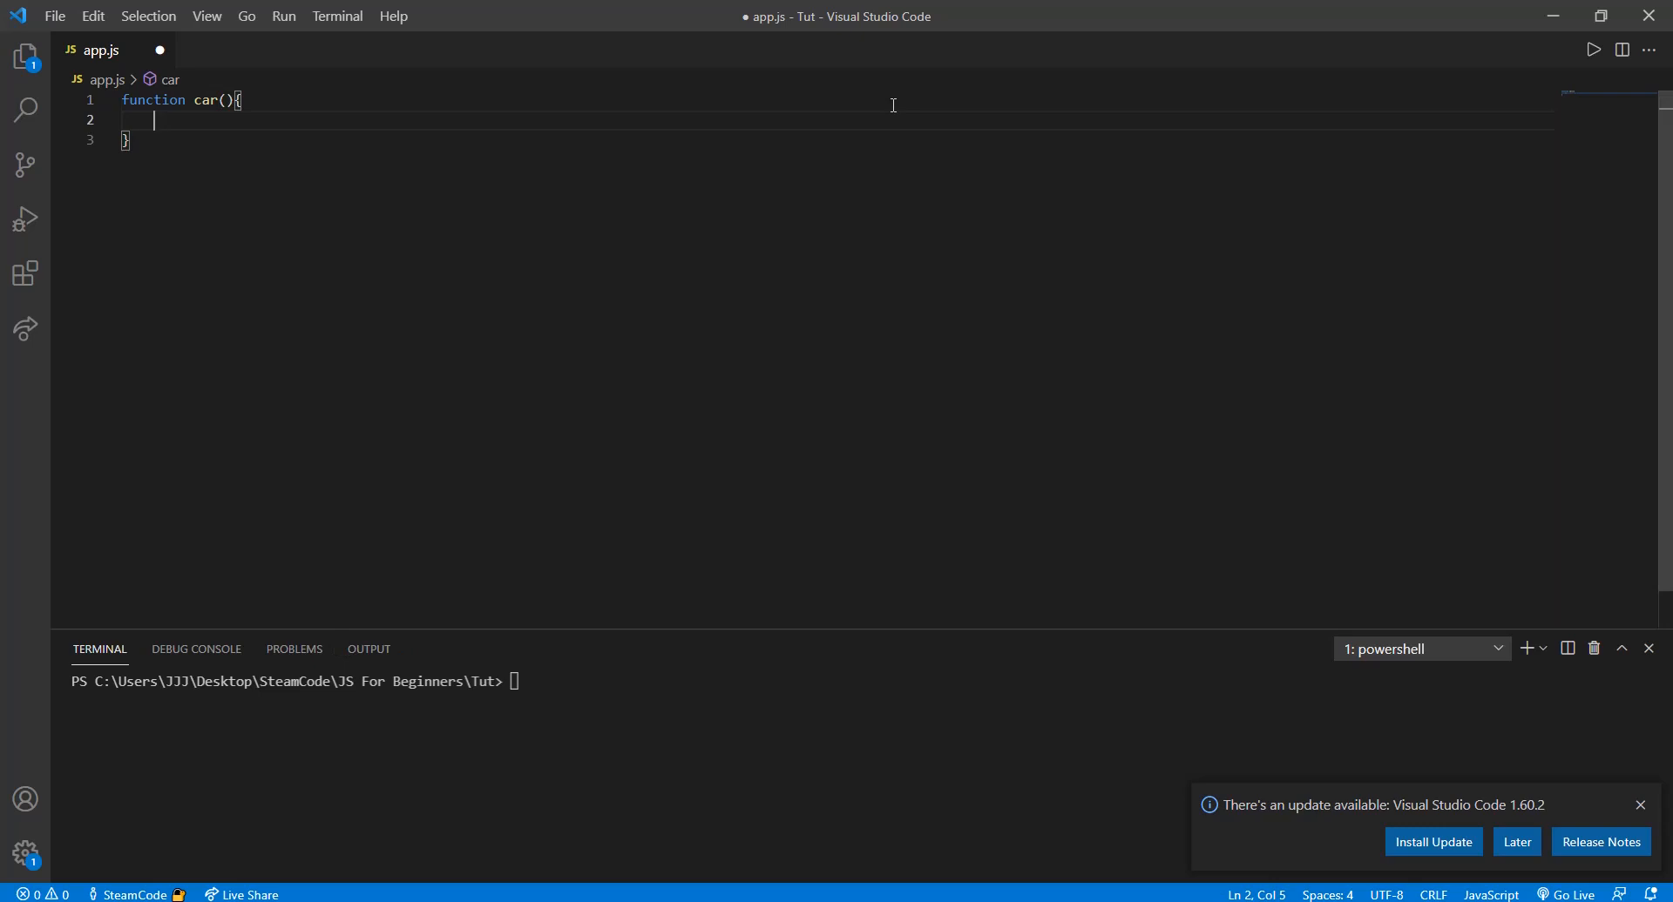
pyautogui.write('this')
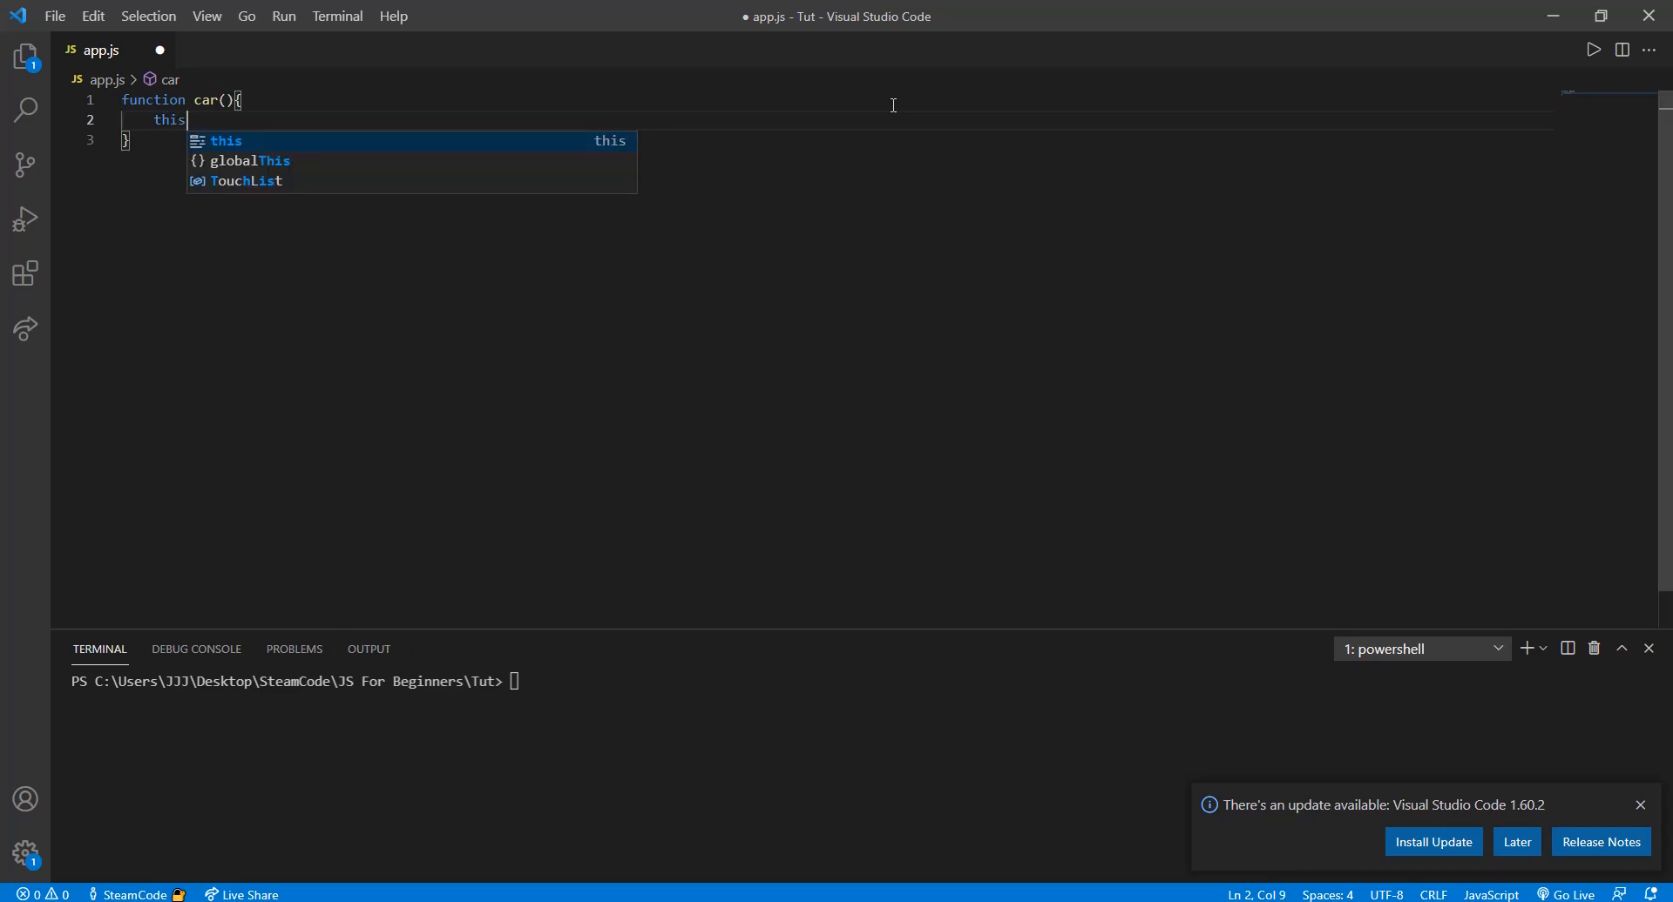
pyautogui.write('.')
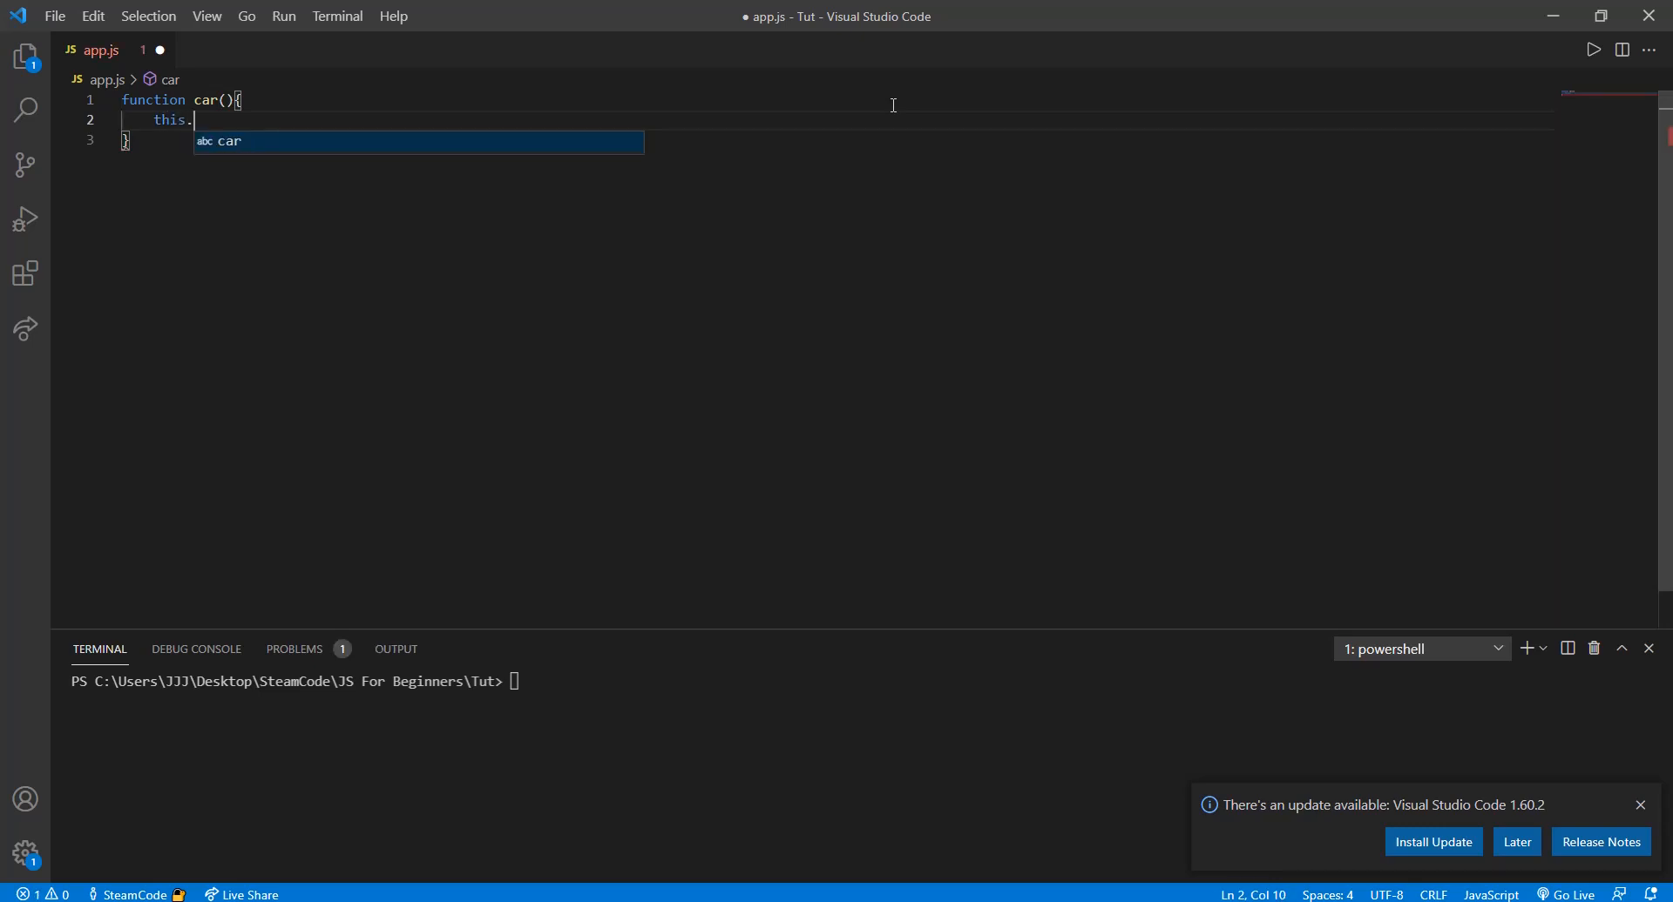
pyautogui.write('type =')
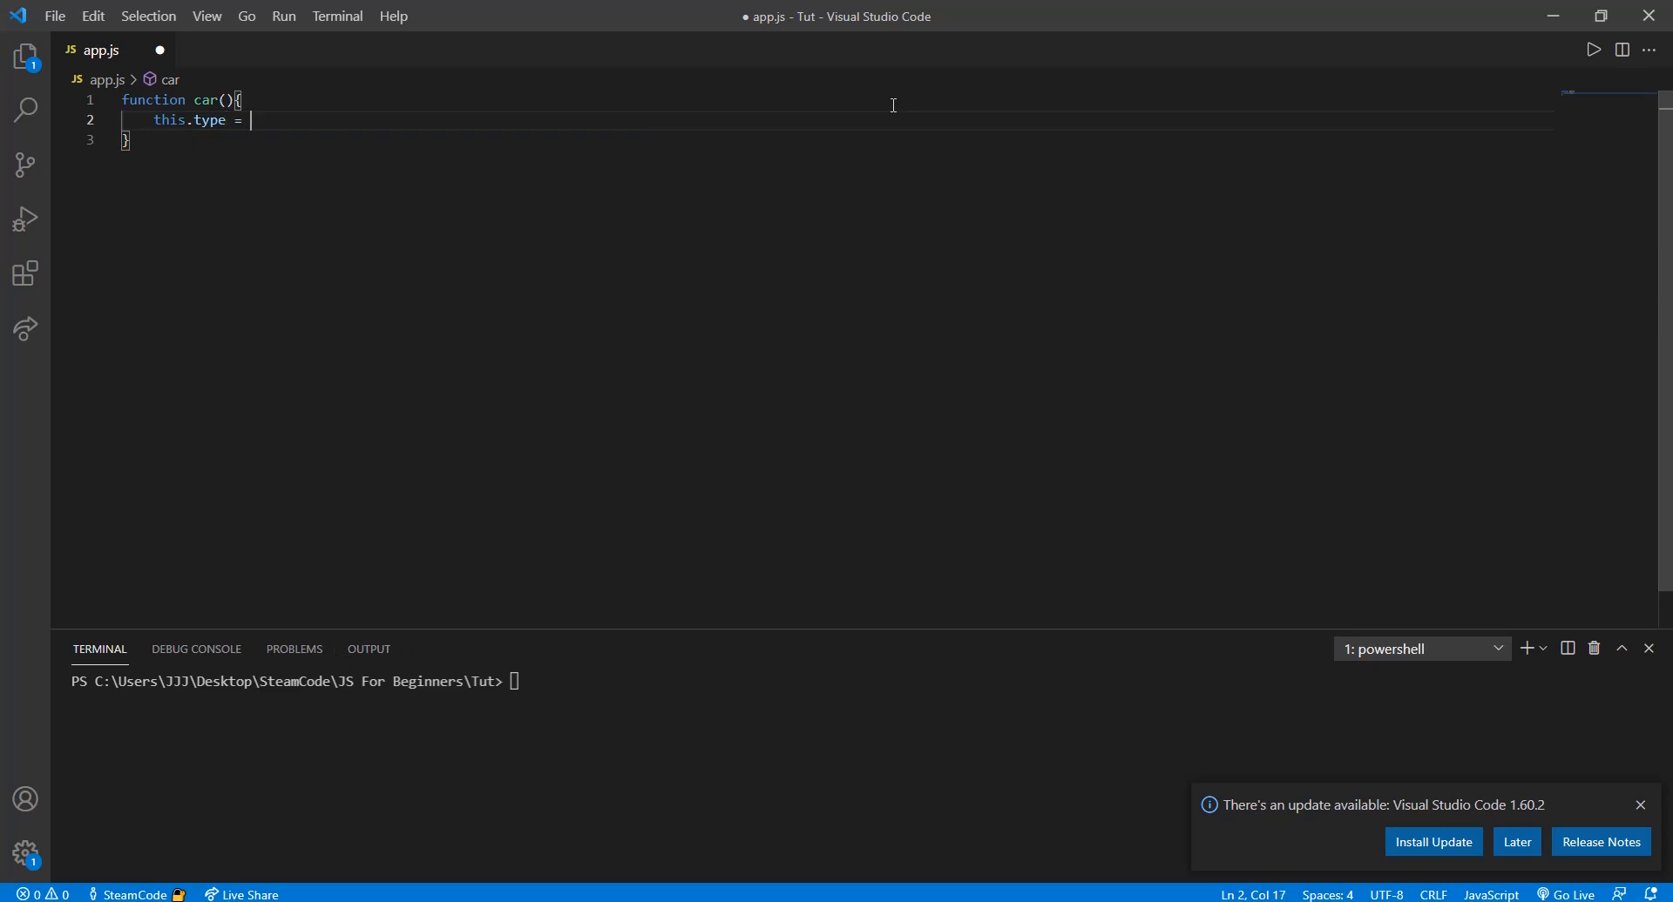
pyautogui.write('"To"')
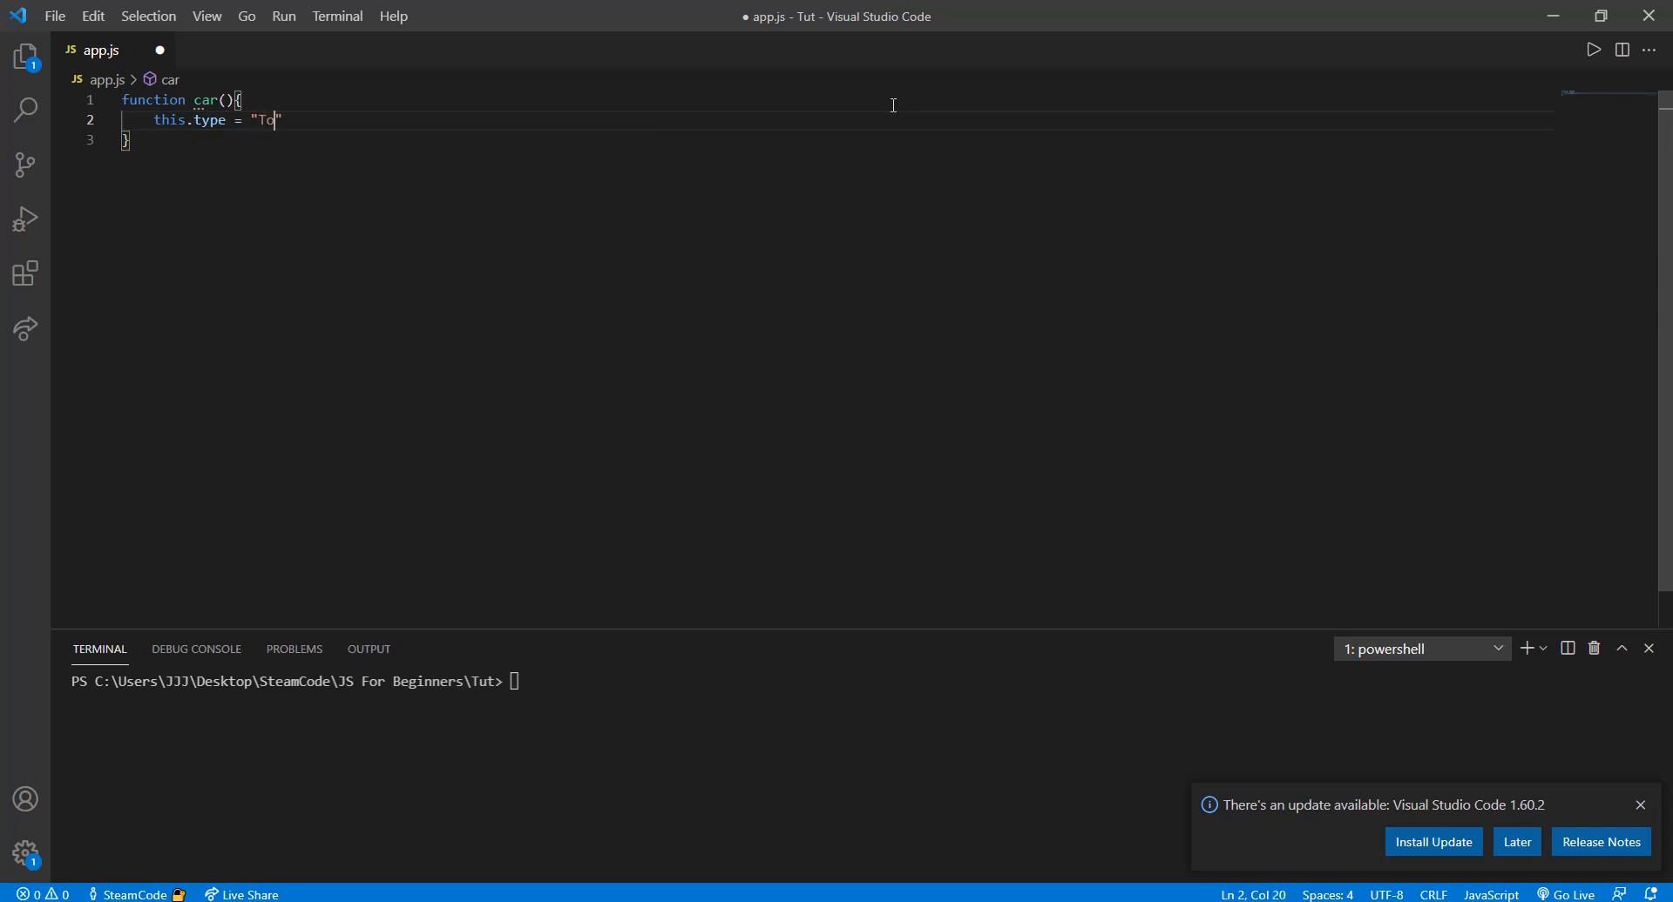
pyautogui.write('yota')
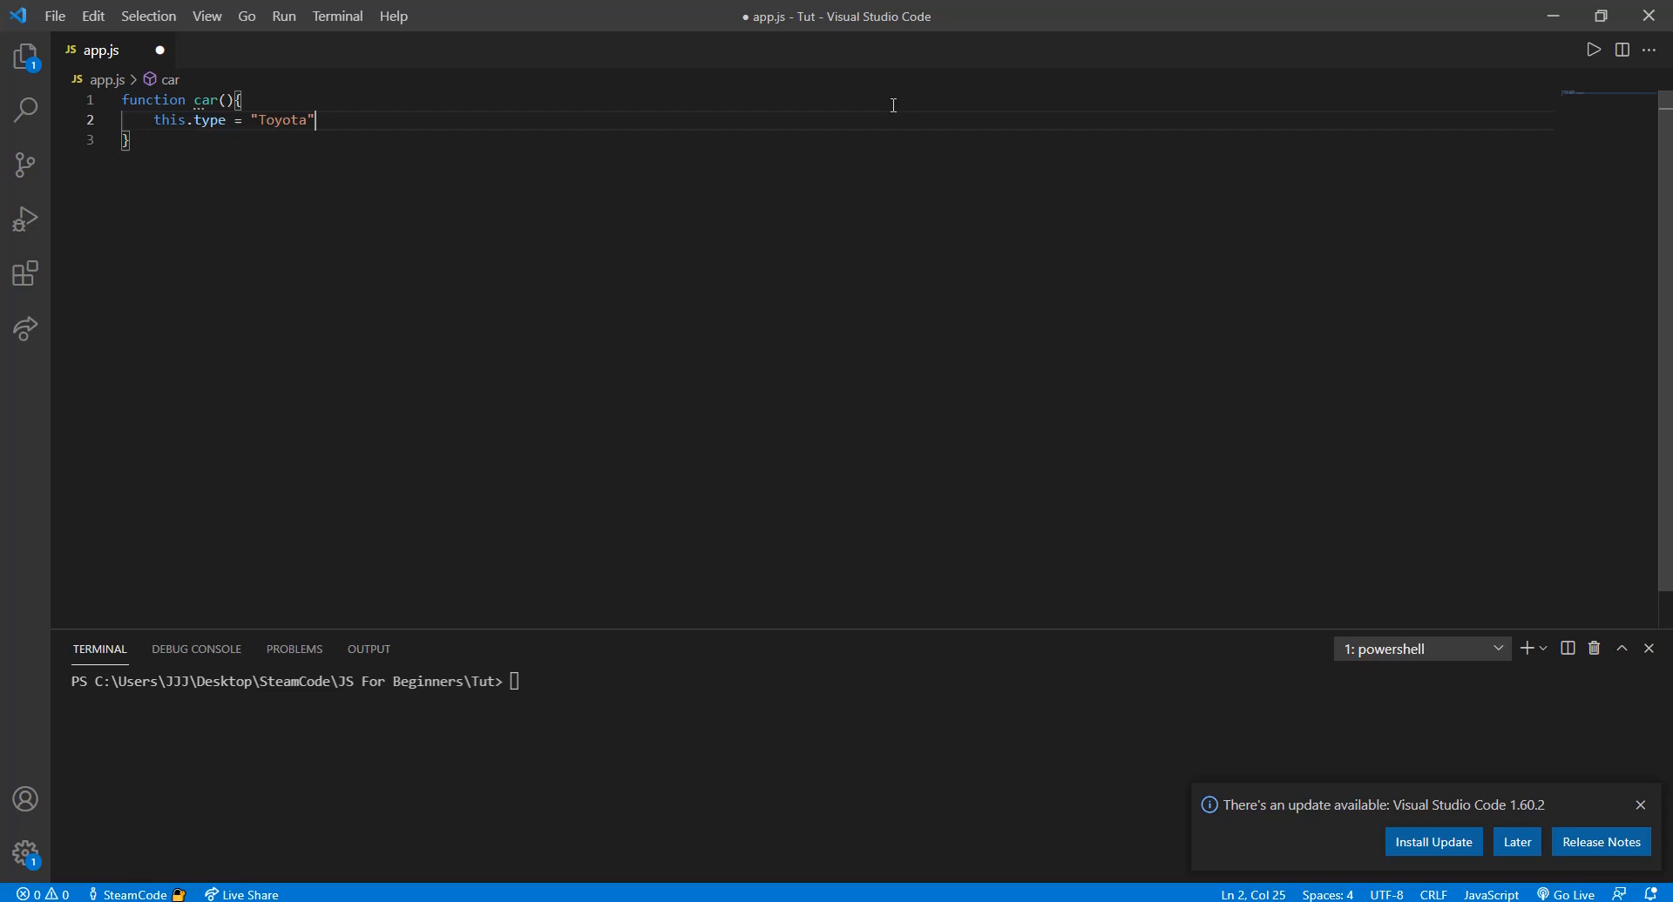
pyautogui.write(';')
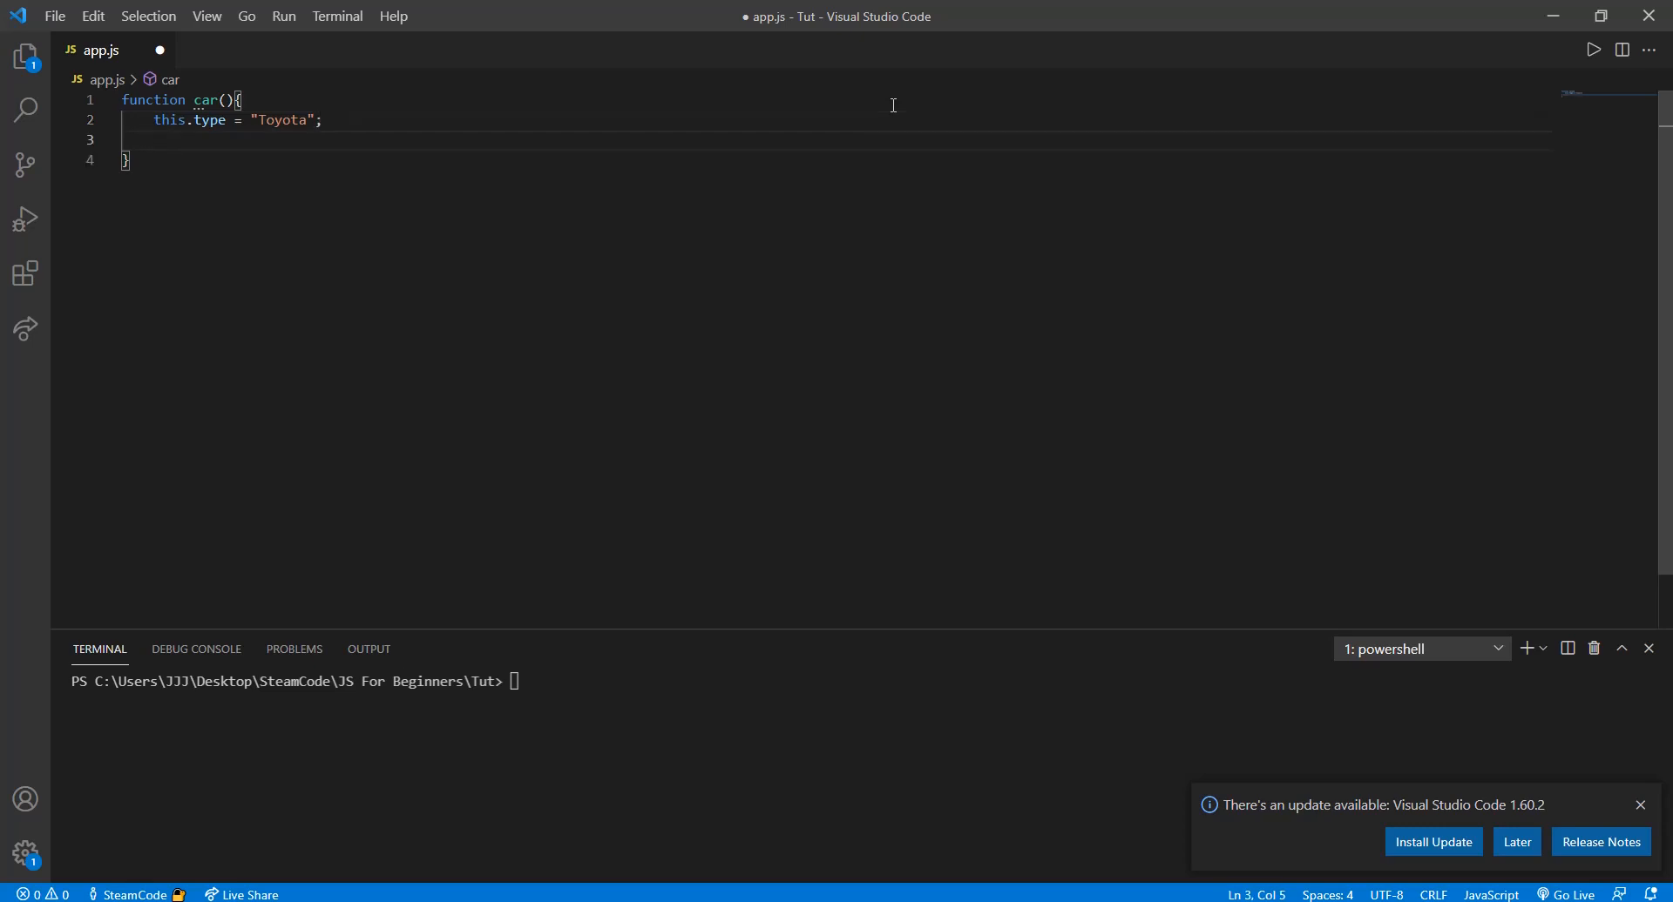
# Step: Add this.year = "2011"; and this.owner = "SteamCode"; to the constructor
pyautogui.write('this.year')
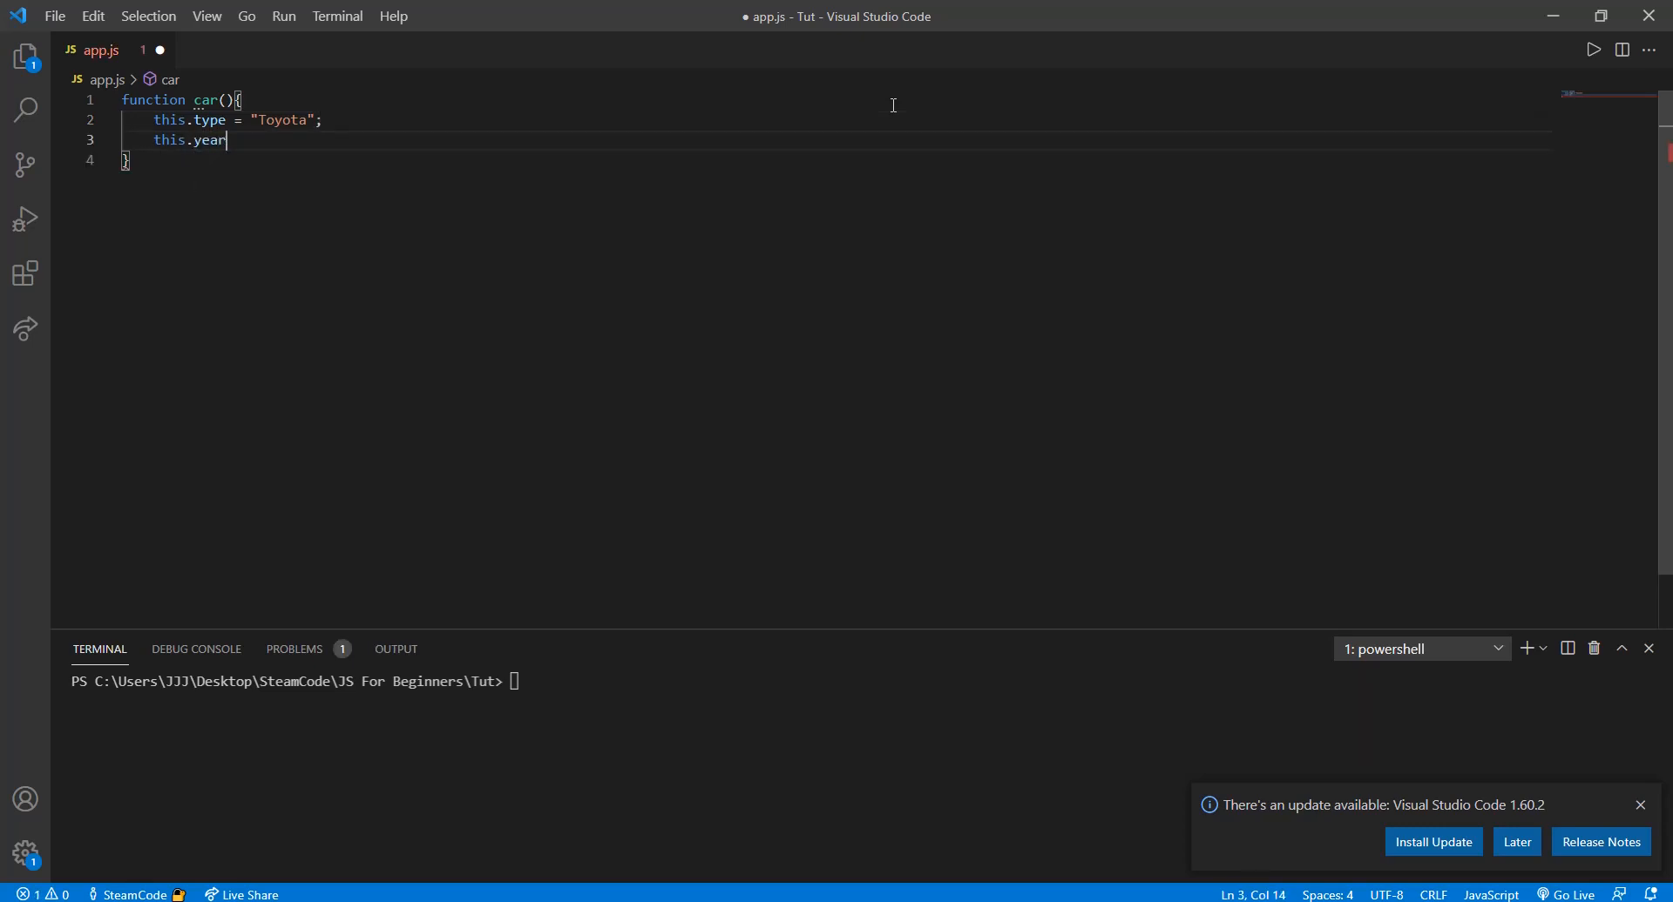
pyautogui.write('= ""')
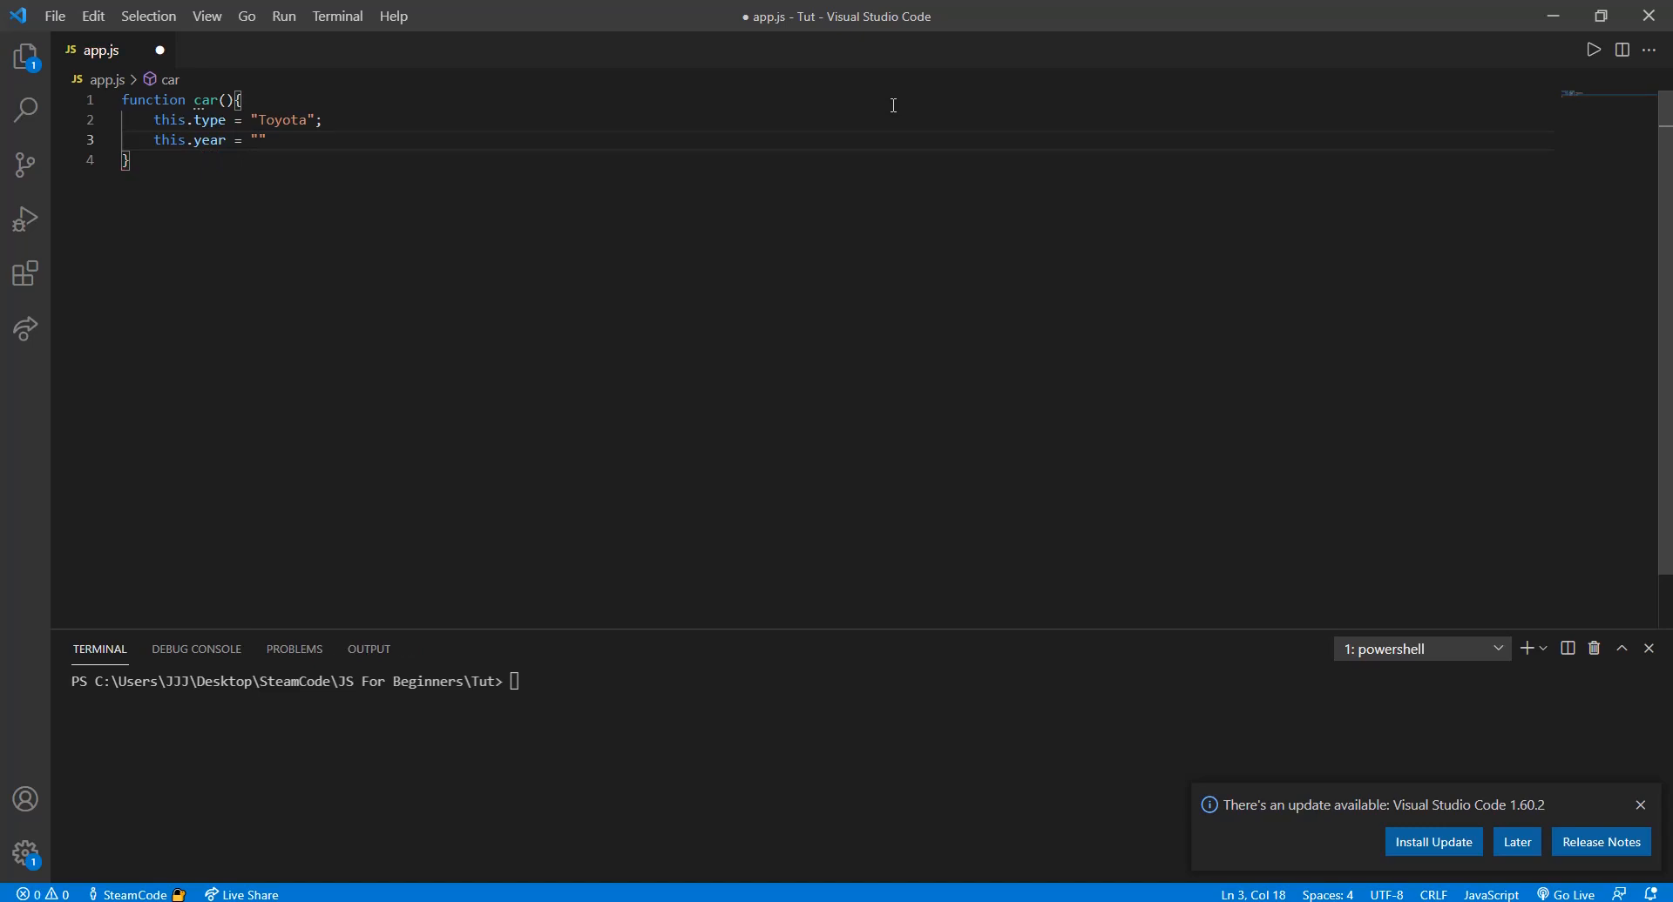
pyautogui.write('2011')
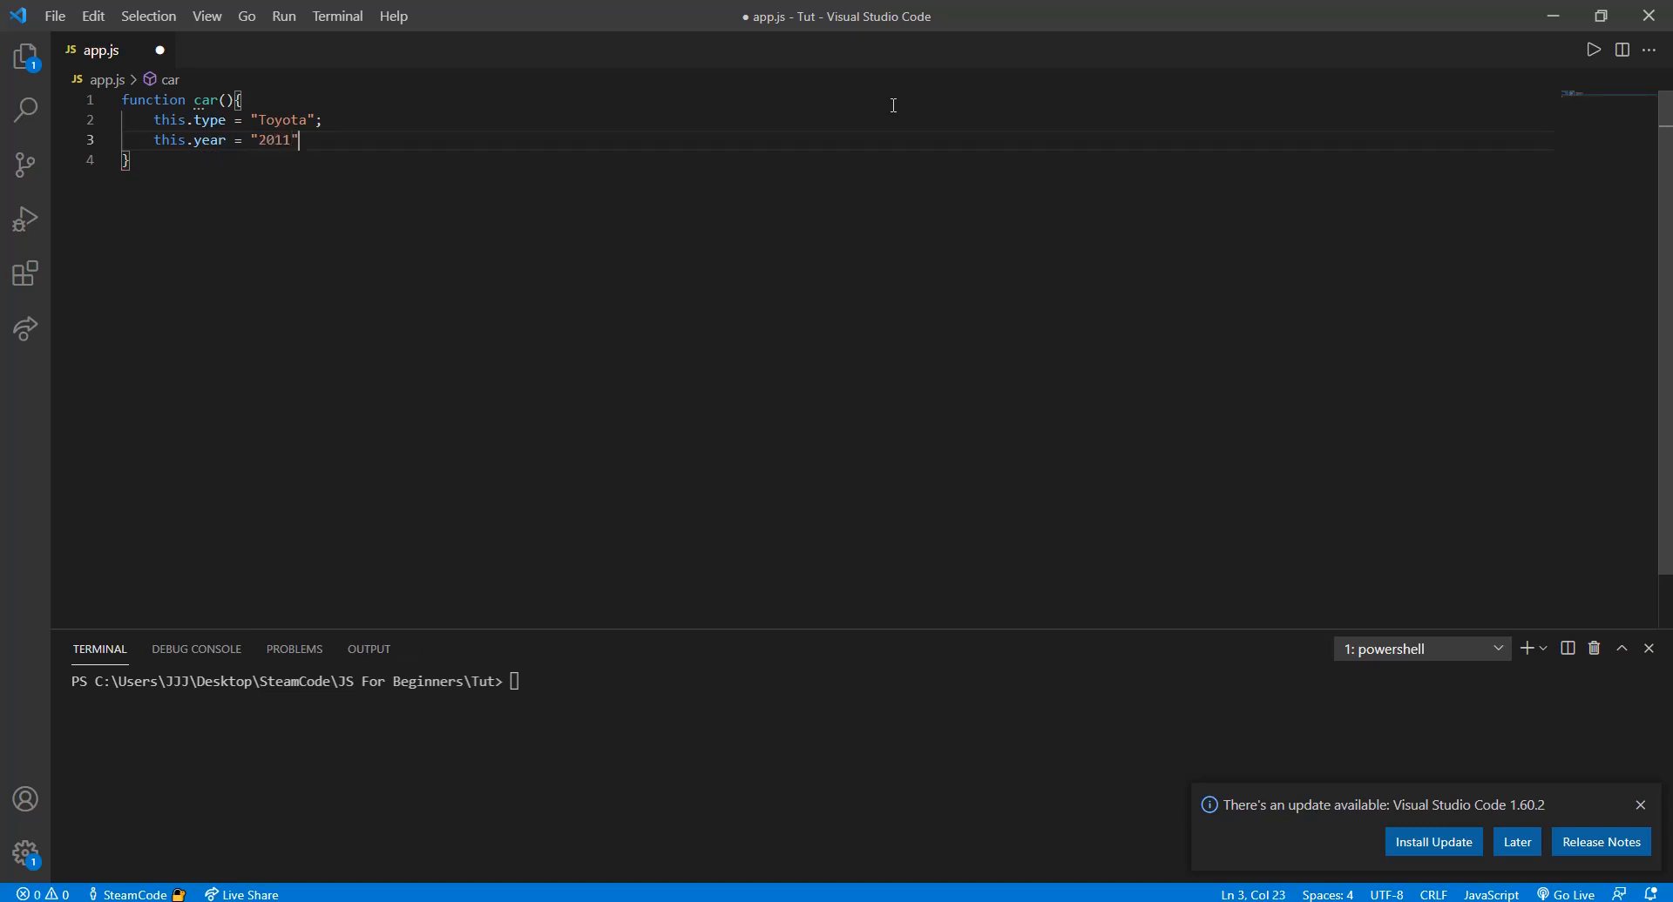
pyautogui.write(';')
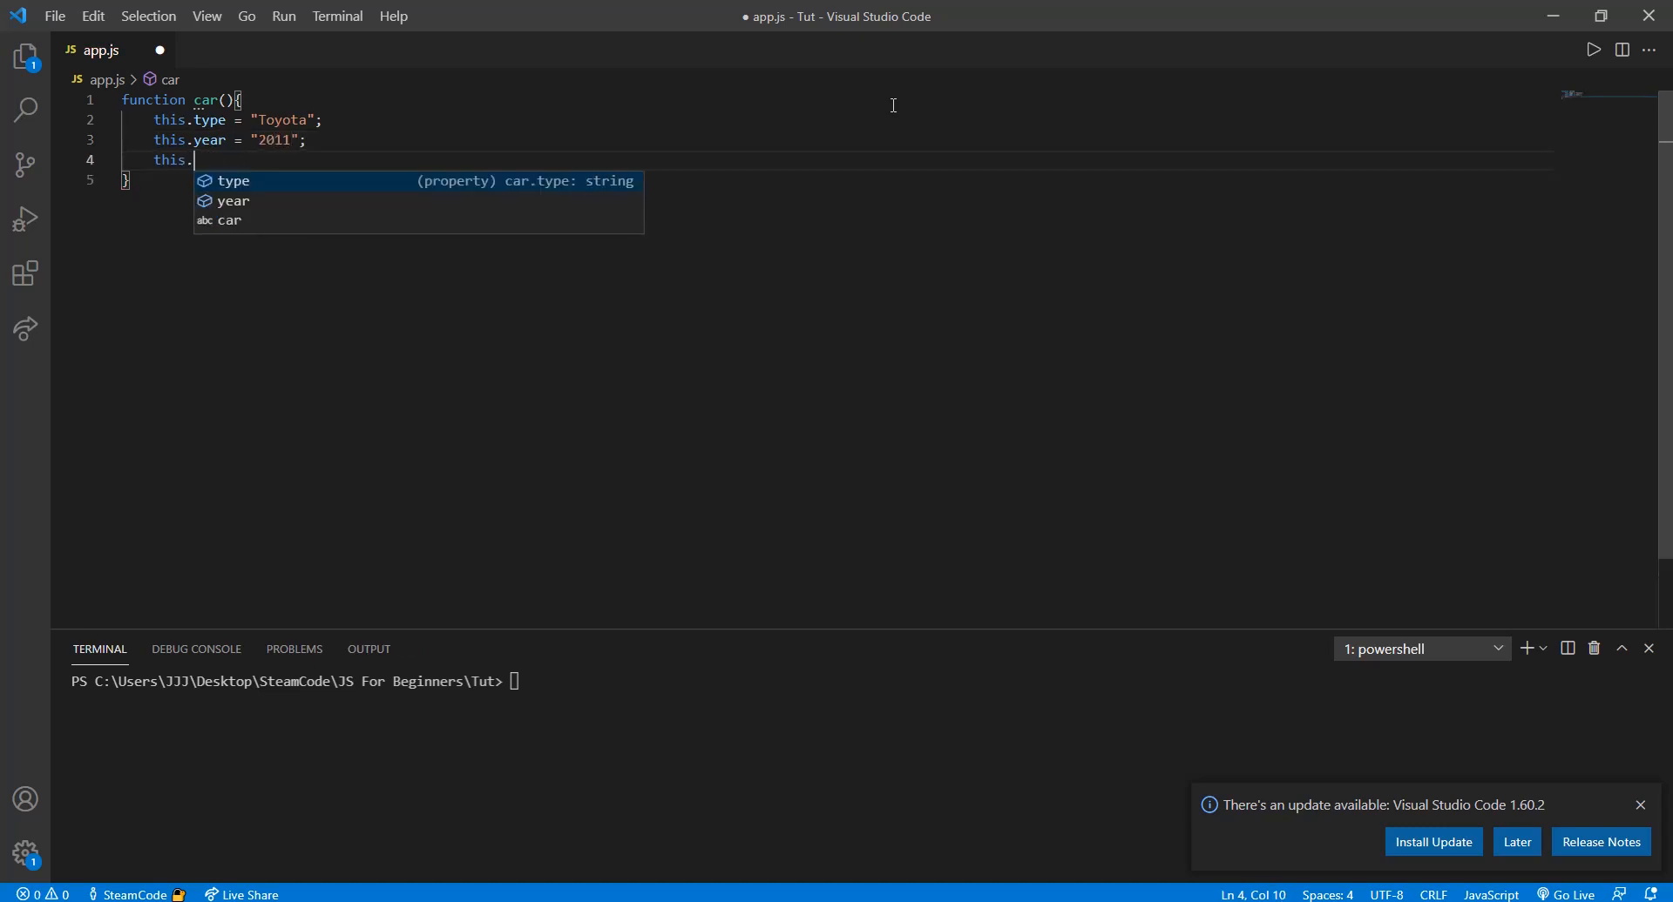
pyautogui.write('owner =')
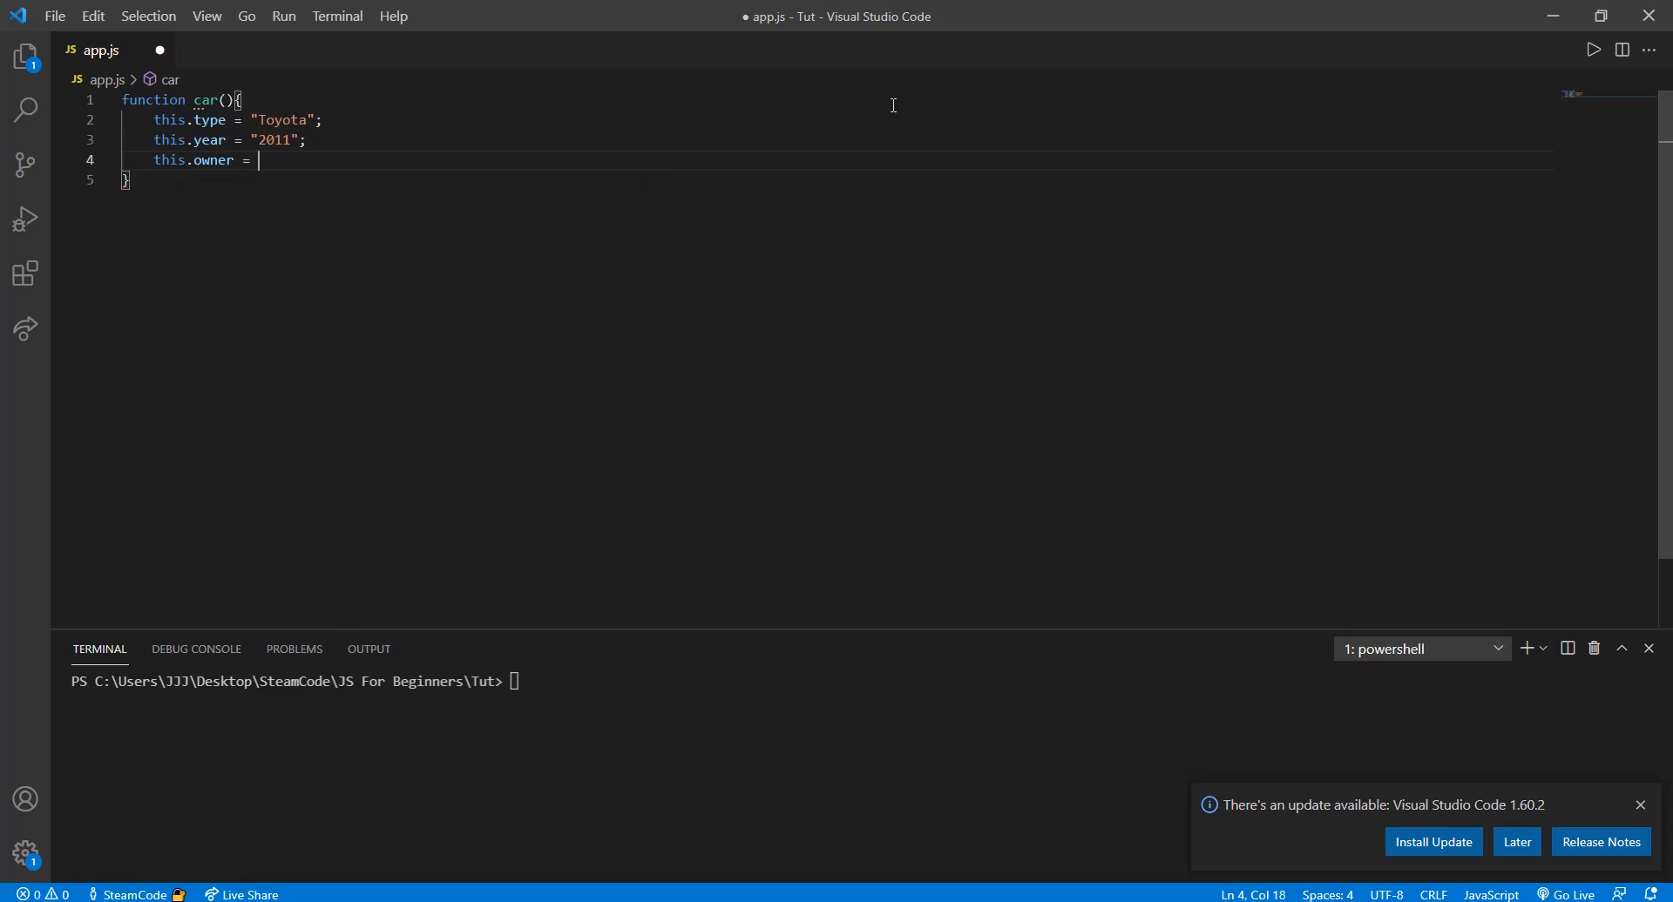
pyautogui.write('"SteamC"')
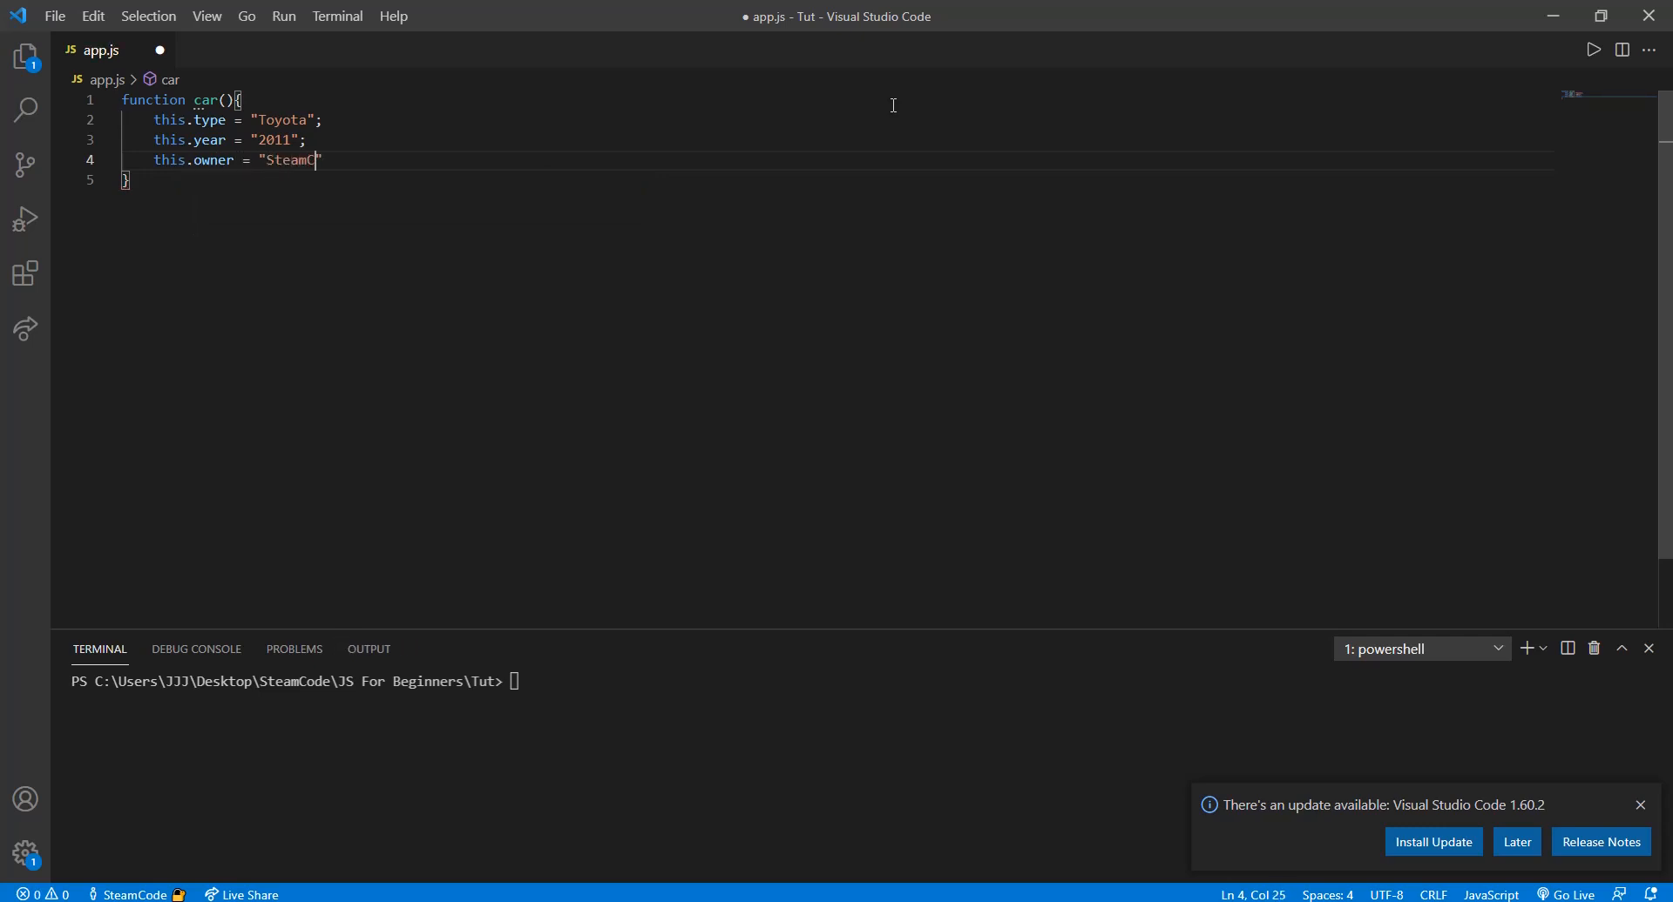
pyautogui.write('ode";')
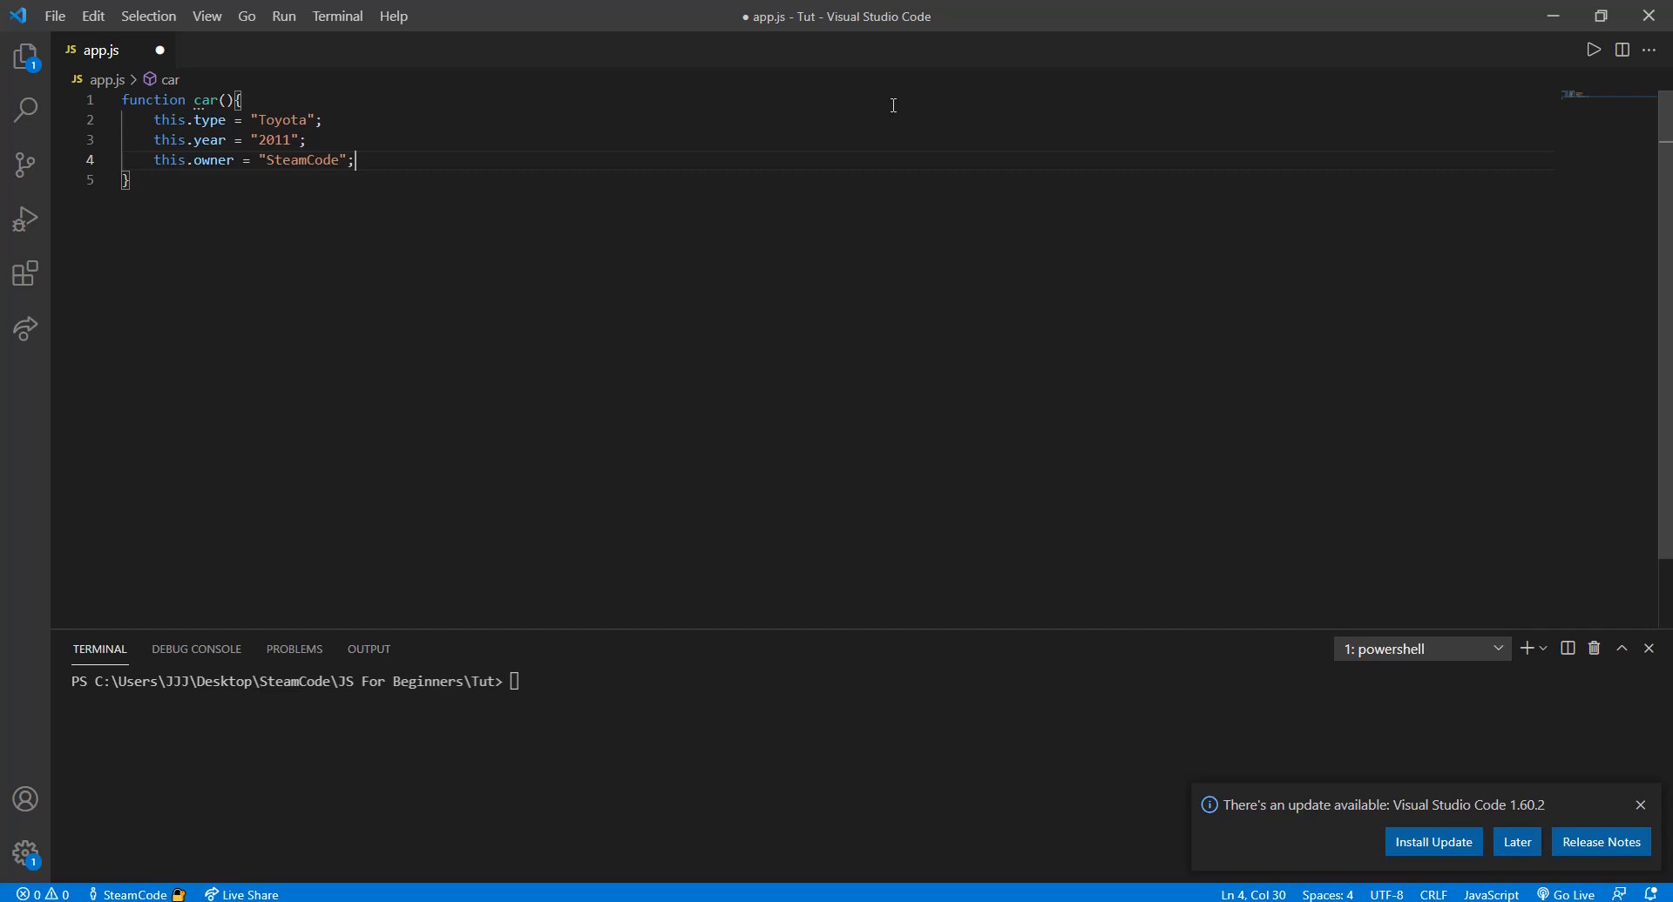
pyautogui.moveTo(95, 115)
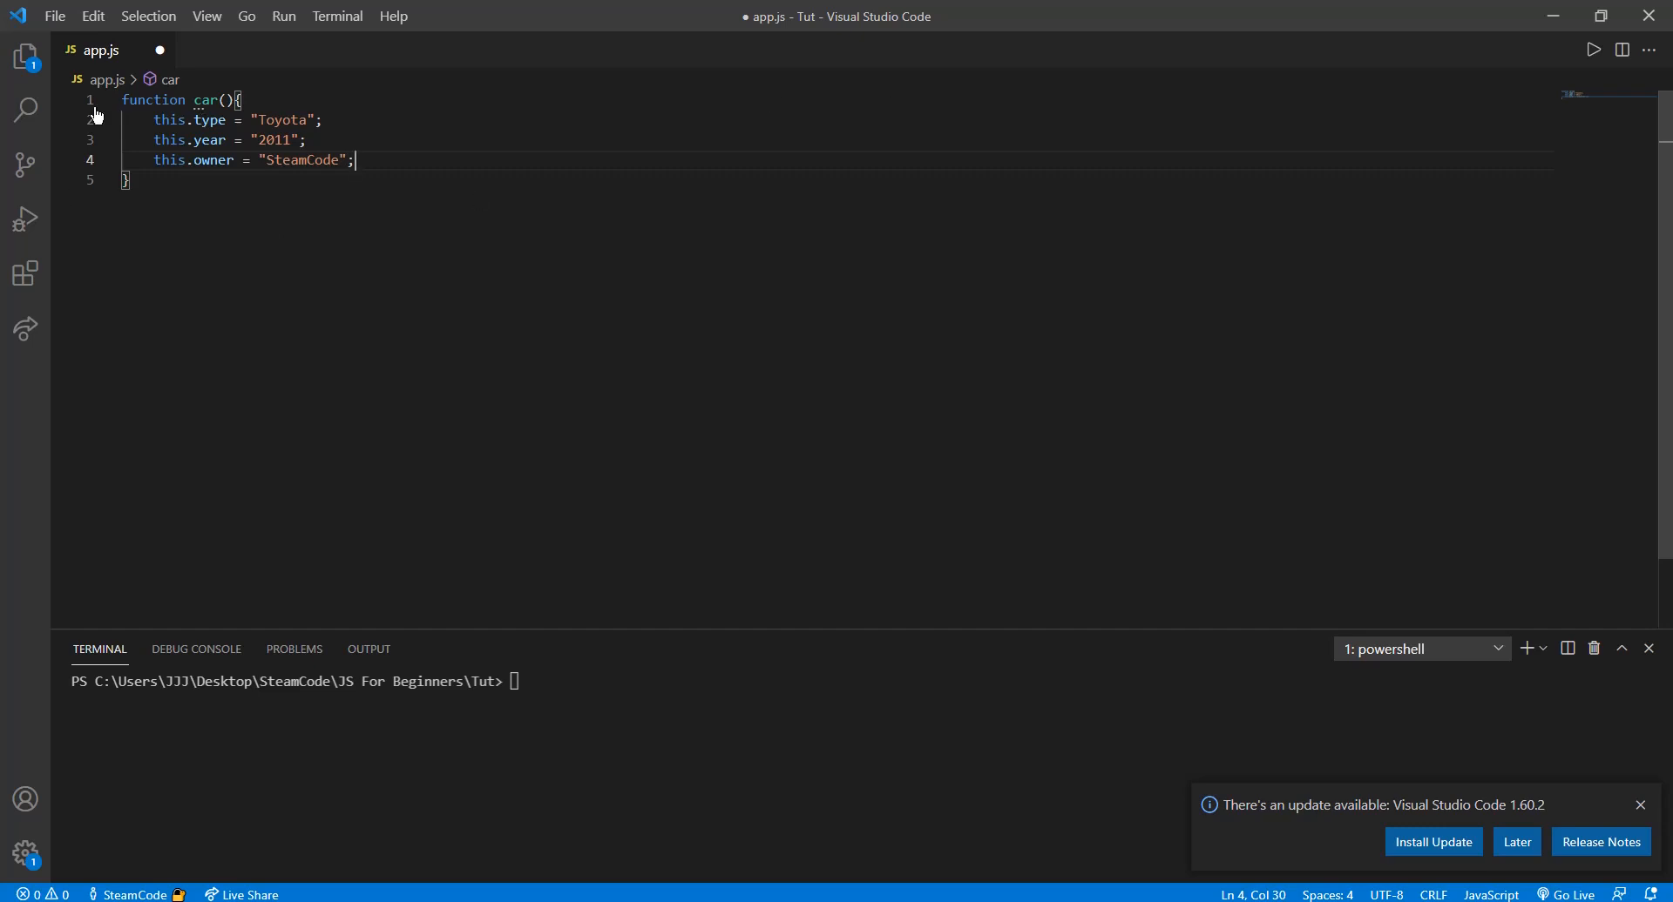
pyautogui.moveTo(486, 183)
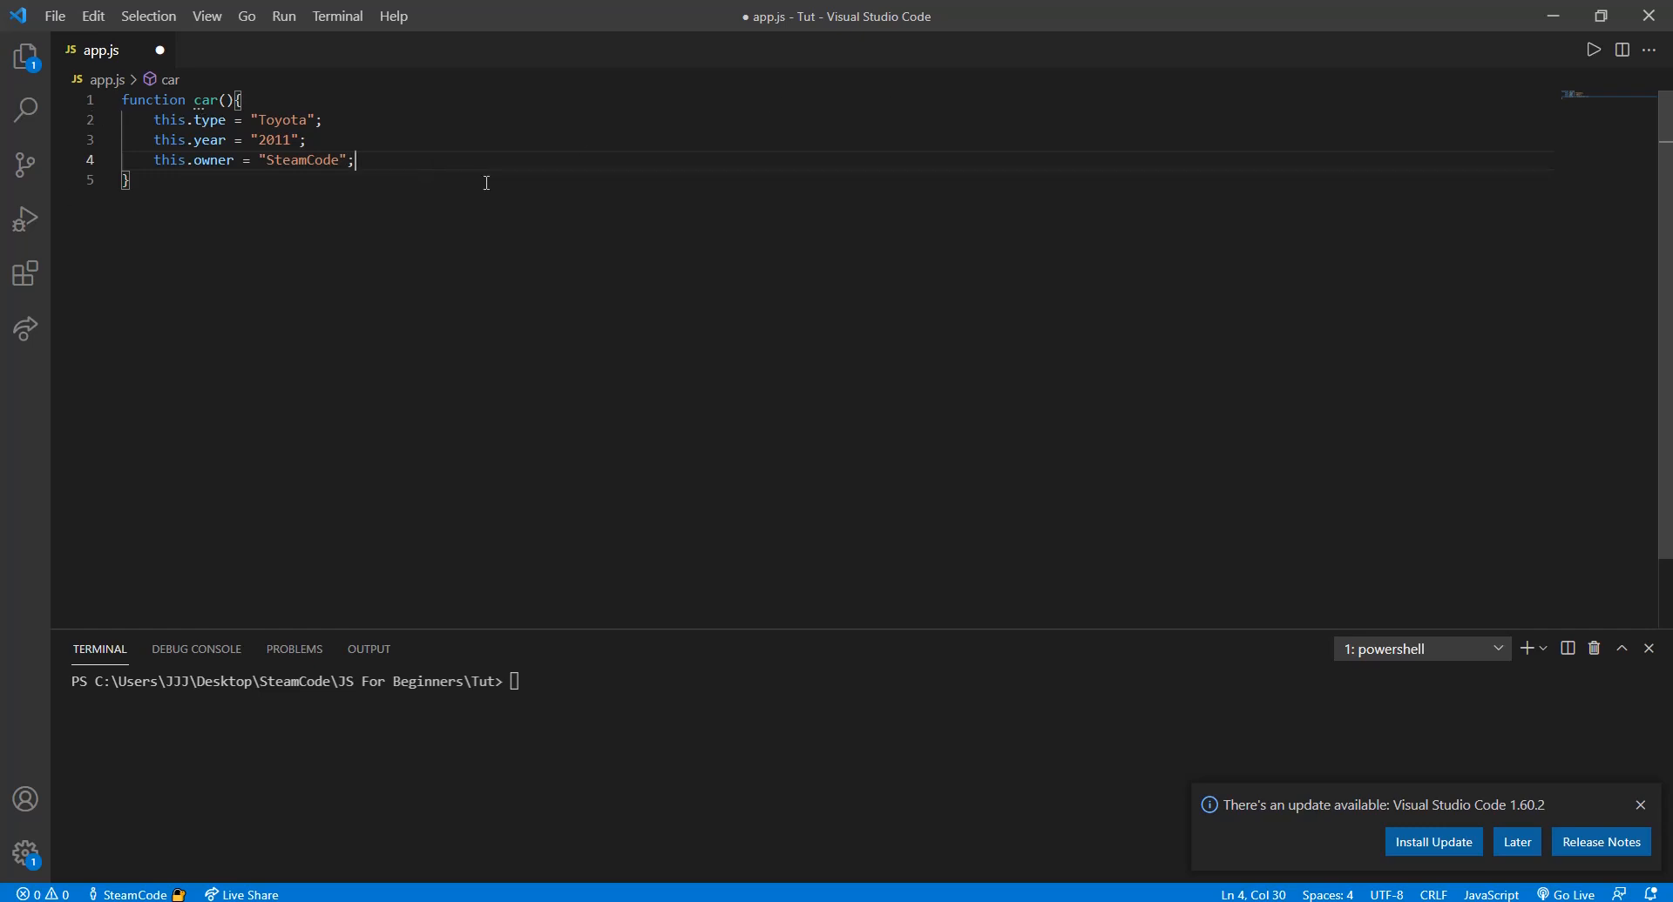
# Step: Create an instance with var myCar = new car();
pyautogui.press('Return')
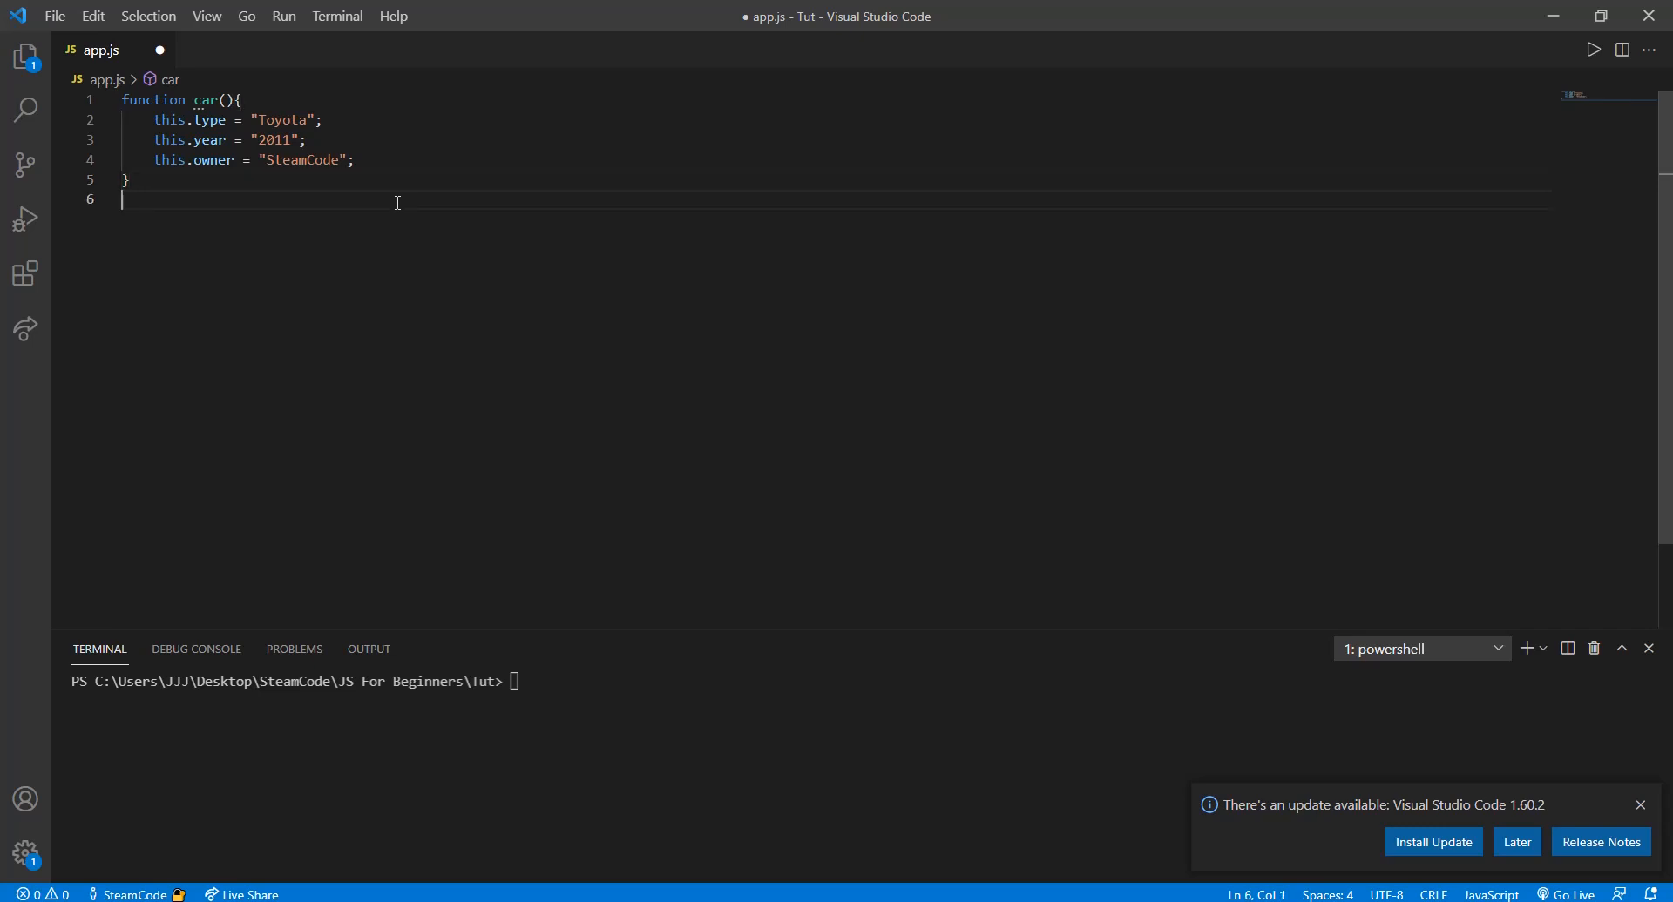
pyautogui.write('var')
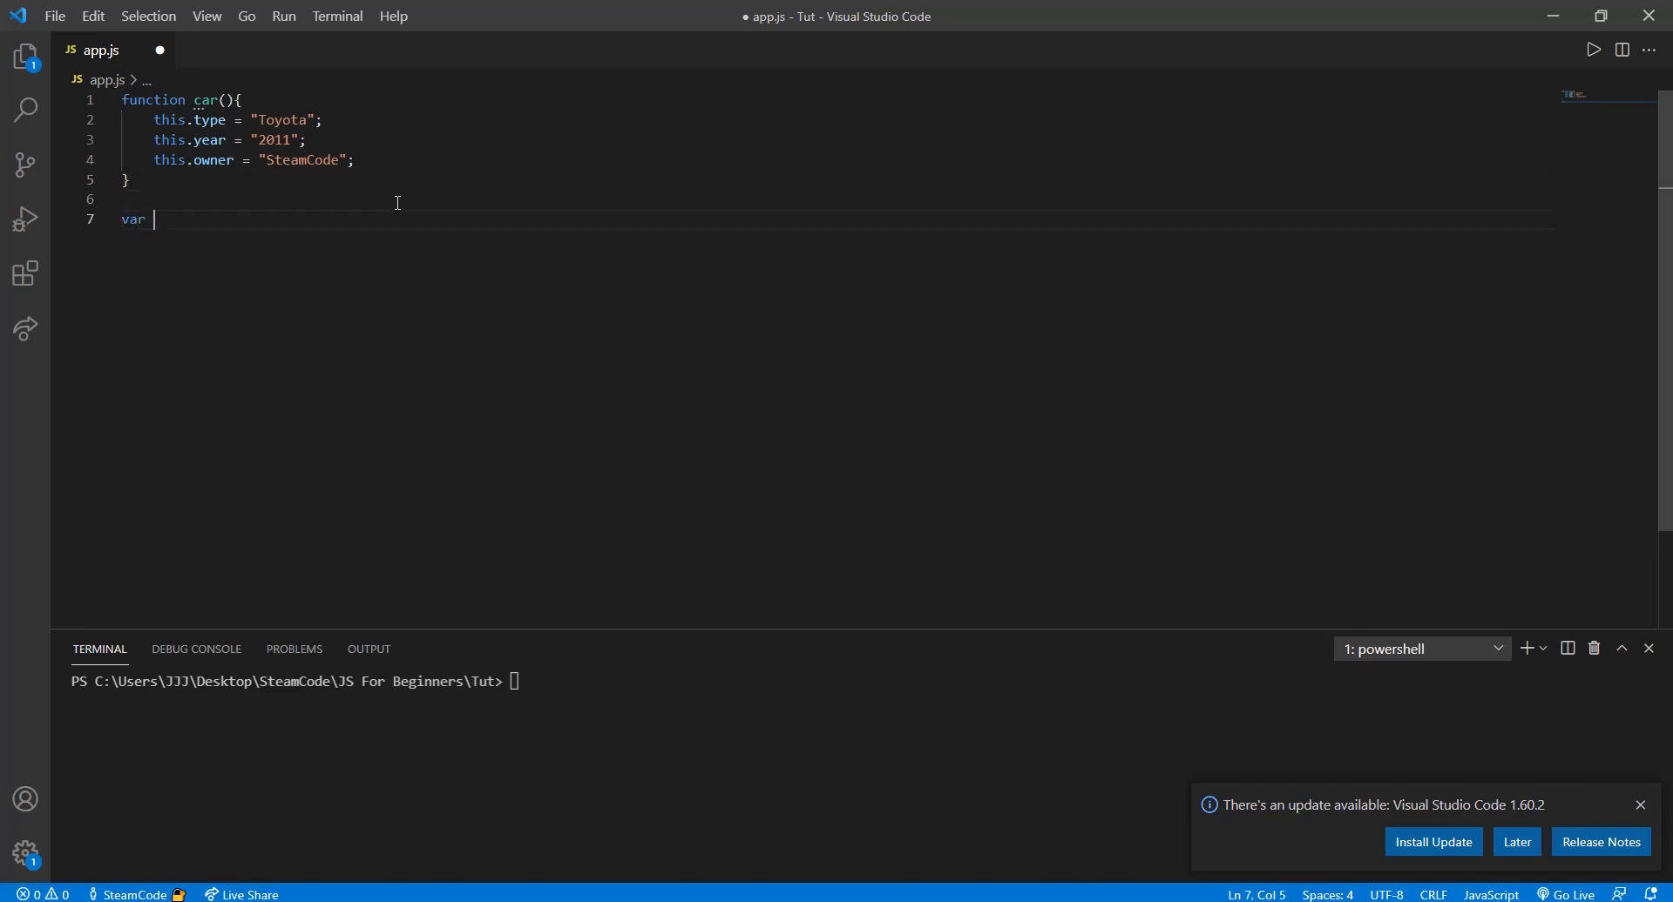
pyautogui.write('myCar')
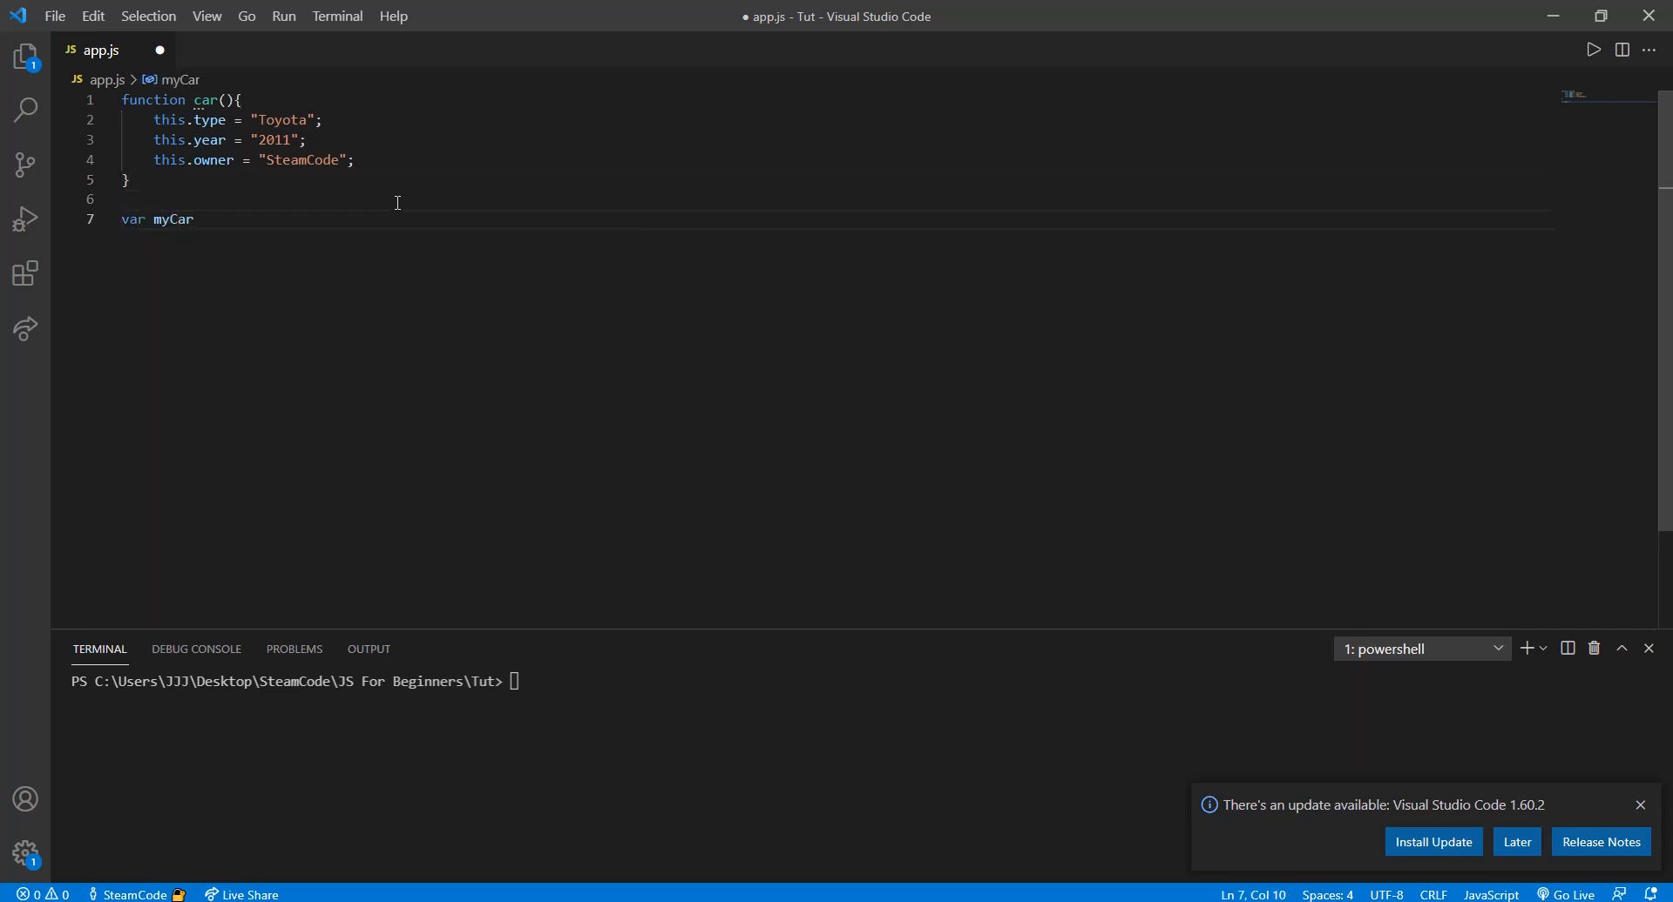
pyautogui.write('= new')
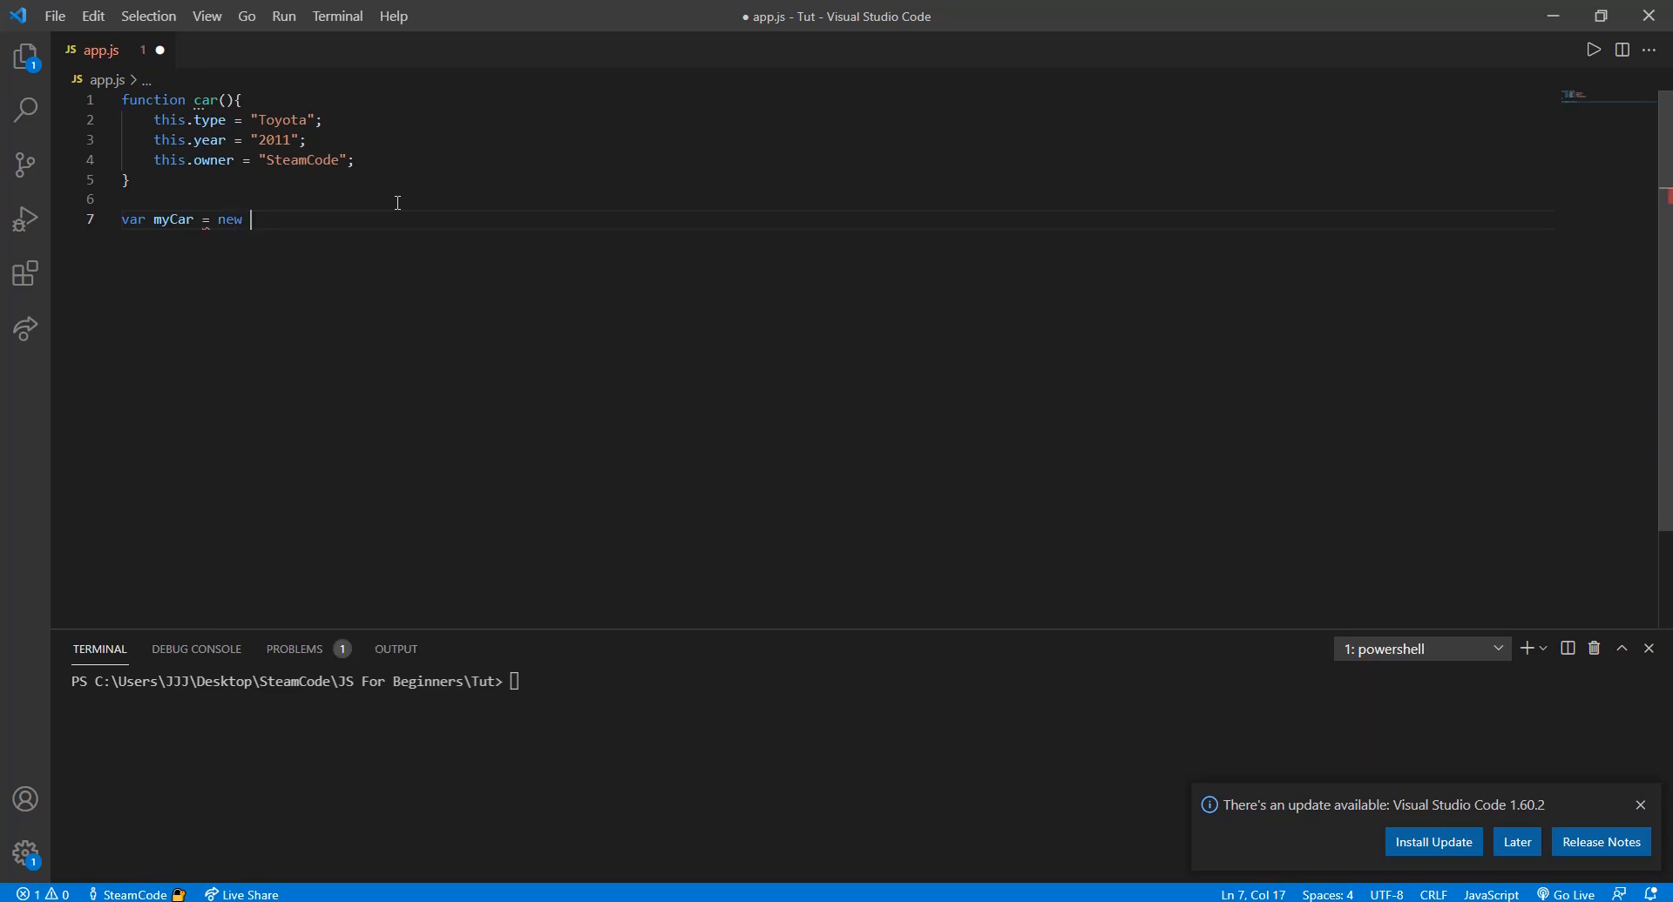
pyautogui.write('car();')
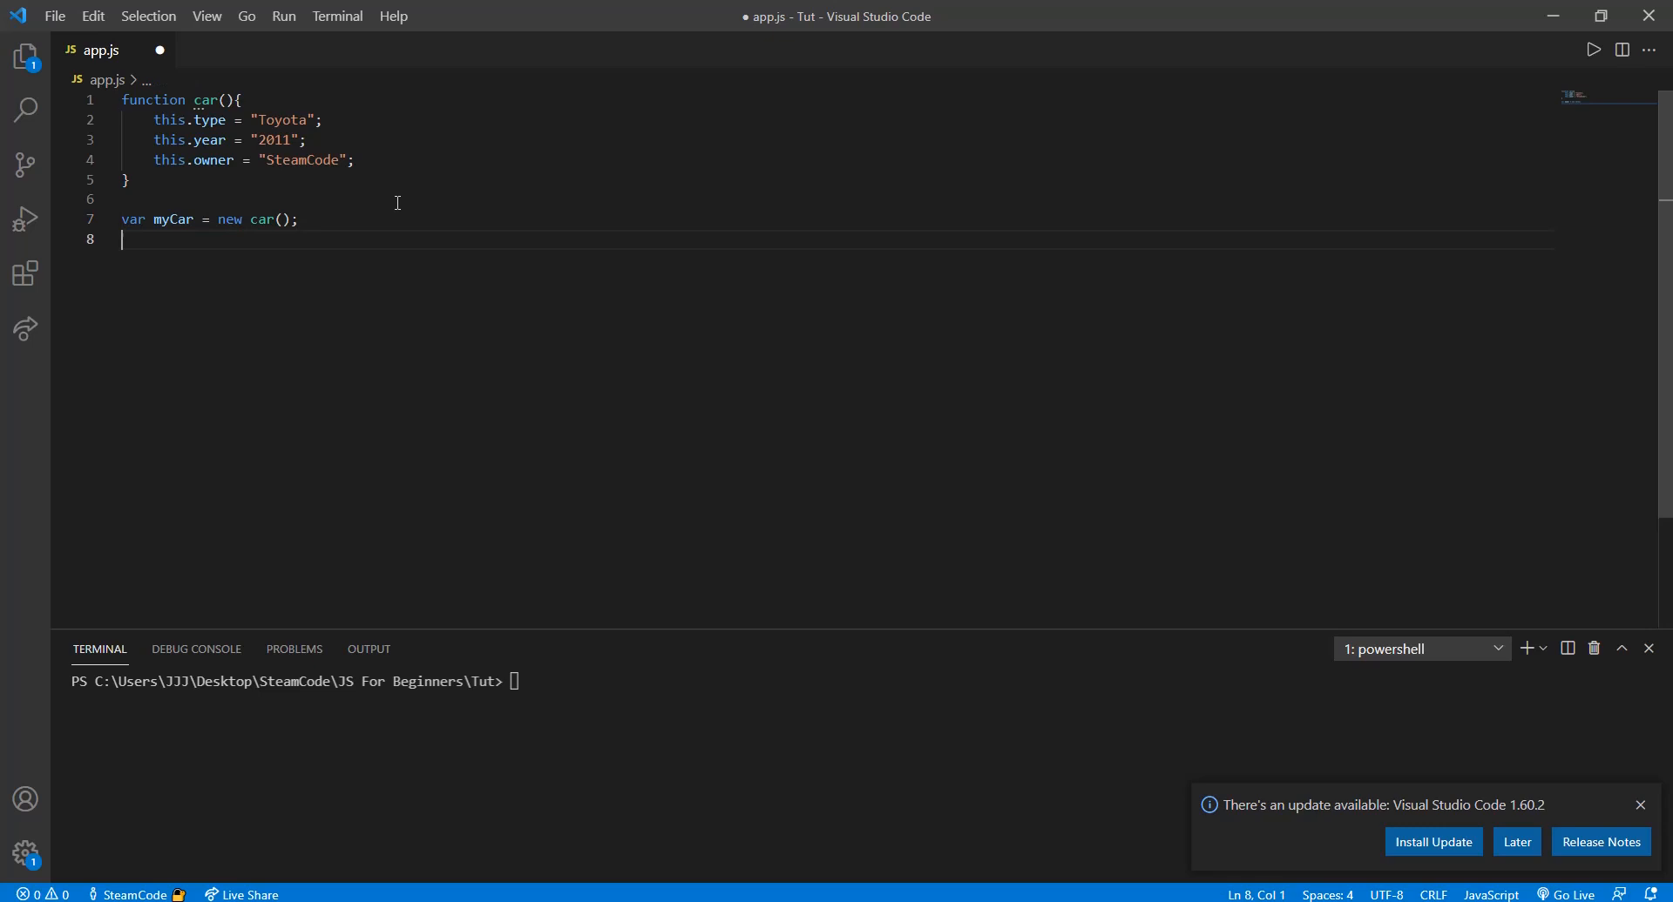
# Step: Log myCar.type, myCar.year and myCar.owner with console.log
pyautogui.write('console.log')
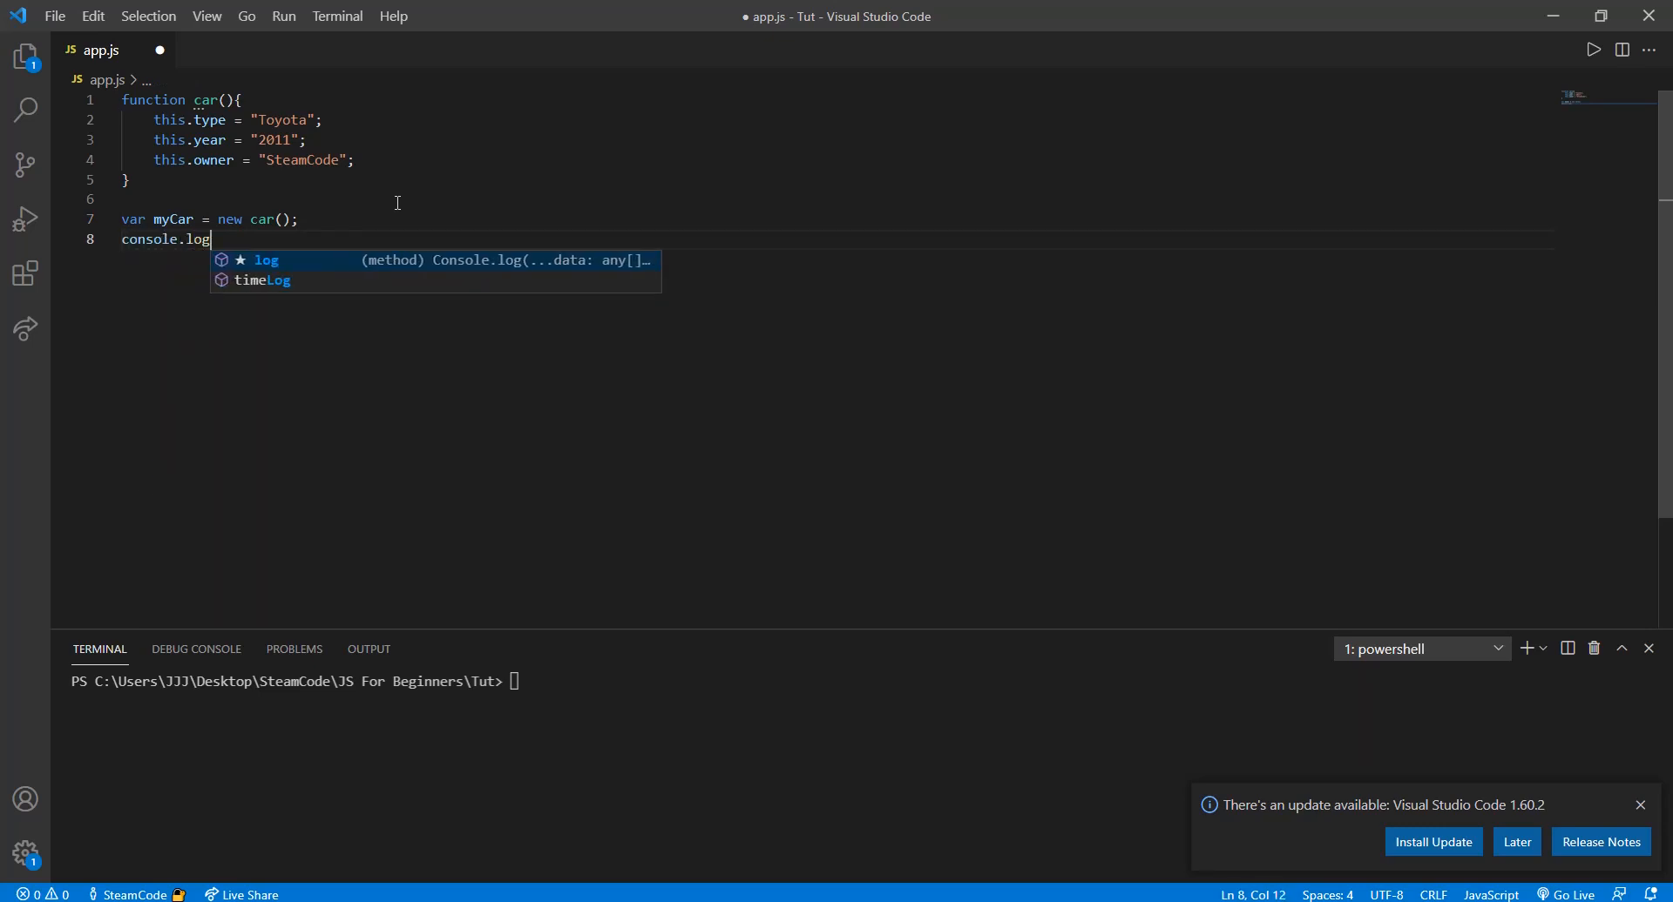
pyautogui.write('(myCar.type')
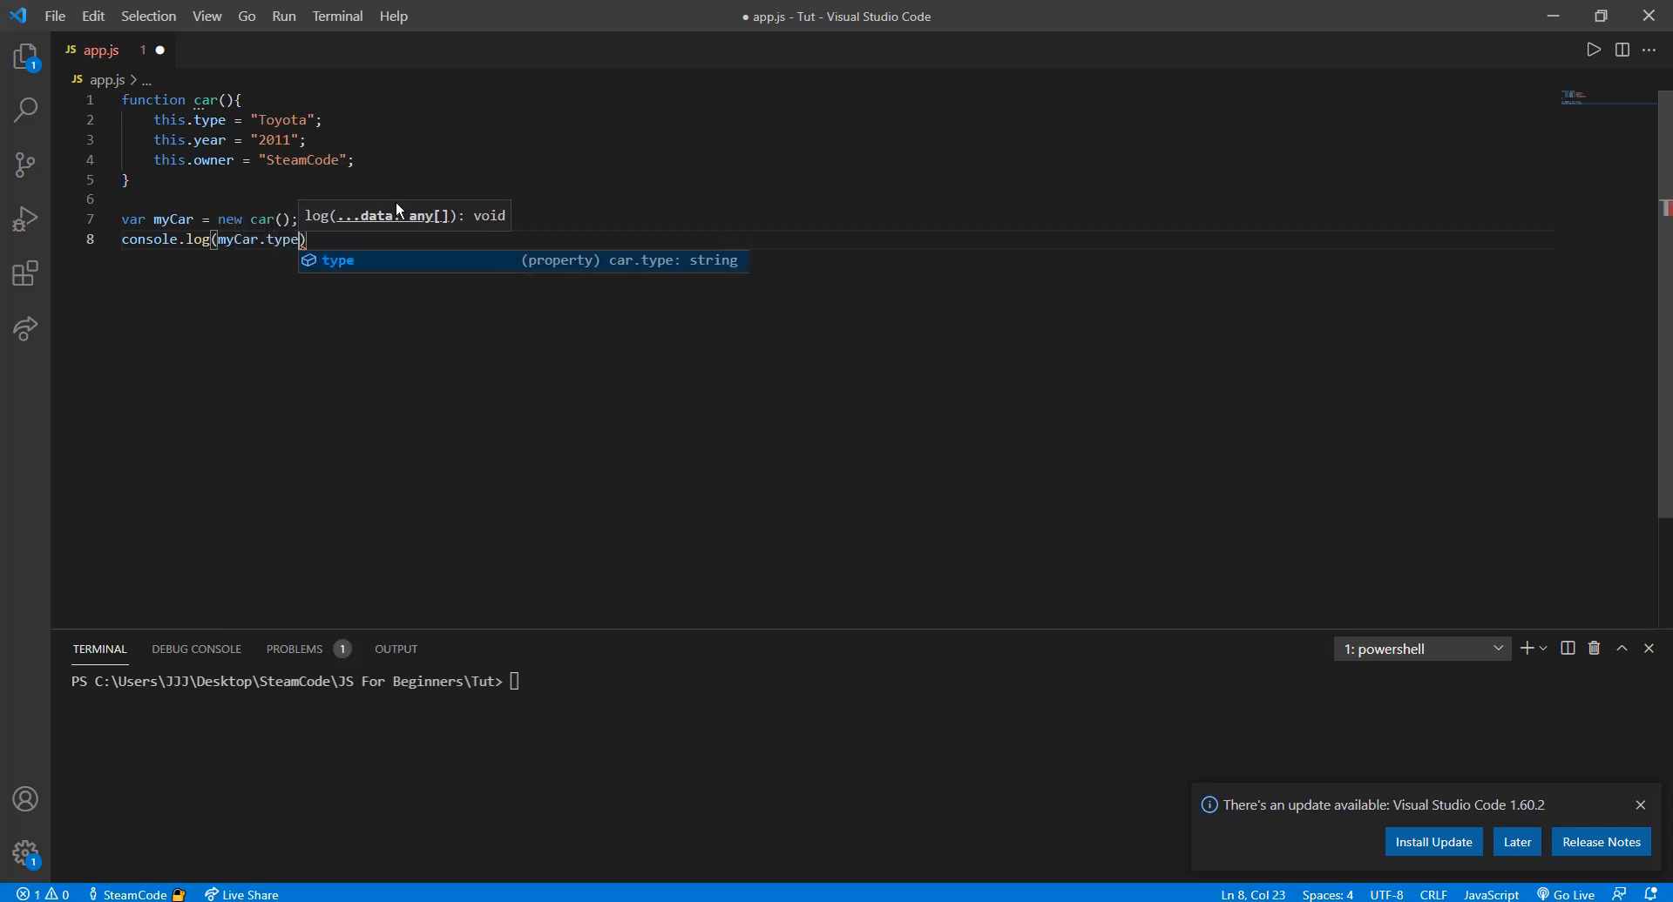
pyautogui.write(', myCar.year, m')
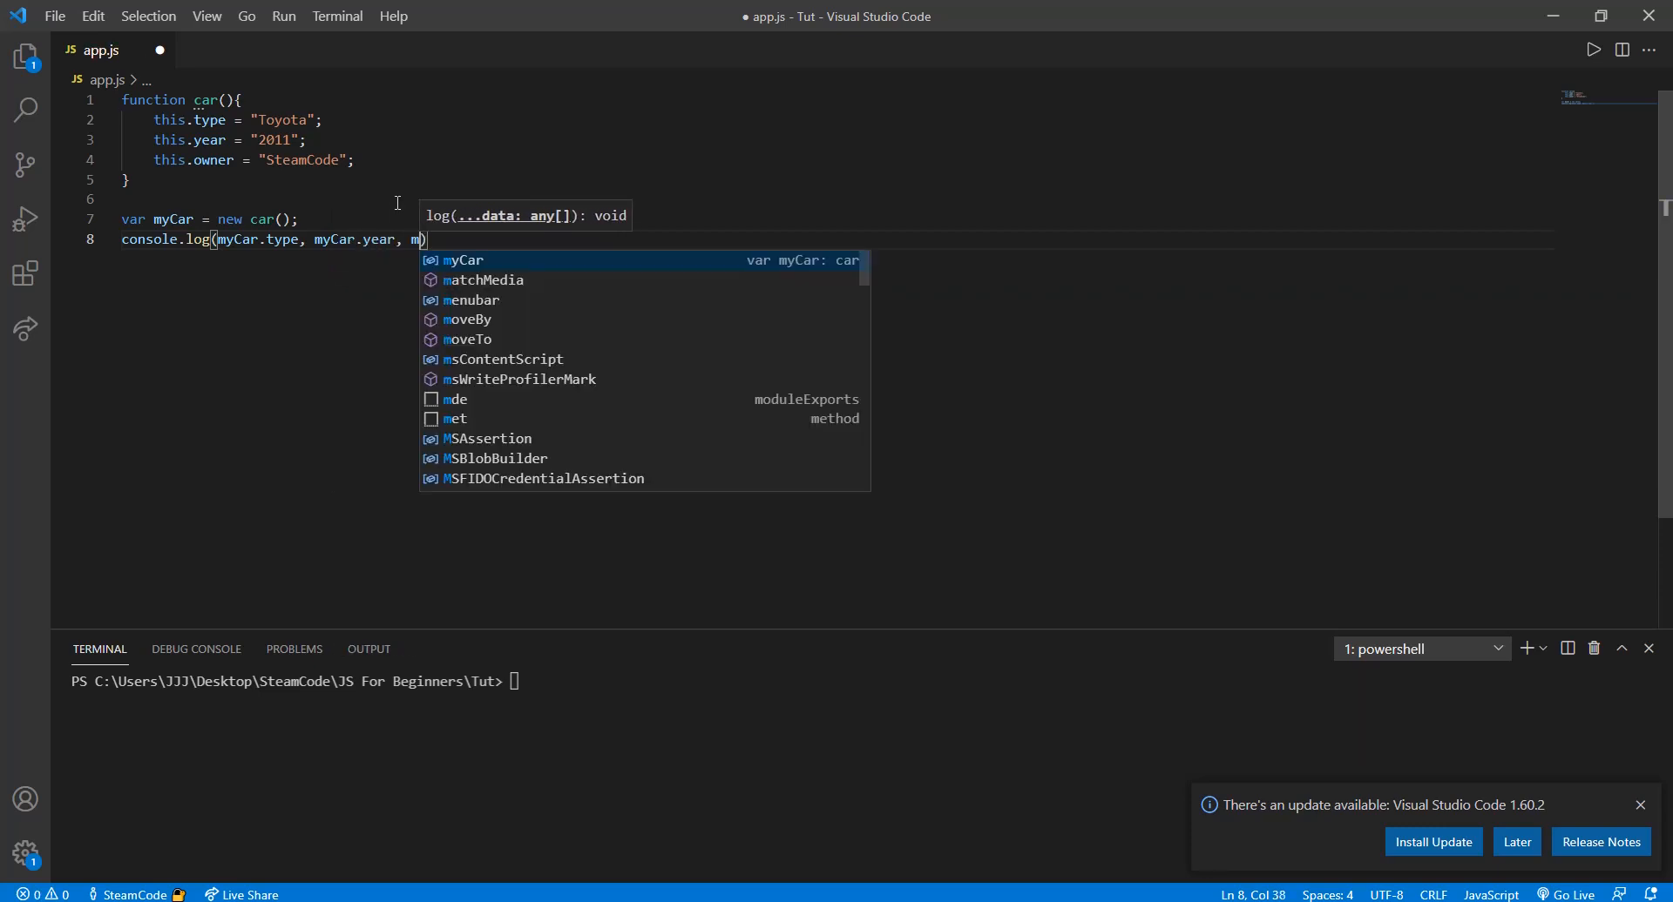
pyautogui.write('yCar.owner')
pyautogui.click(296, 681)
pyautogui.write('node app.js')
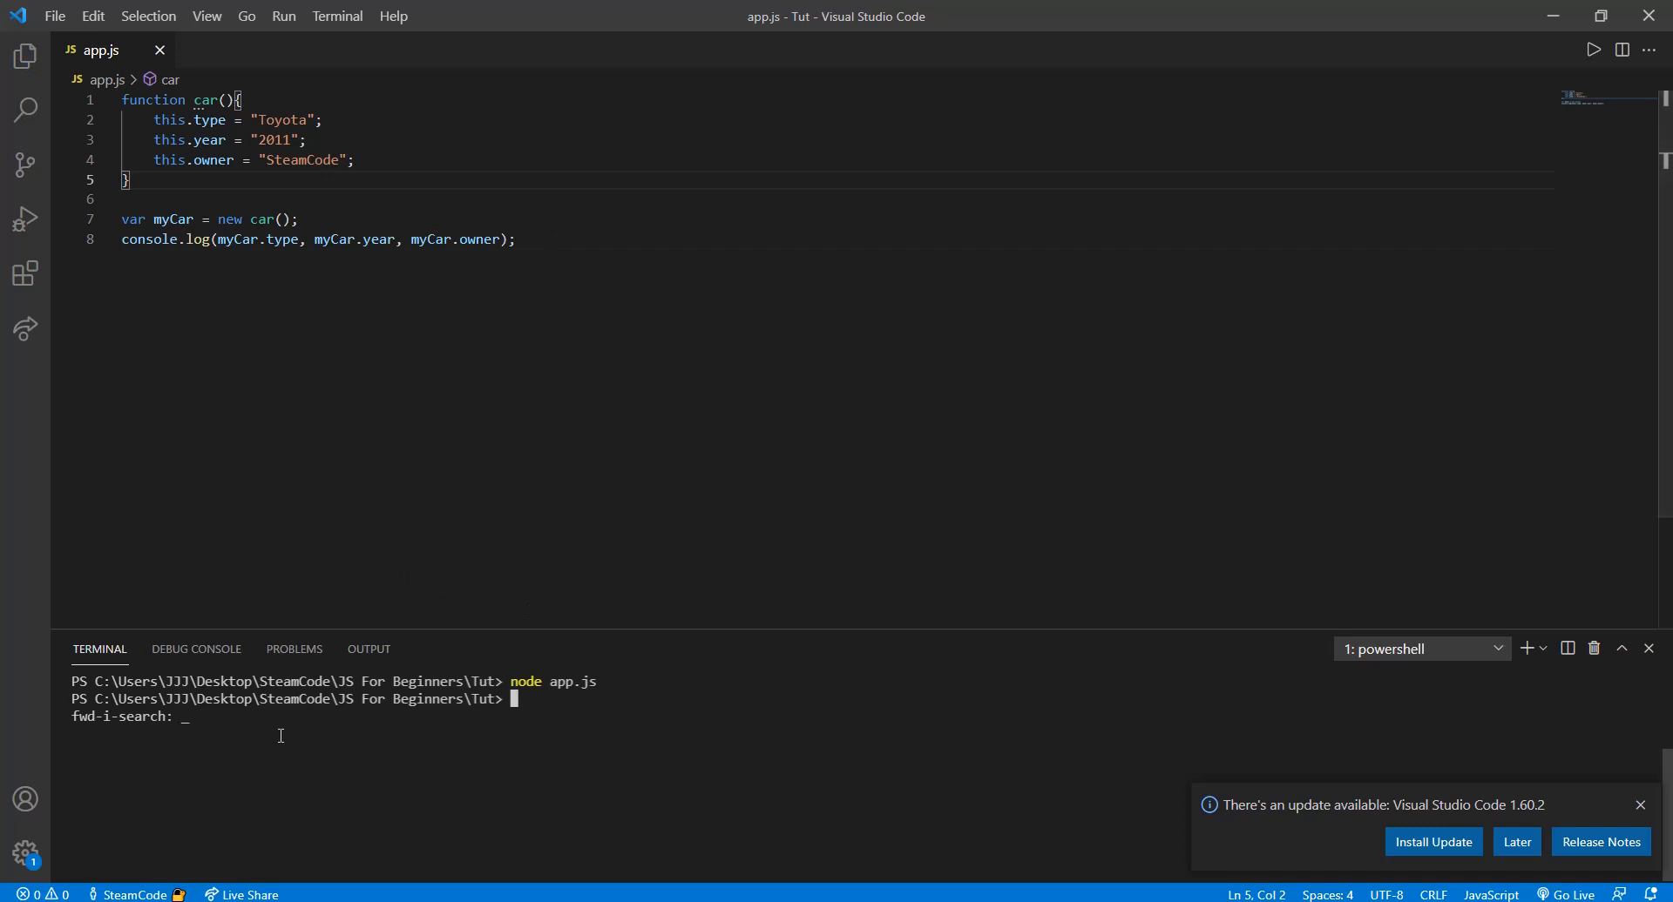
pyautogui.moveTo(479, 632)
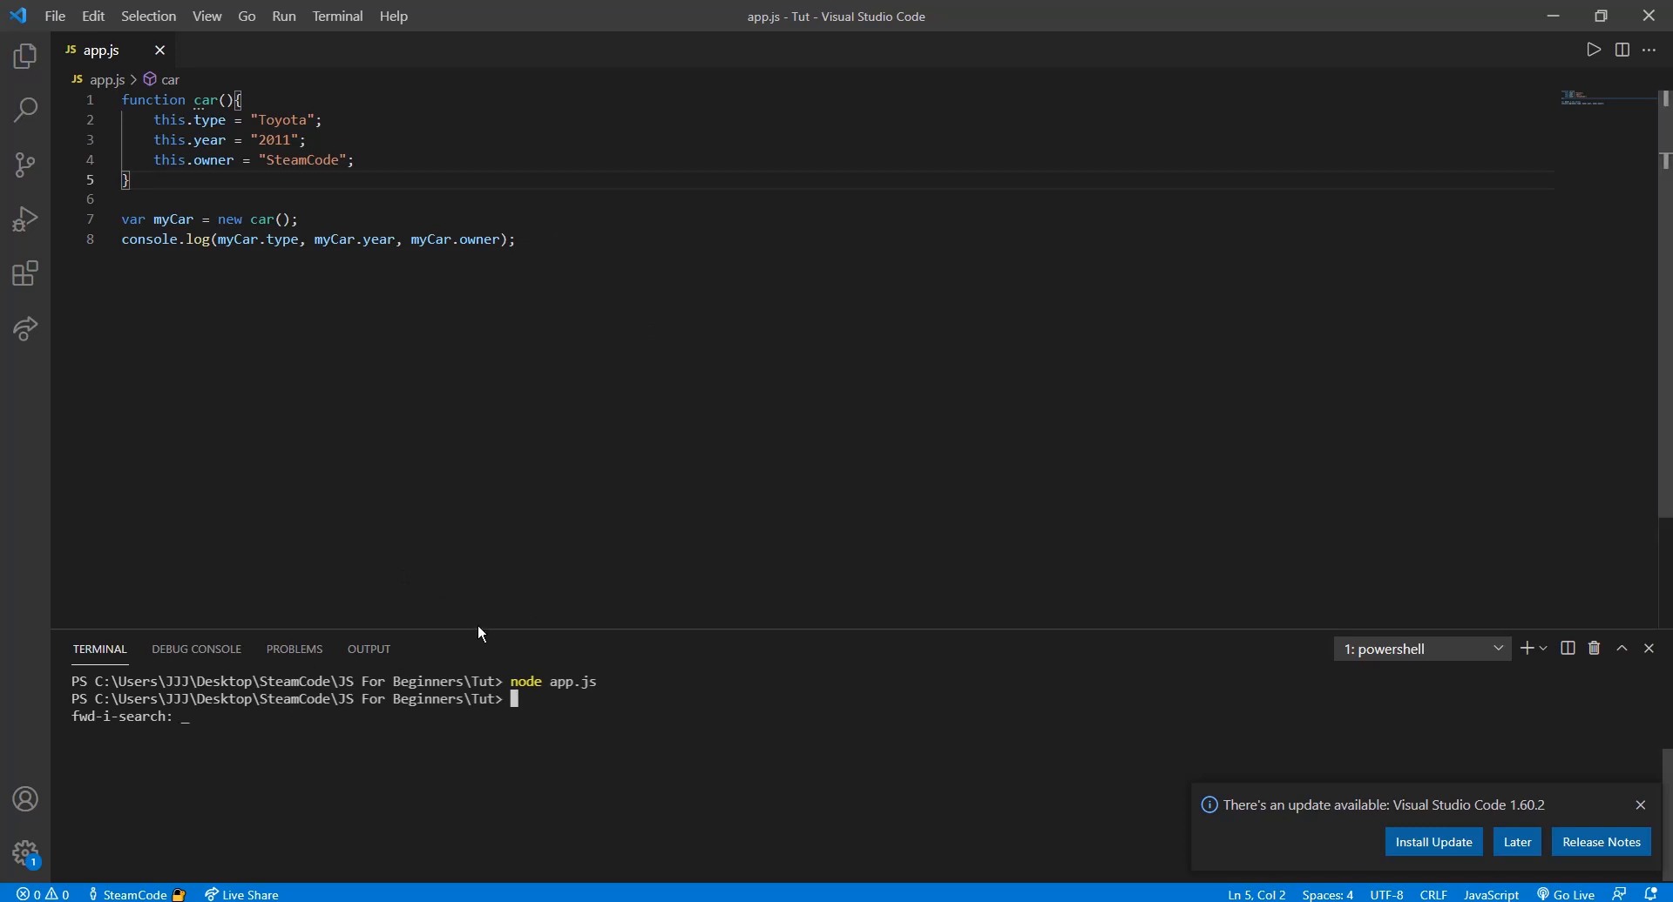
# Step: Run node app.js so the terminal prints Toyota 2011 SteamCode
pyautogui.press('Return')
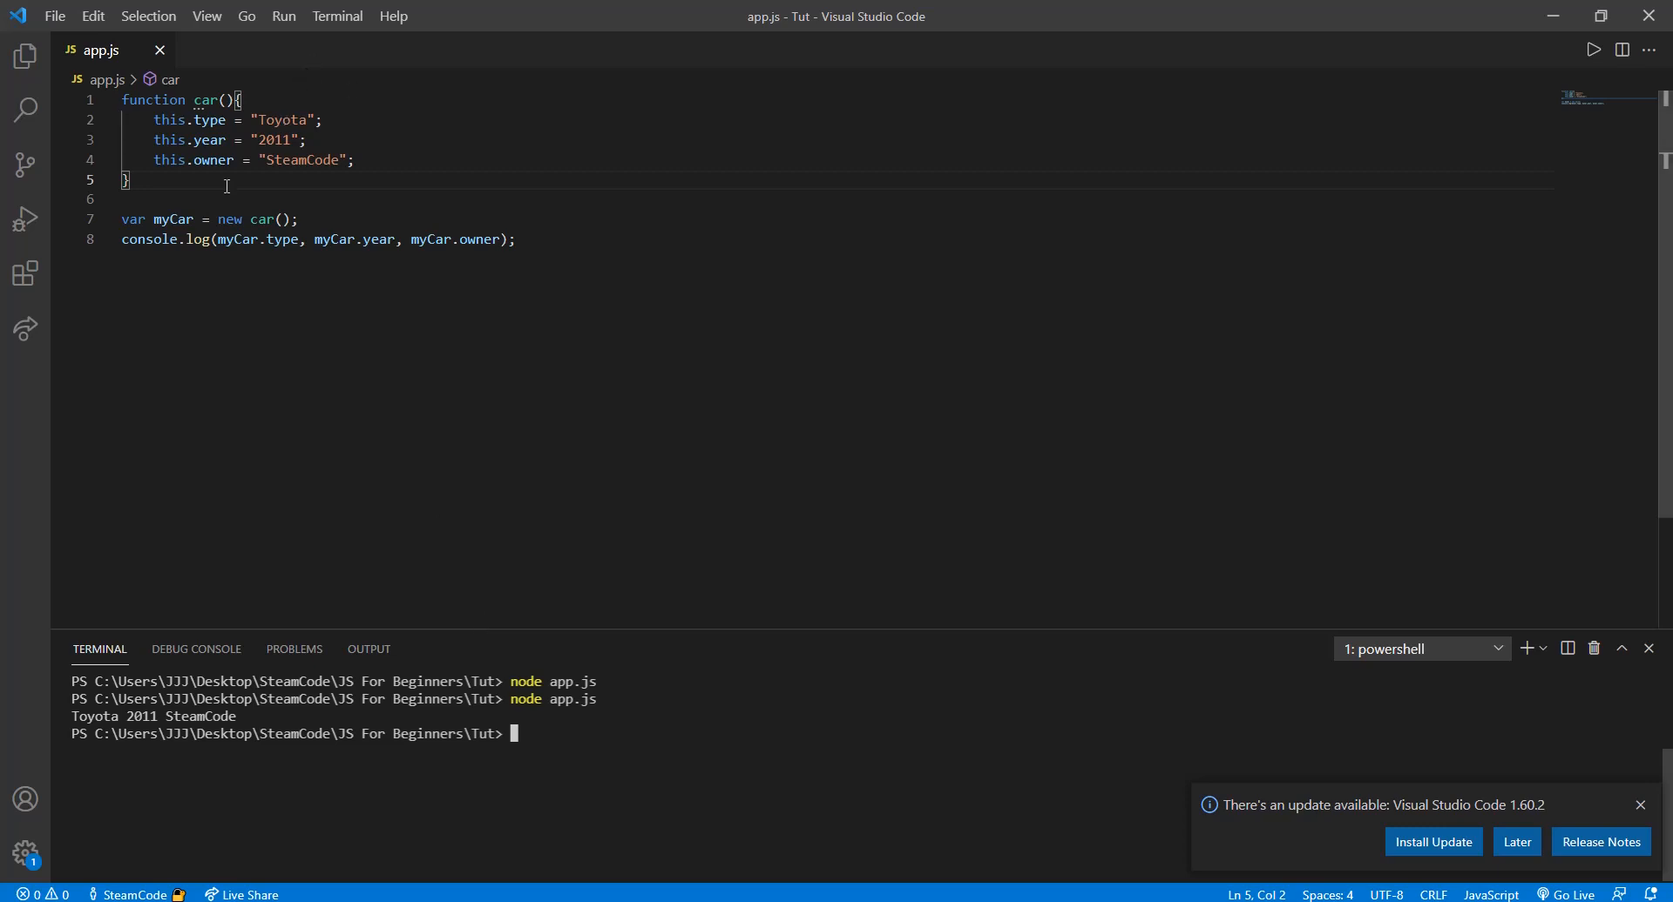
pyautogui.moveTo(256, 149)
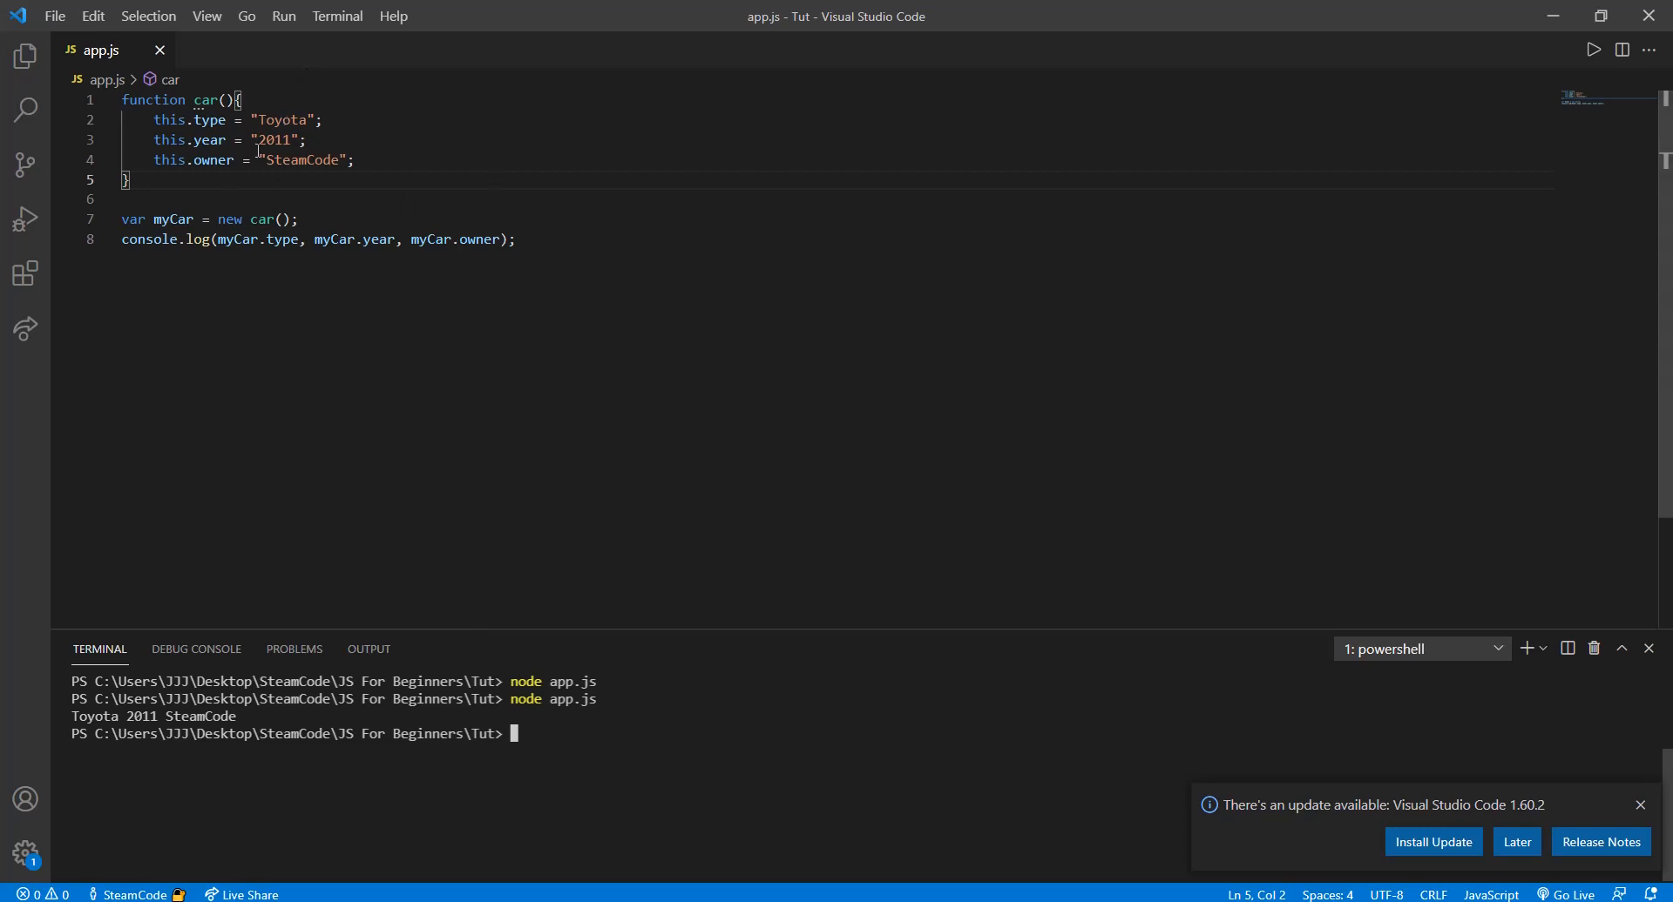
# Step: Delete the Toyota, 2011 and SteamCode strings, leaving blank quotes in the constructor
pyautogui.moveTo(186, 140); pyautogui.dragTo(355, 160)
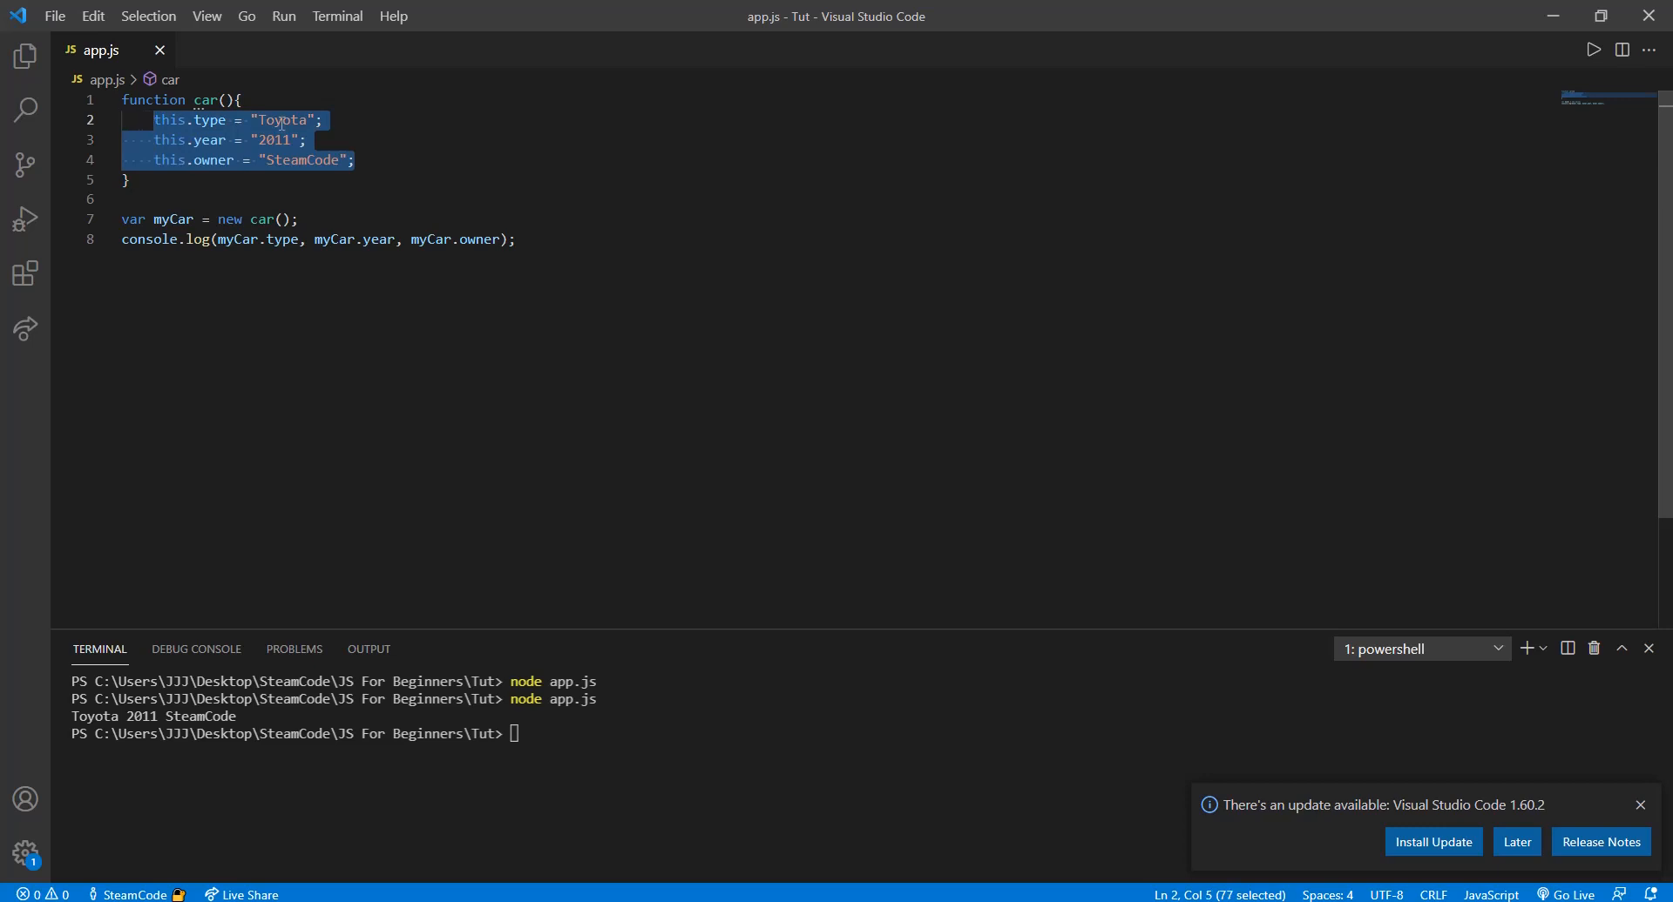
pyautogui.doubleClick(281, 120)
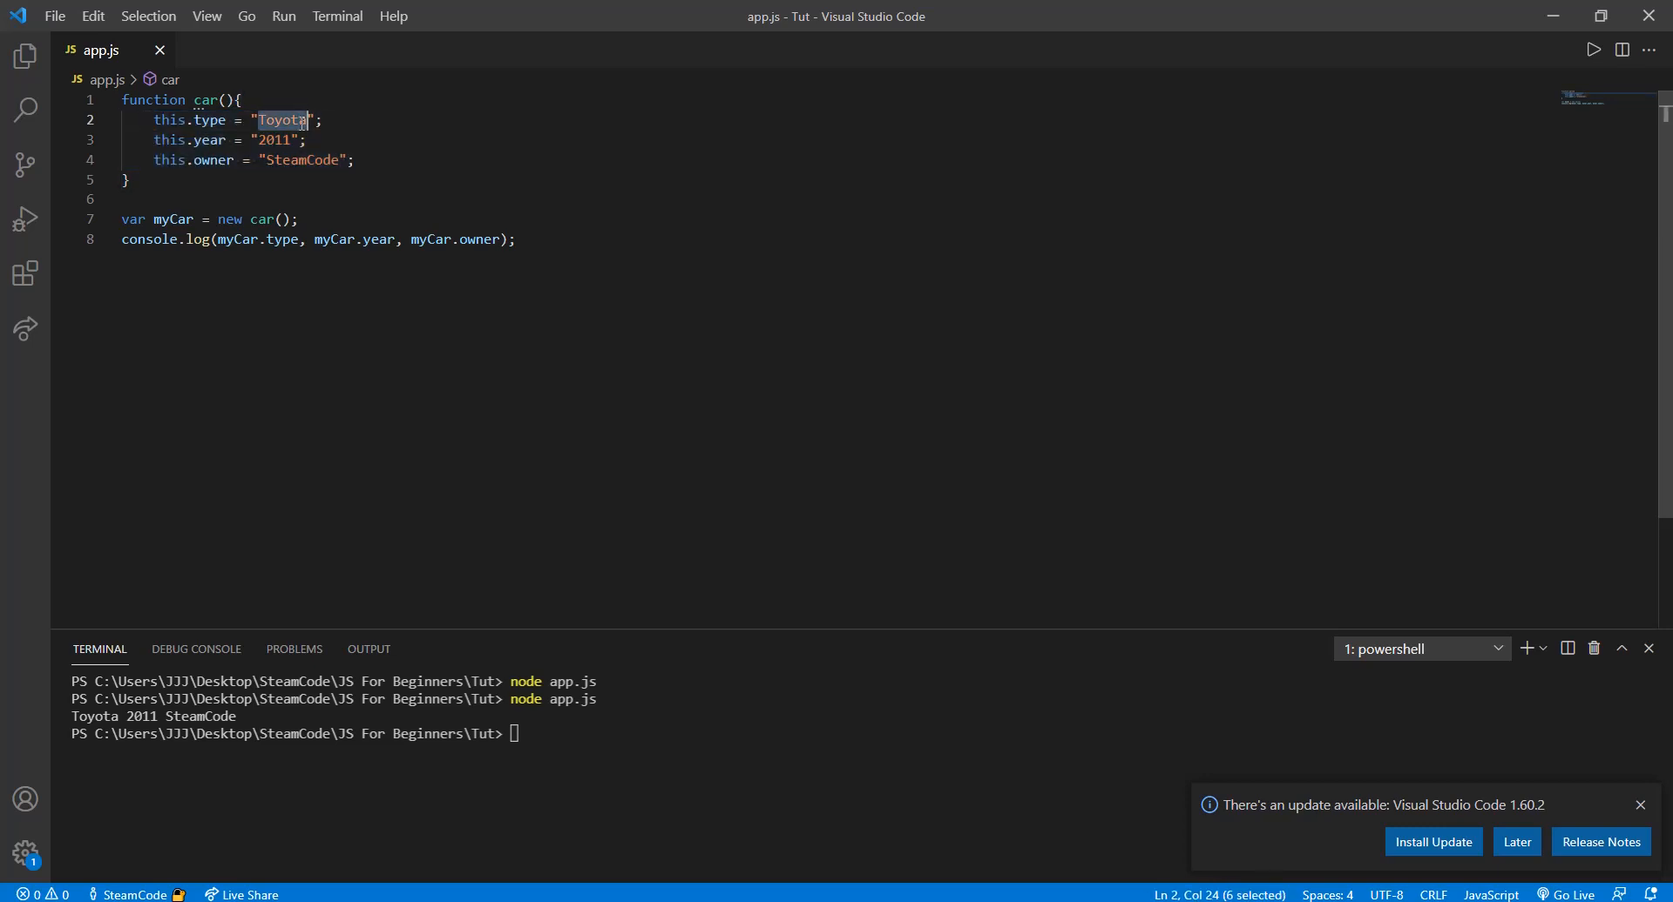
pyautogui.press('Delete')
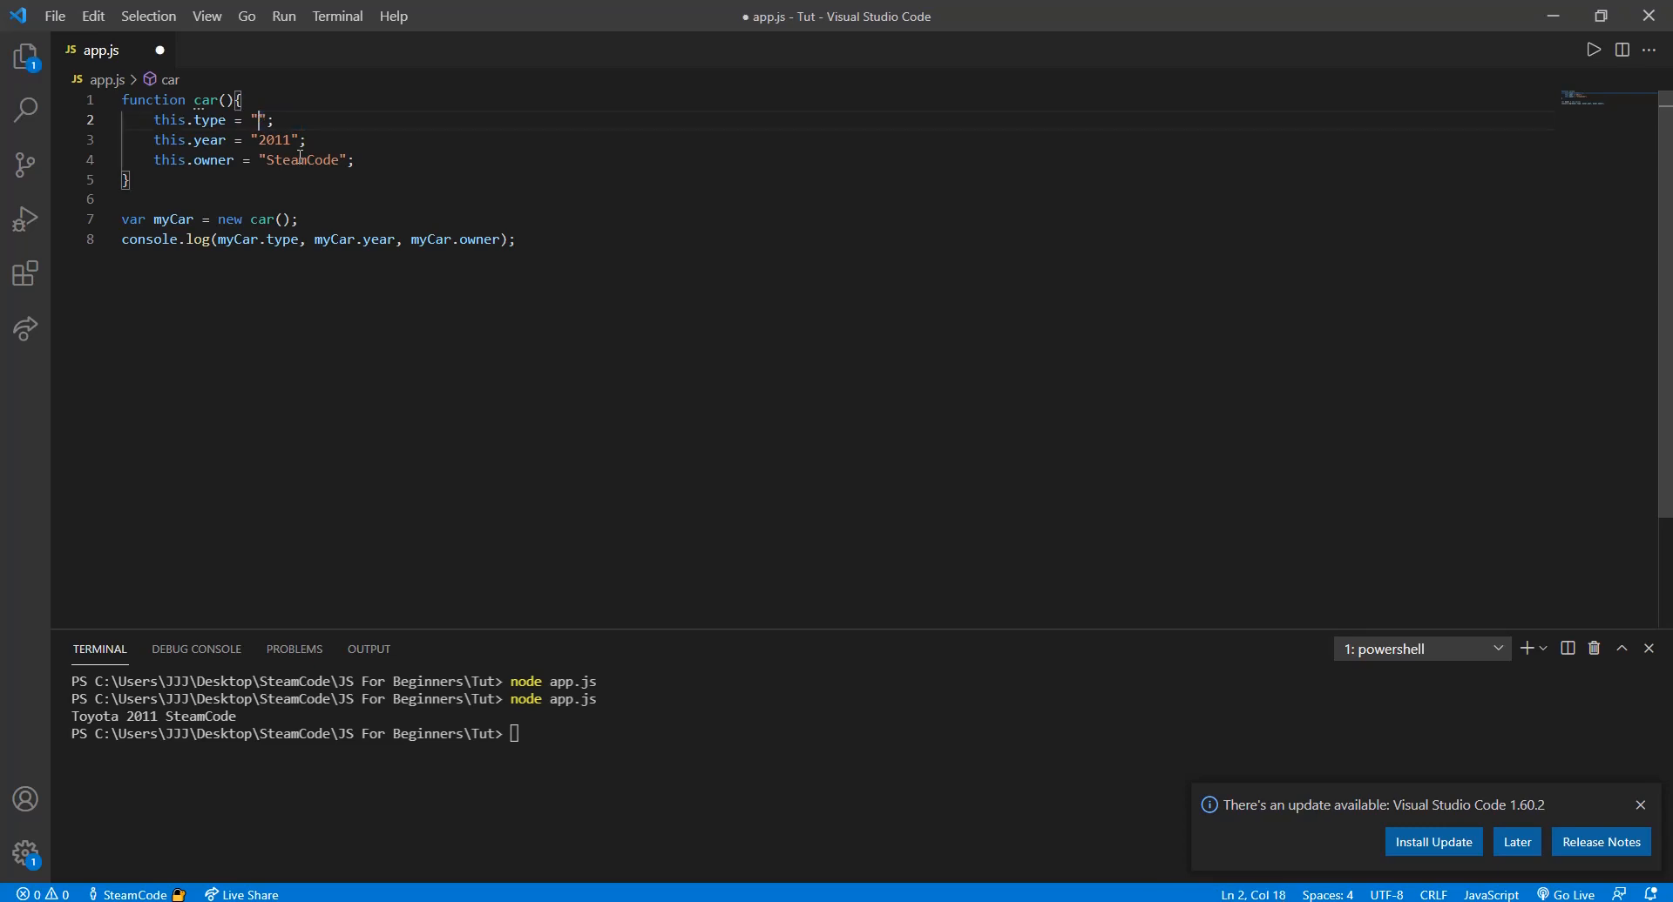
pyautogui.doubleClick(273, 140)
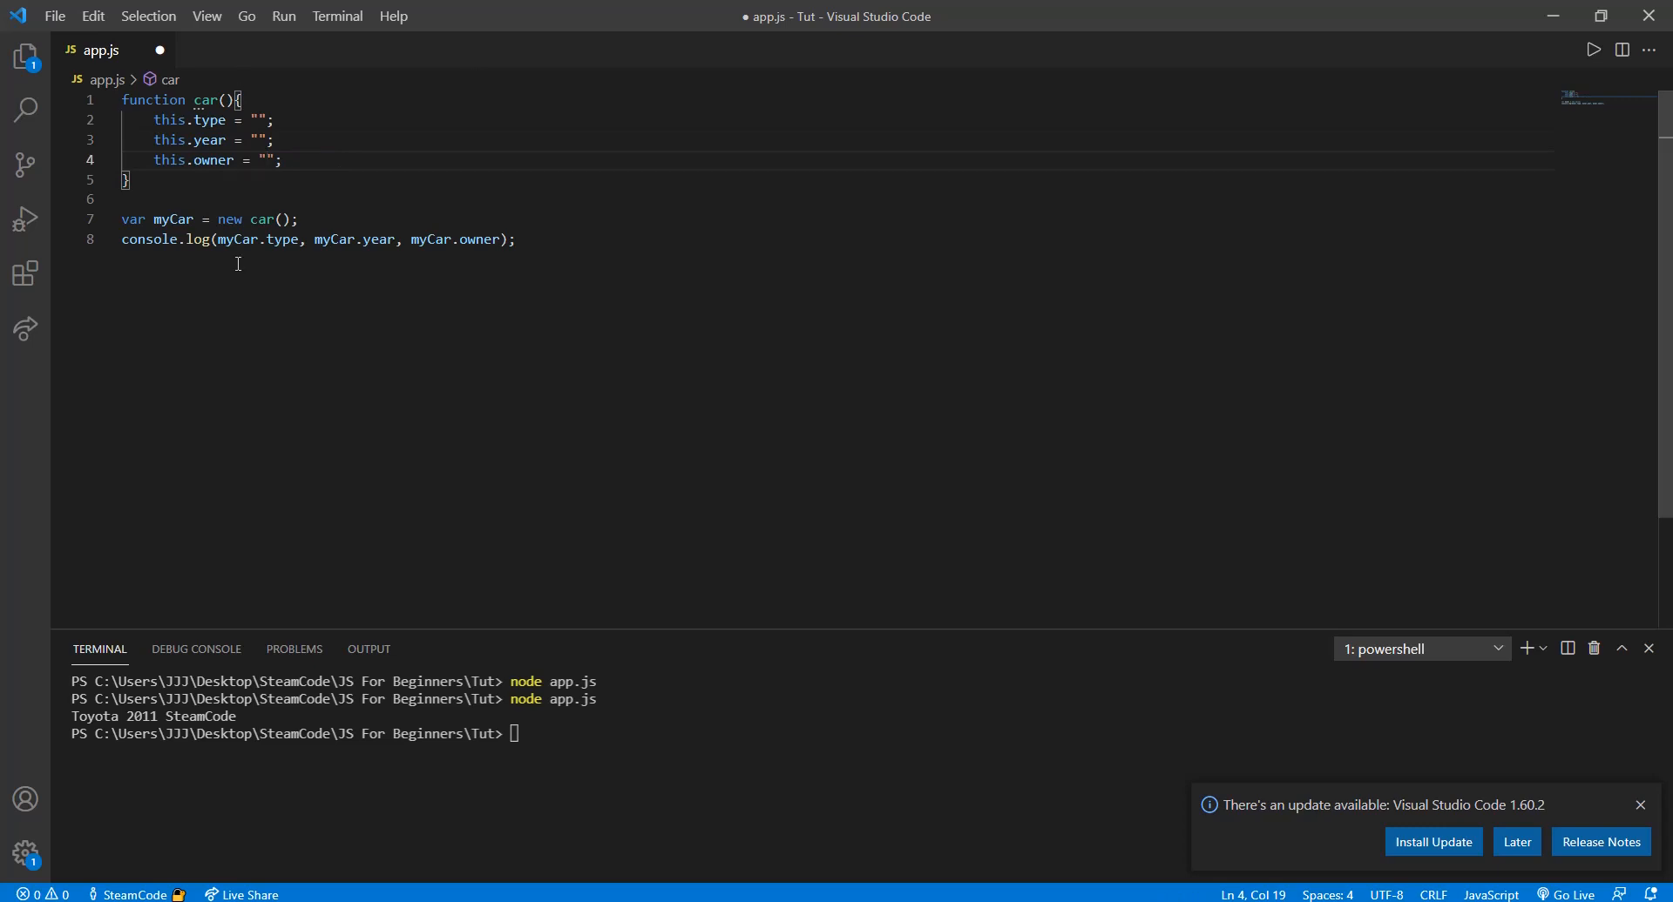
pyautogui.click(302, 219)
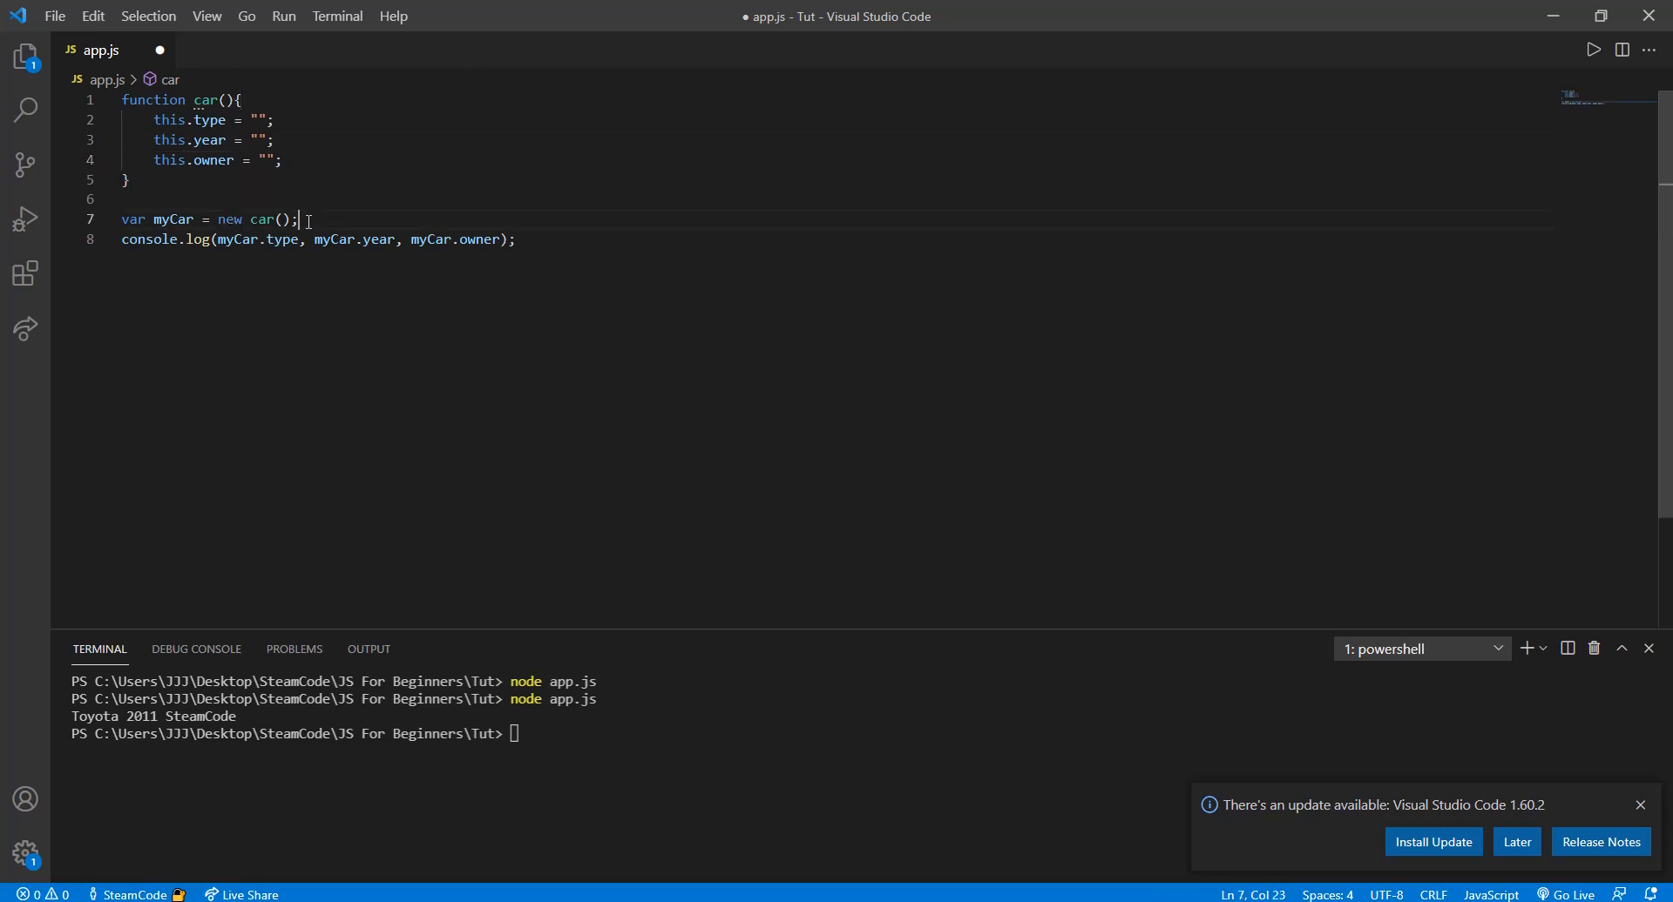
# Step: Assign myCar.type = "Honda"; after creating the instance
pyautogui.write('my')
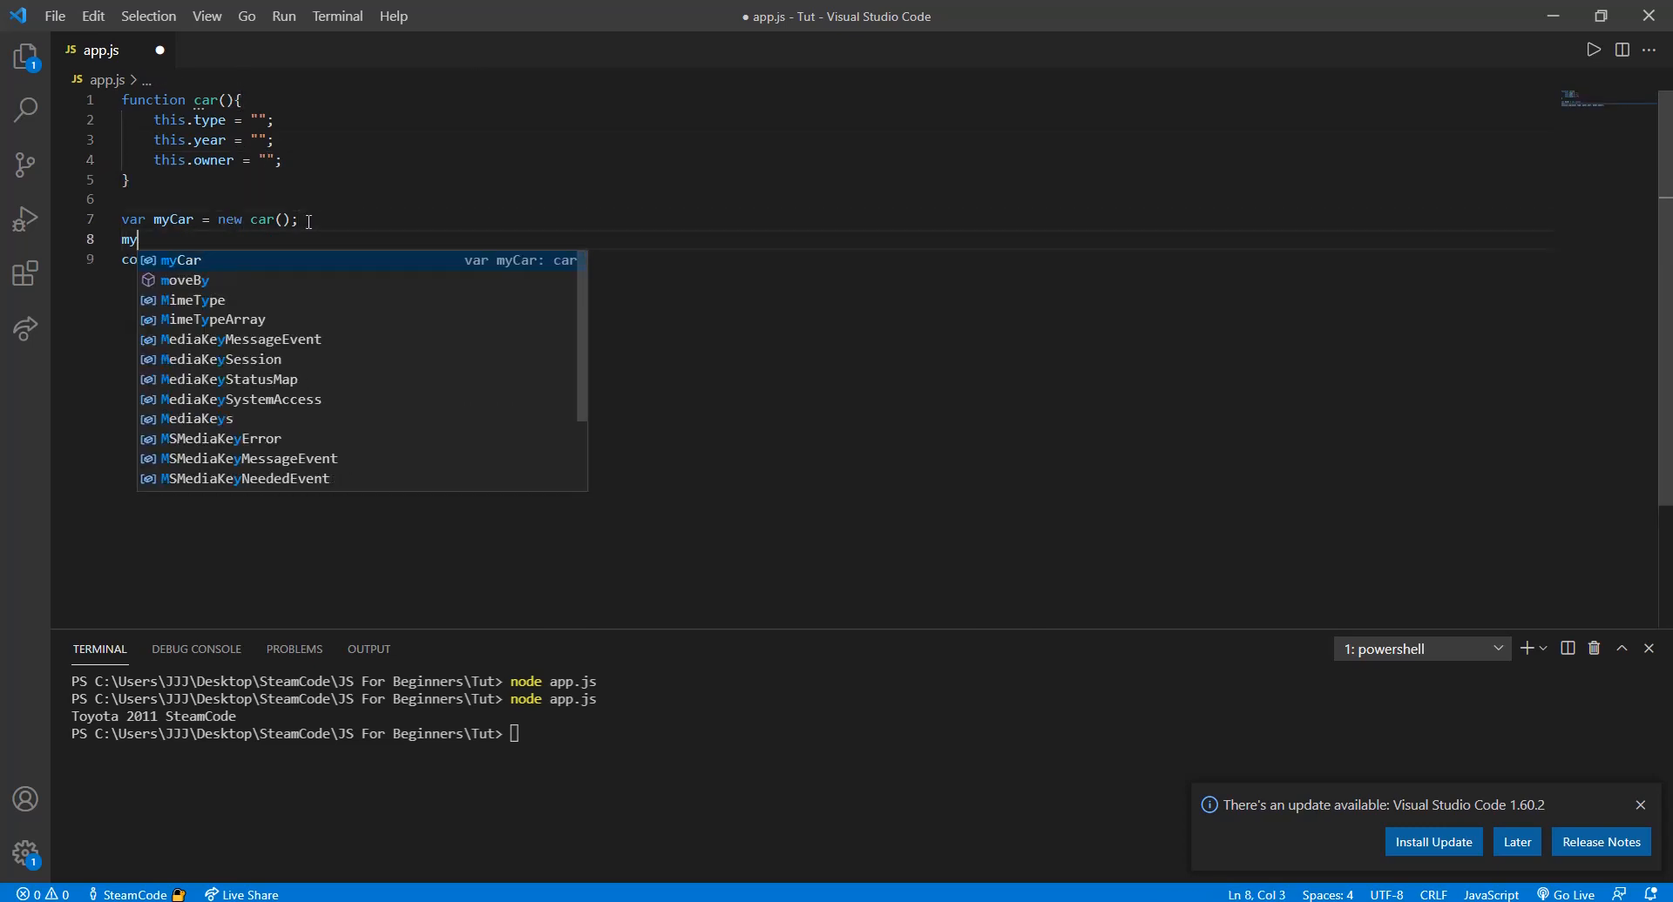
pyautogui.write('Car.type')
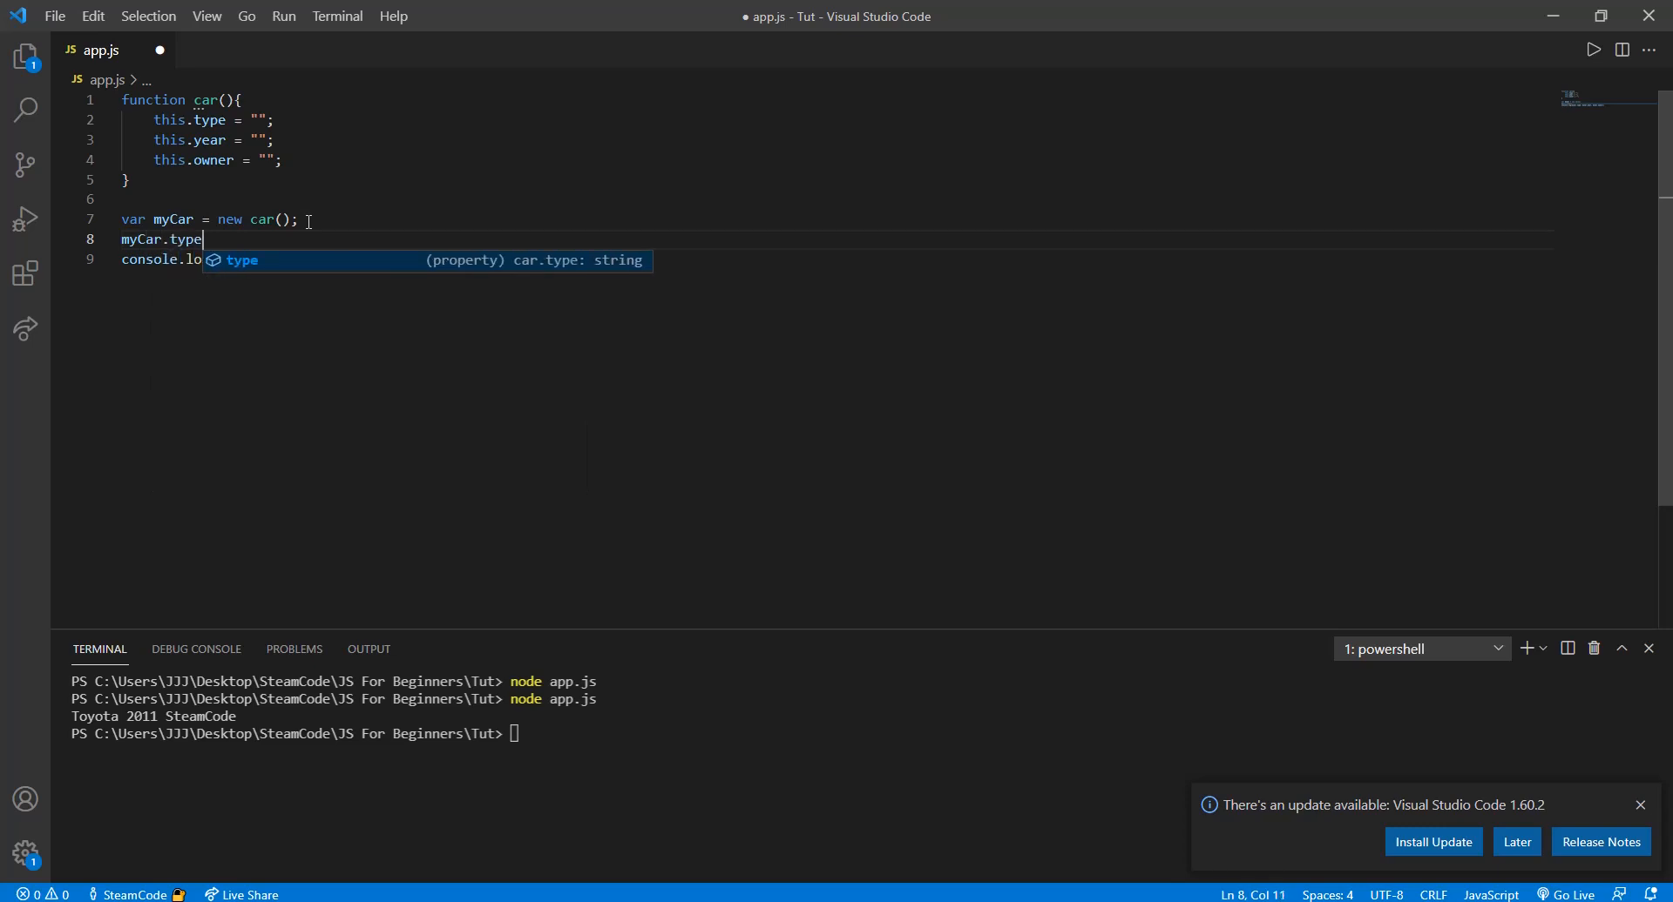
pyautogui.write('= "H')
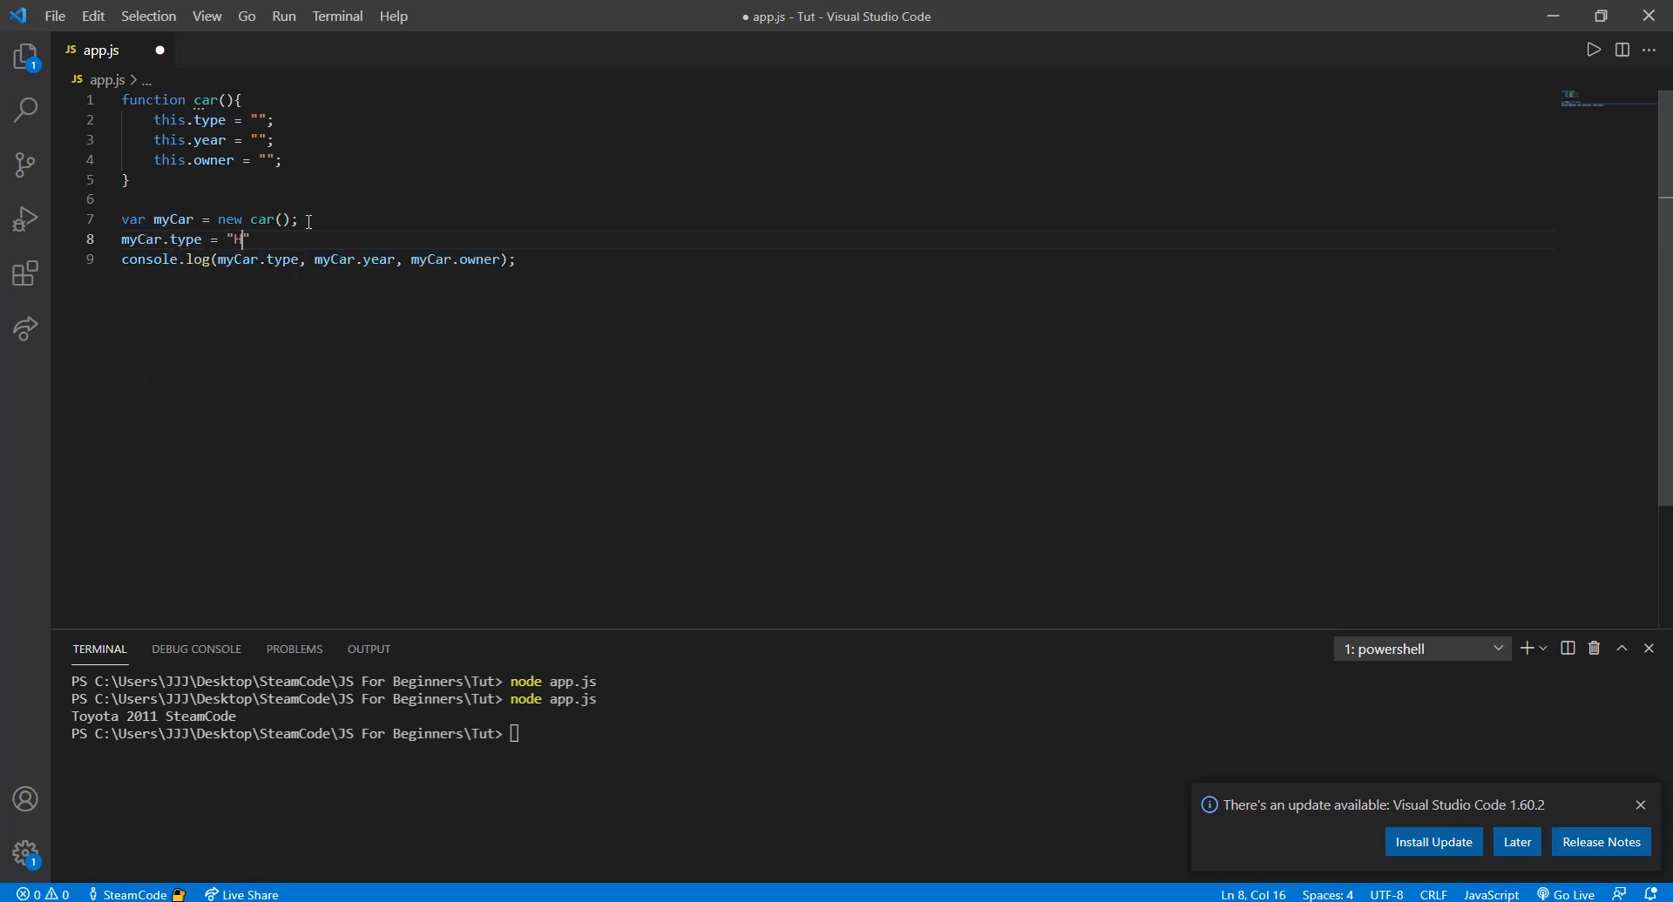
pyautogui.write('onda')
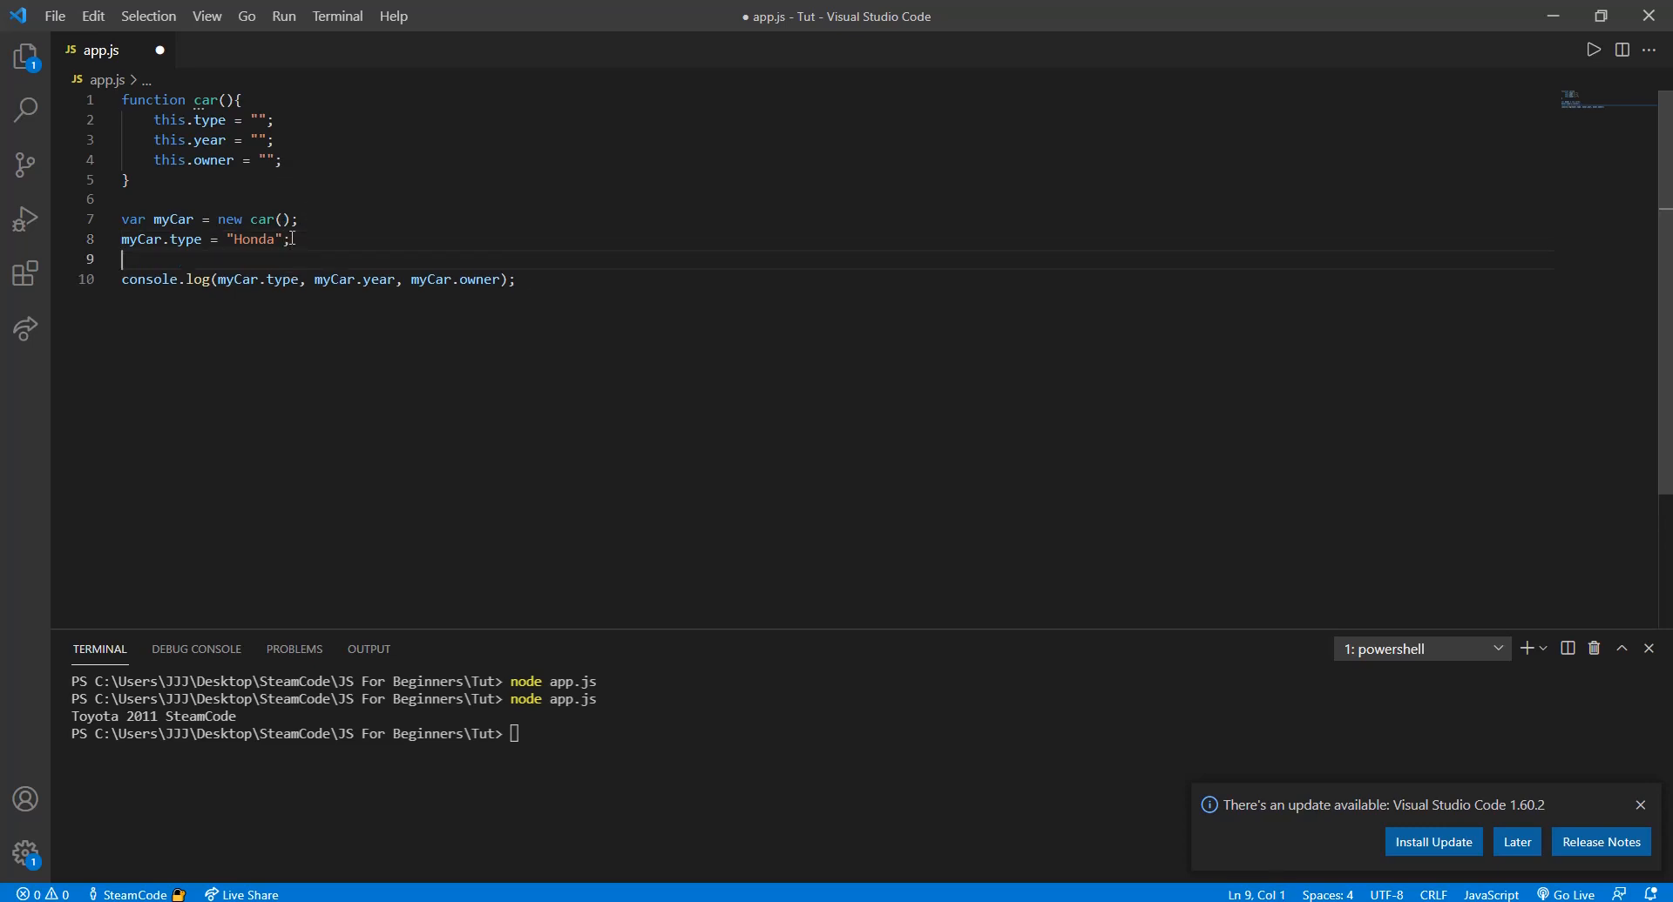
# Step: Assign myCar.year = "2017"; and myCar.owner = "YouTube";
pyautogui.write('myCar.')
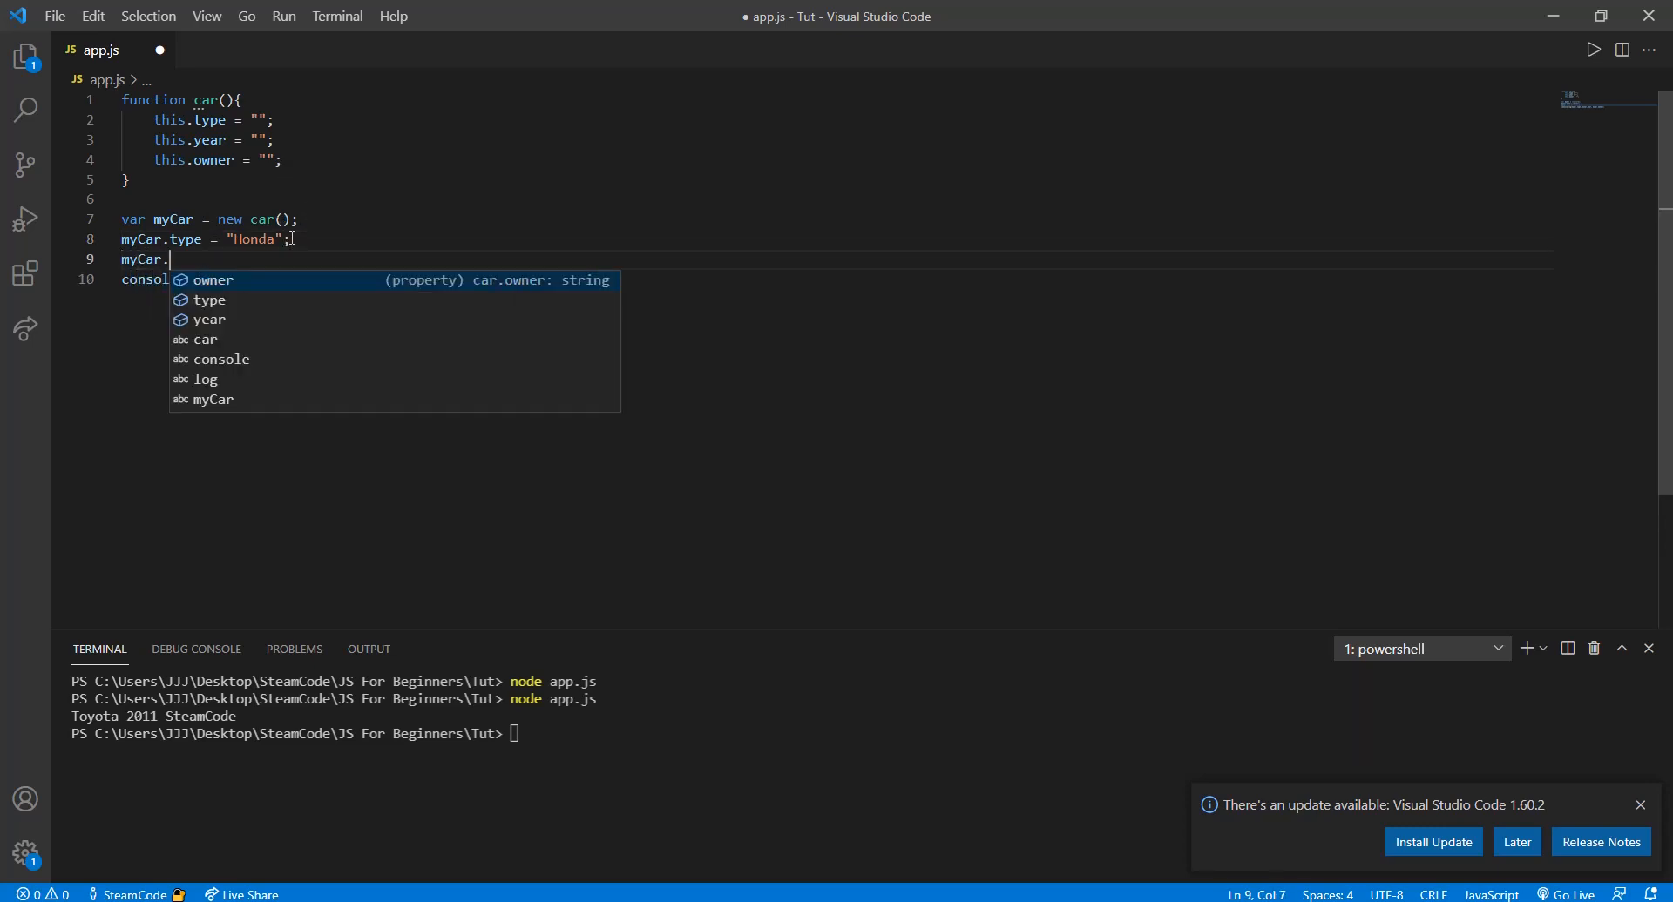
pyautogui.write('yeae')
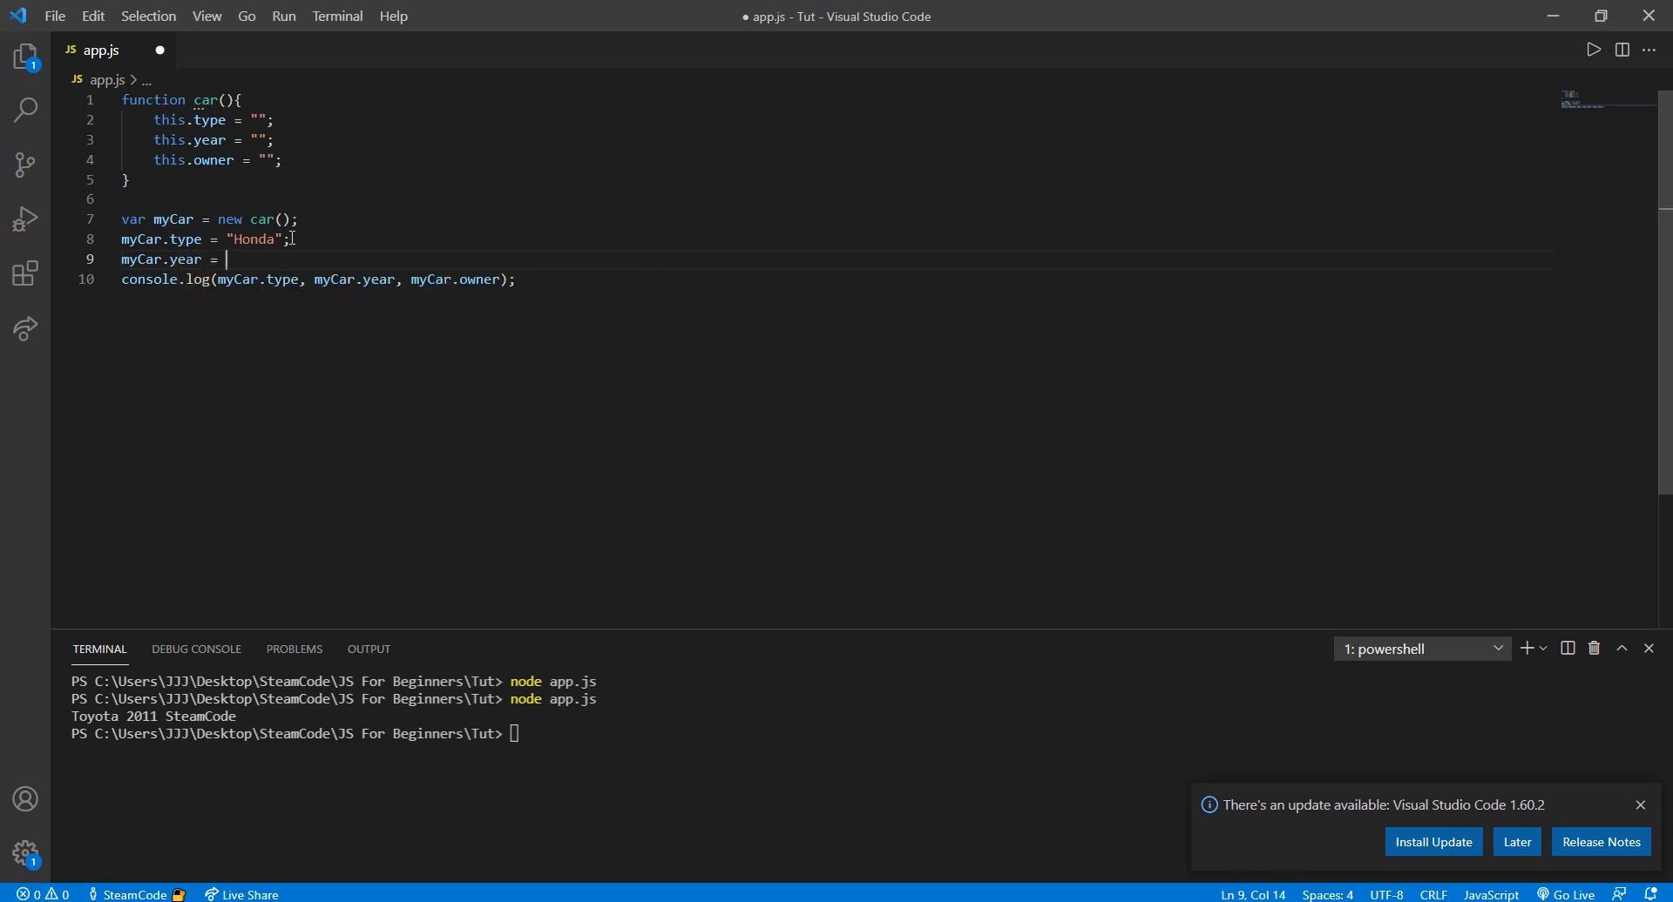
pyautogui.write('"2017";')
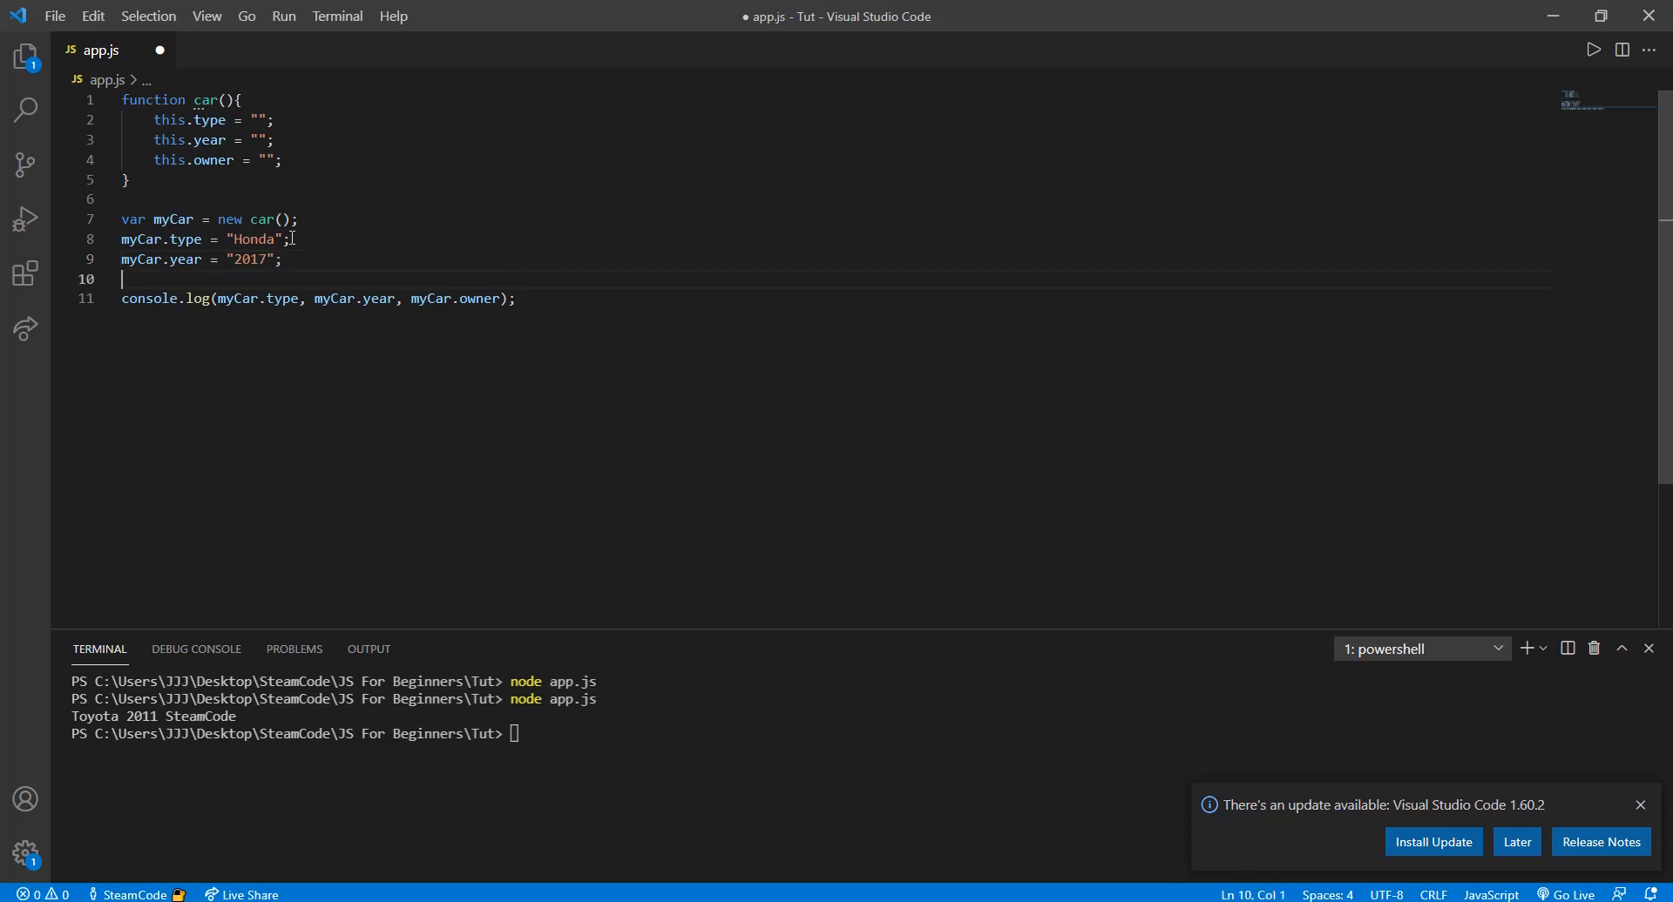
pyautogui.write('myCar.owner =')
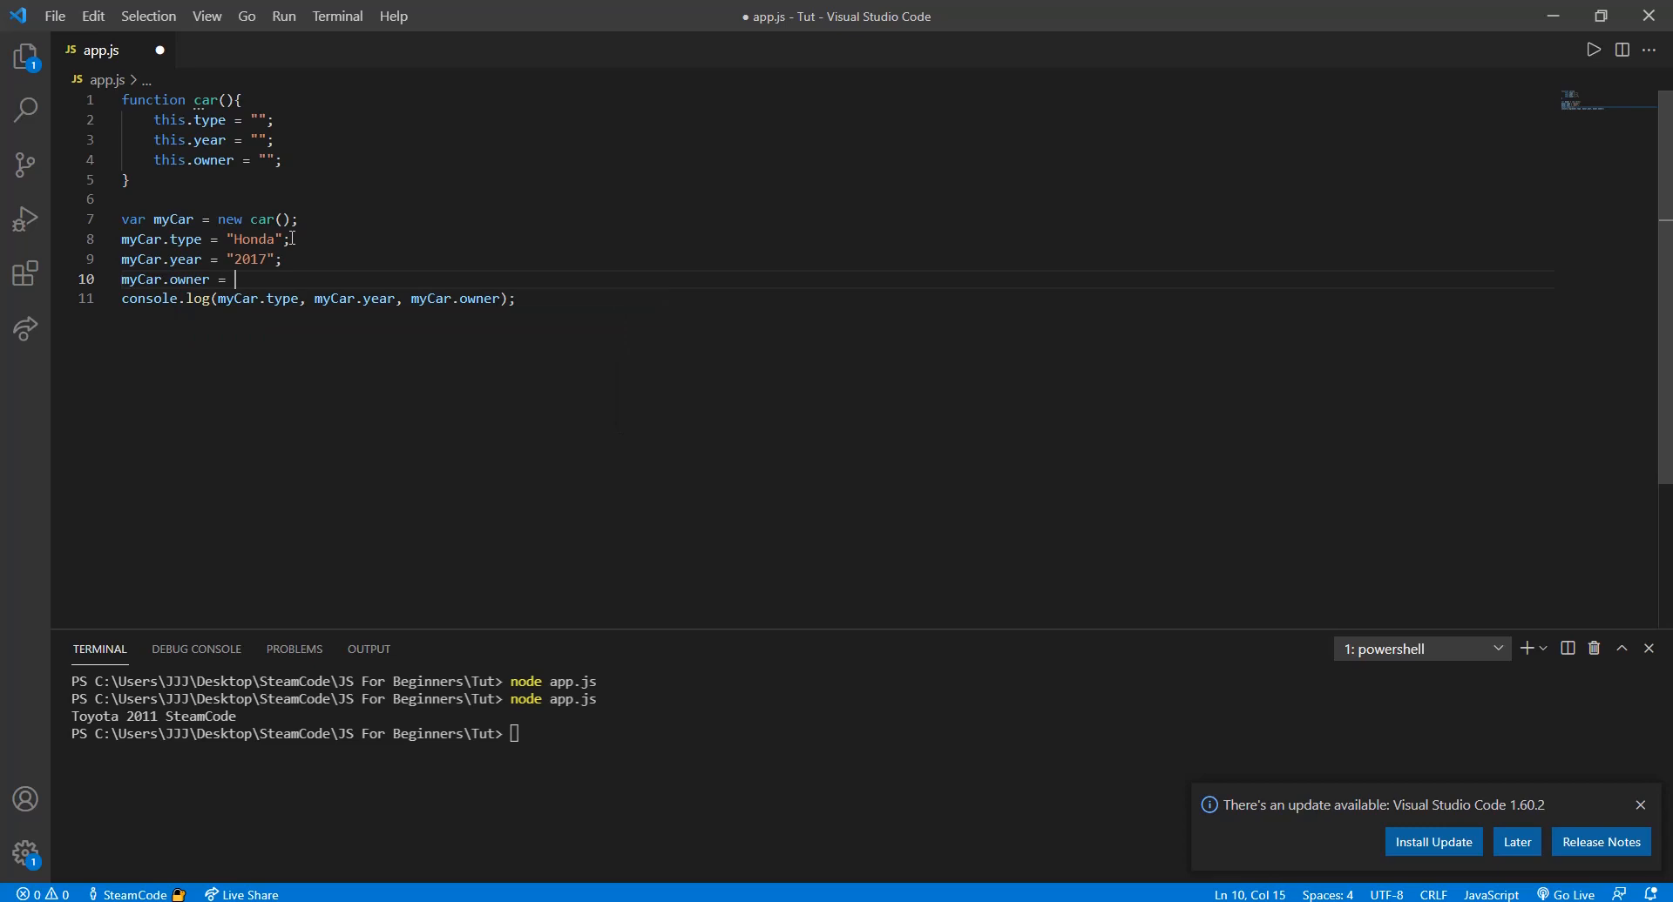
pyautogui.write('Y')
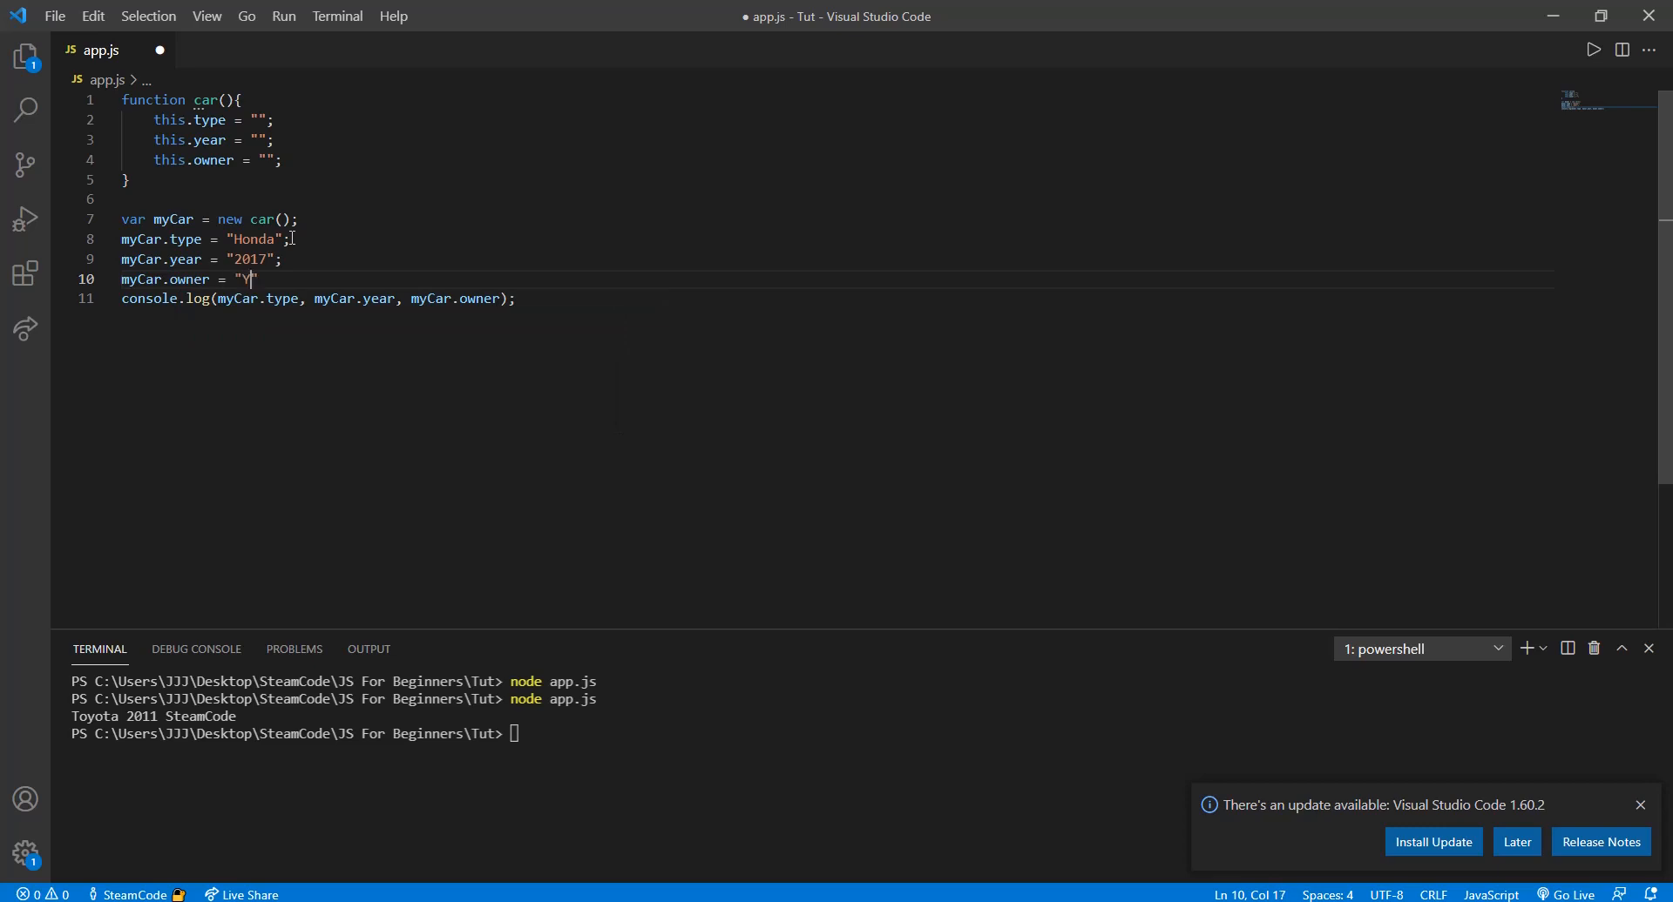
pyautogui.write('ouTube')
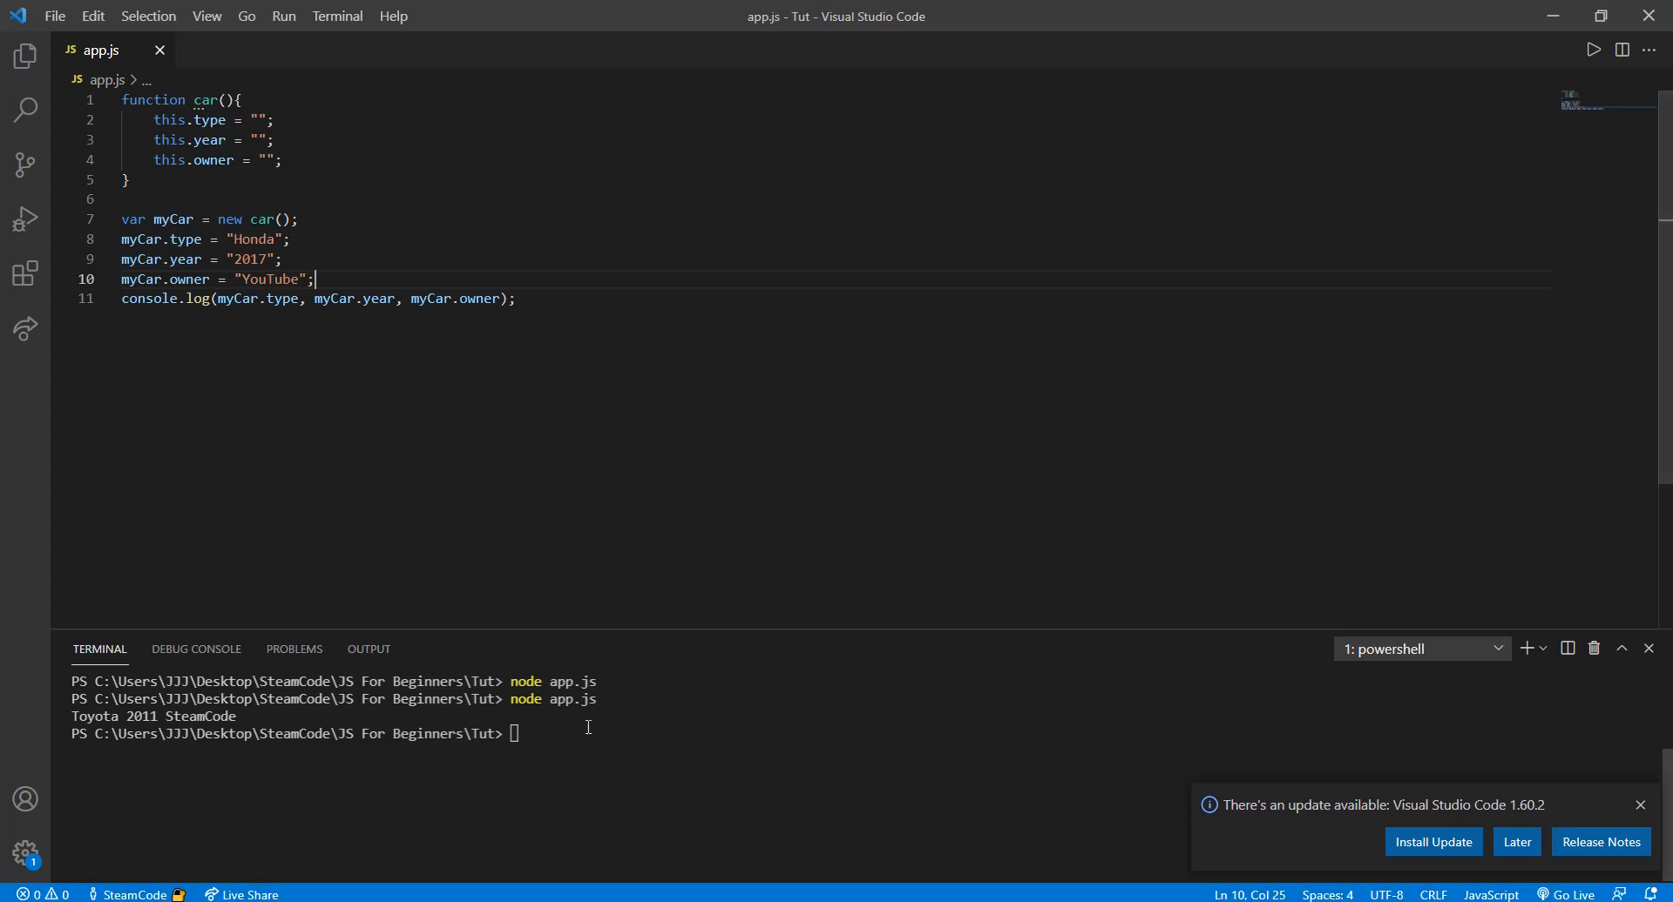
# Step: Rerun node app.js so the terminal prints Honda 2017 YouTube
pyautogui.press('Return')
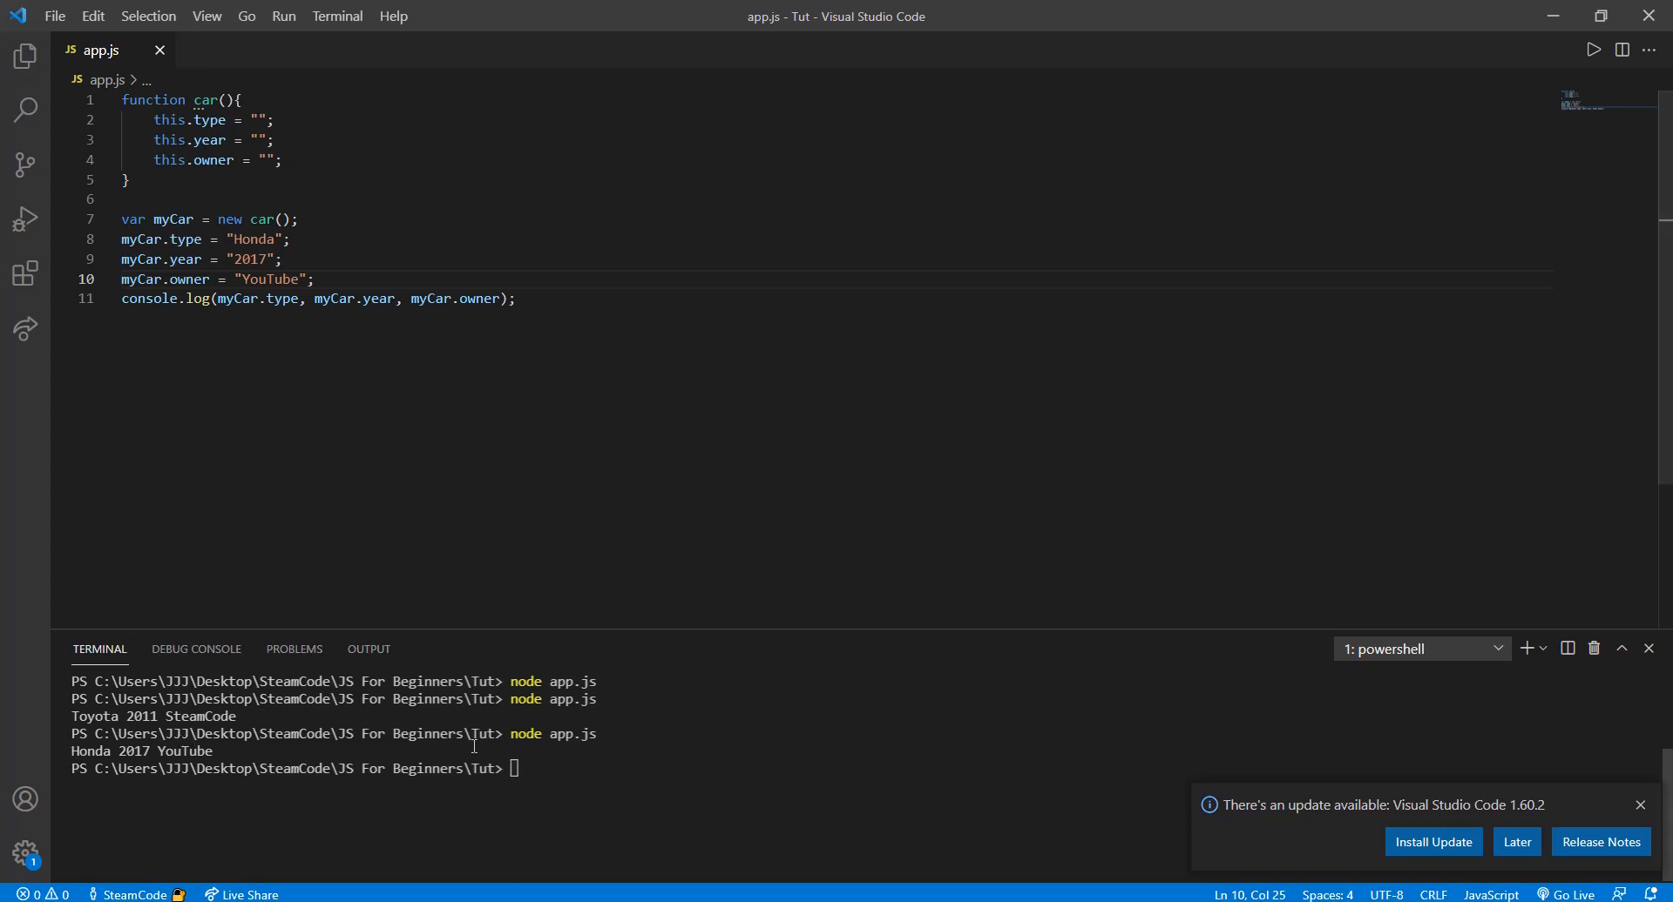
pyautogui.moveTo(513, 554)
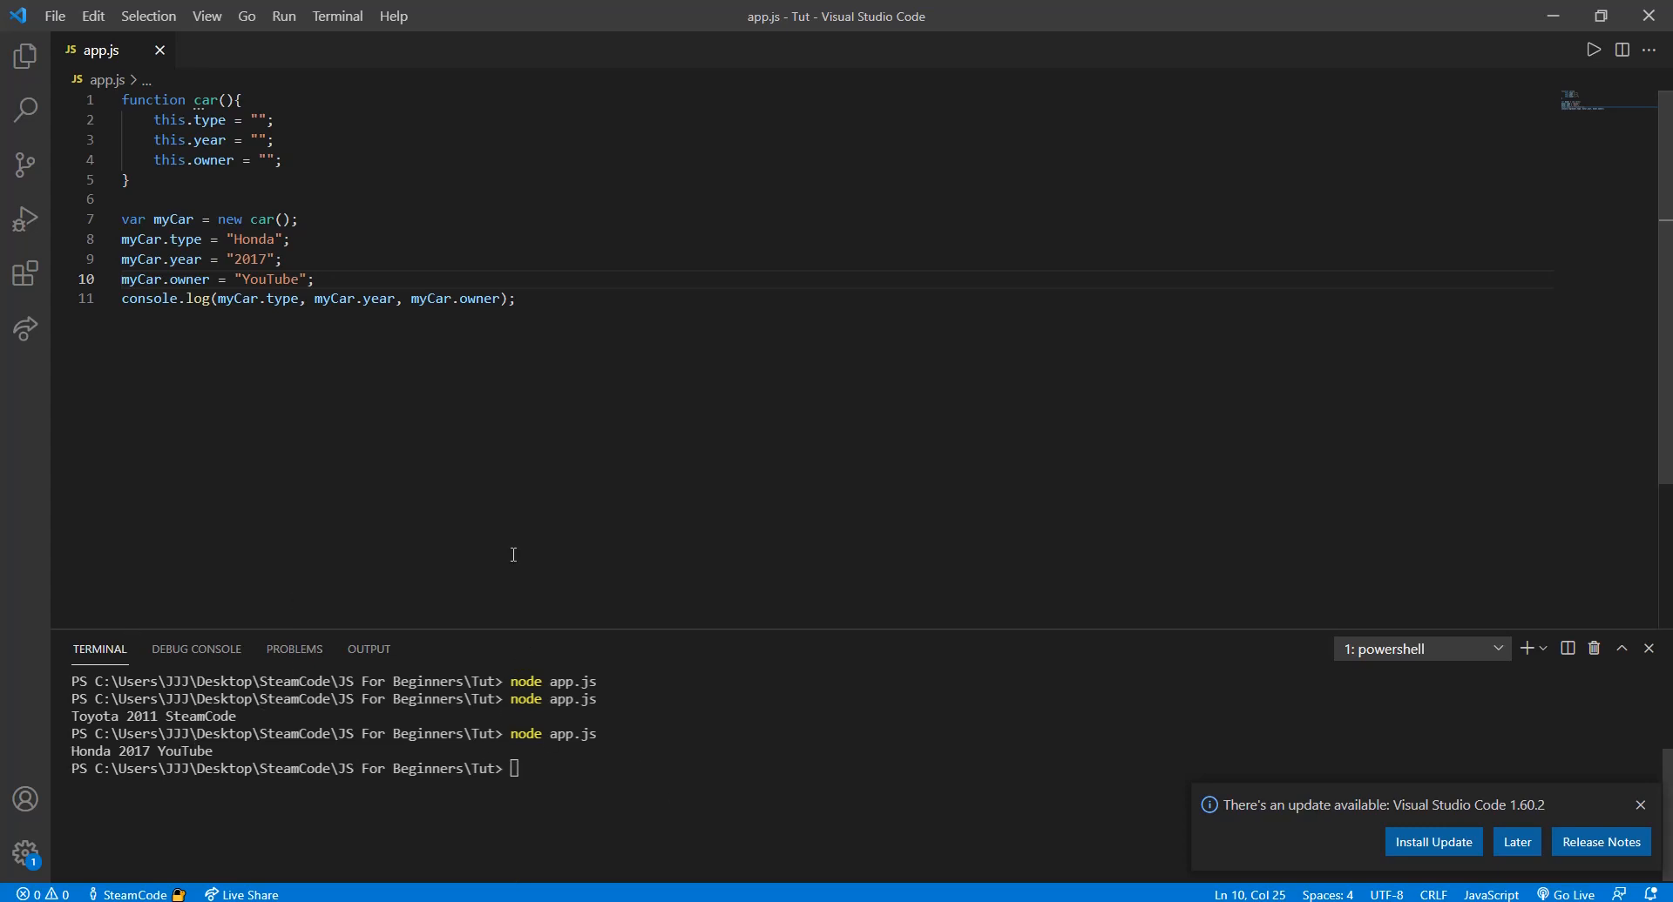
pyautogui.moveTo(247, 158)
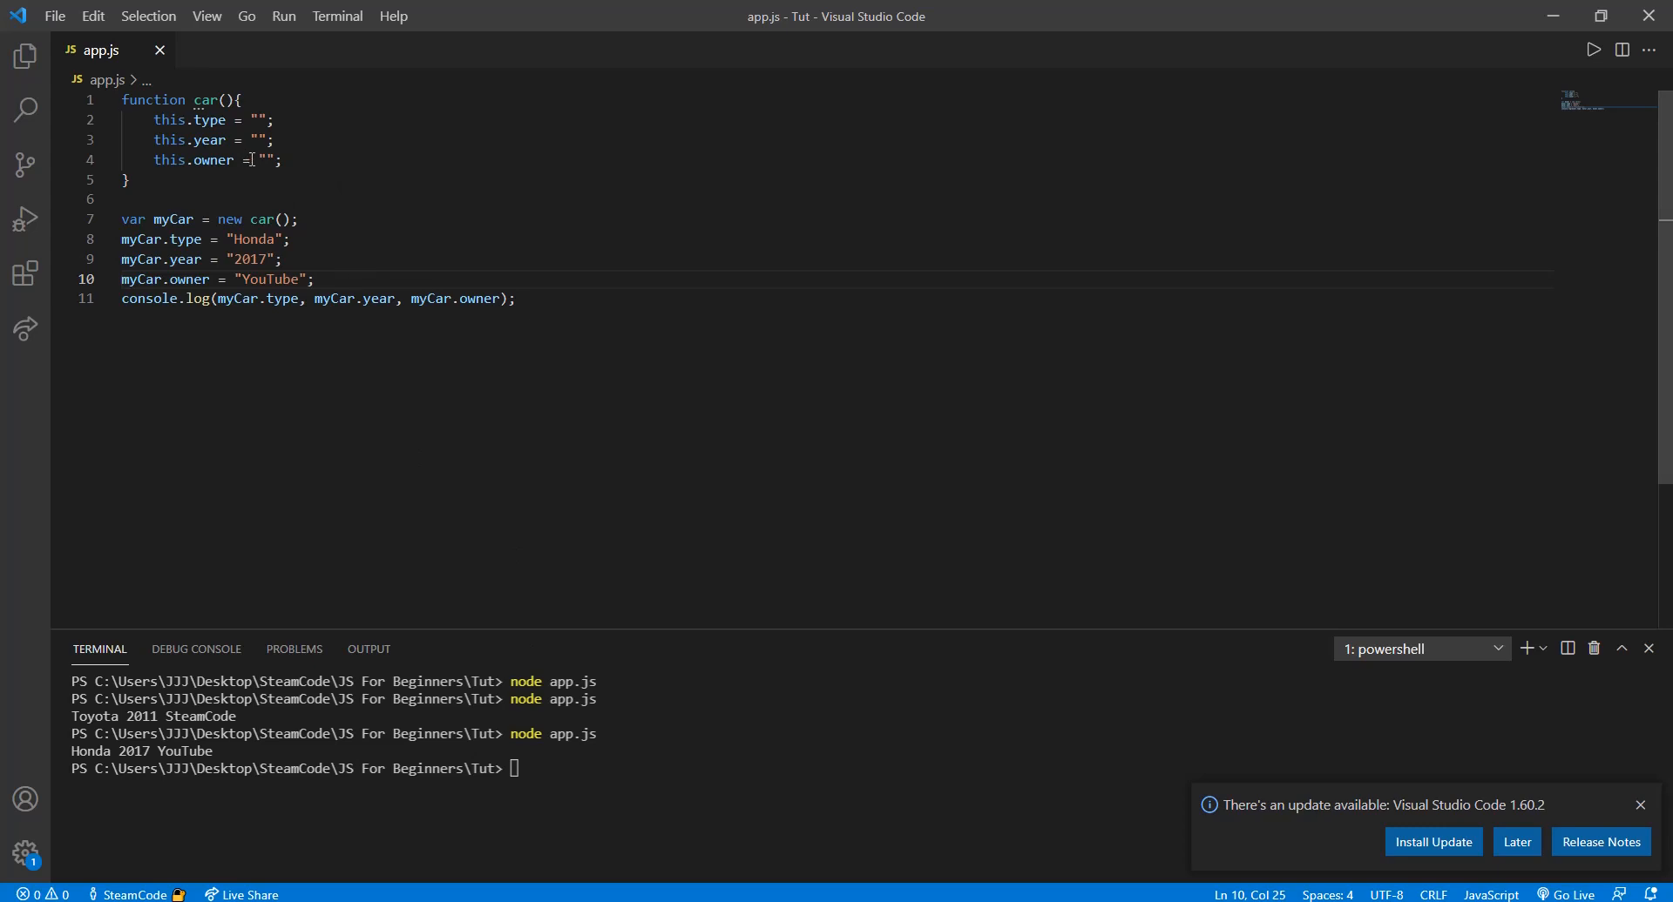
pyautogui.moveTo(247, 158)
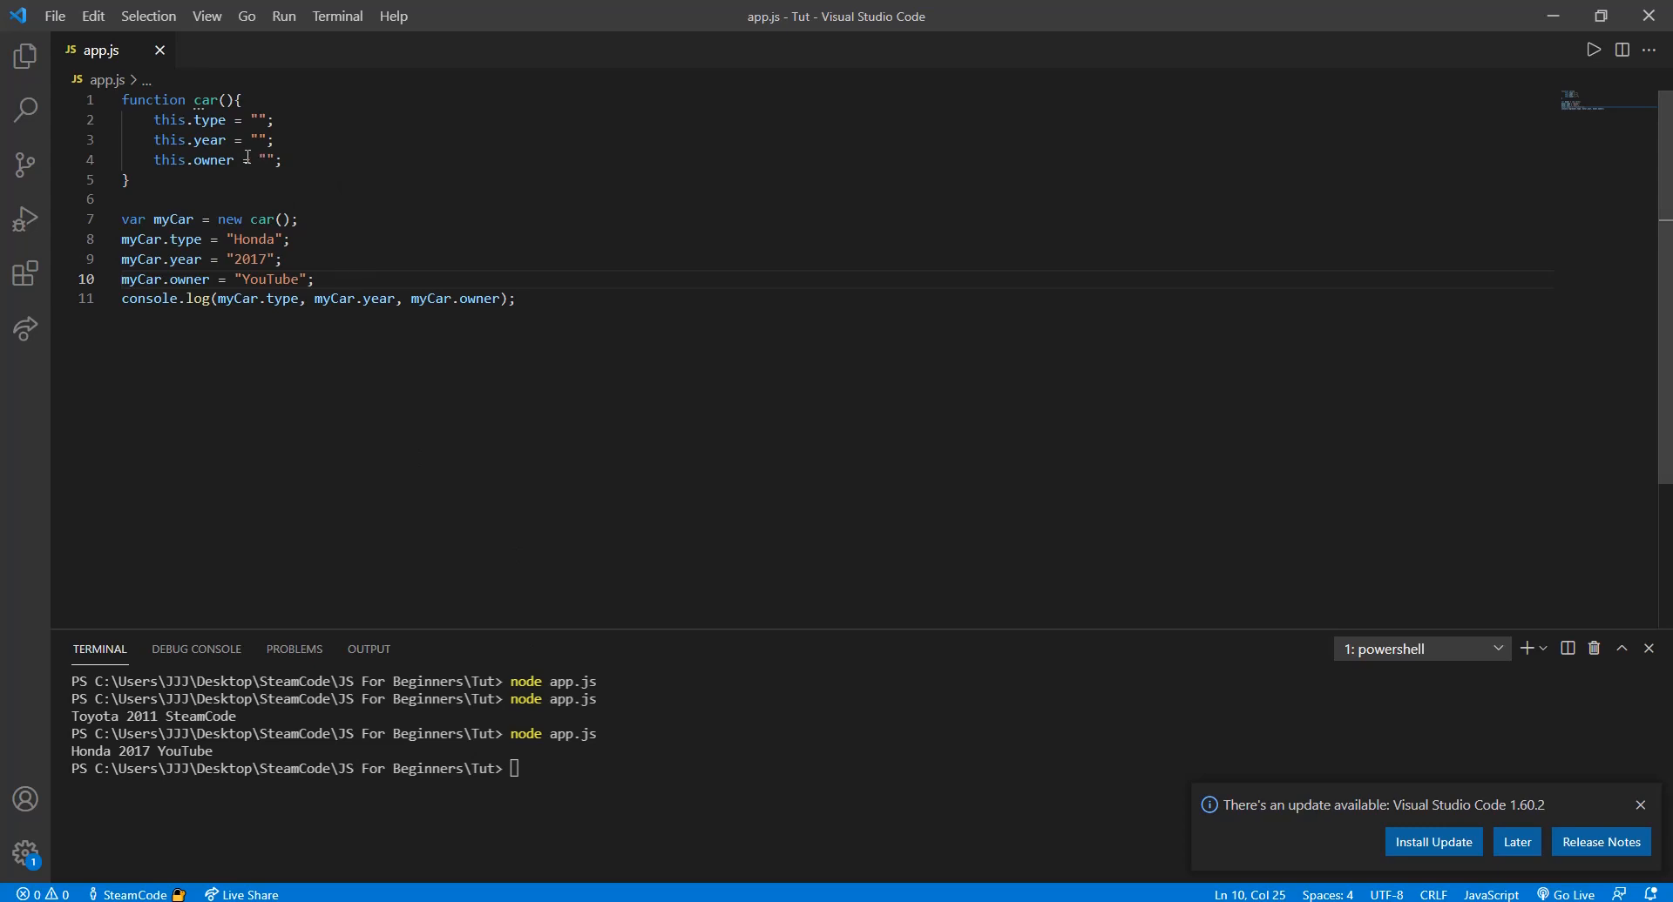